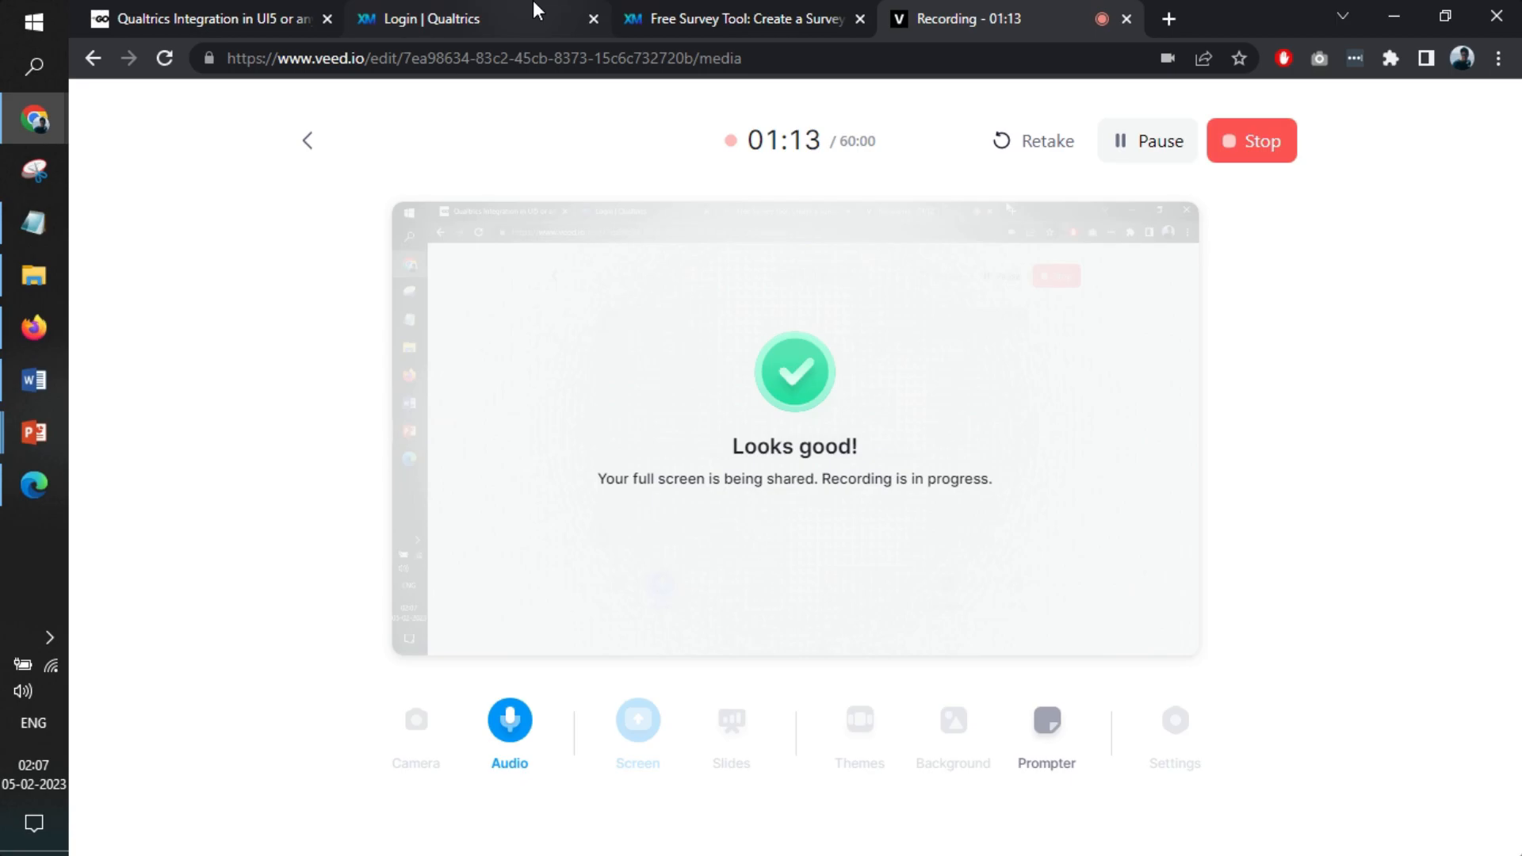
# Move through the Qualtrics signup, login and integration article tabs.
pyautogui.click(738, 18)
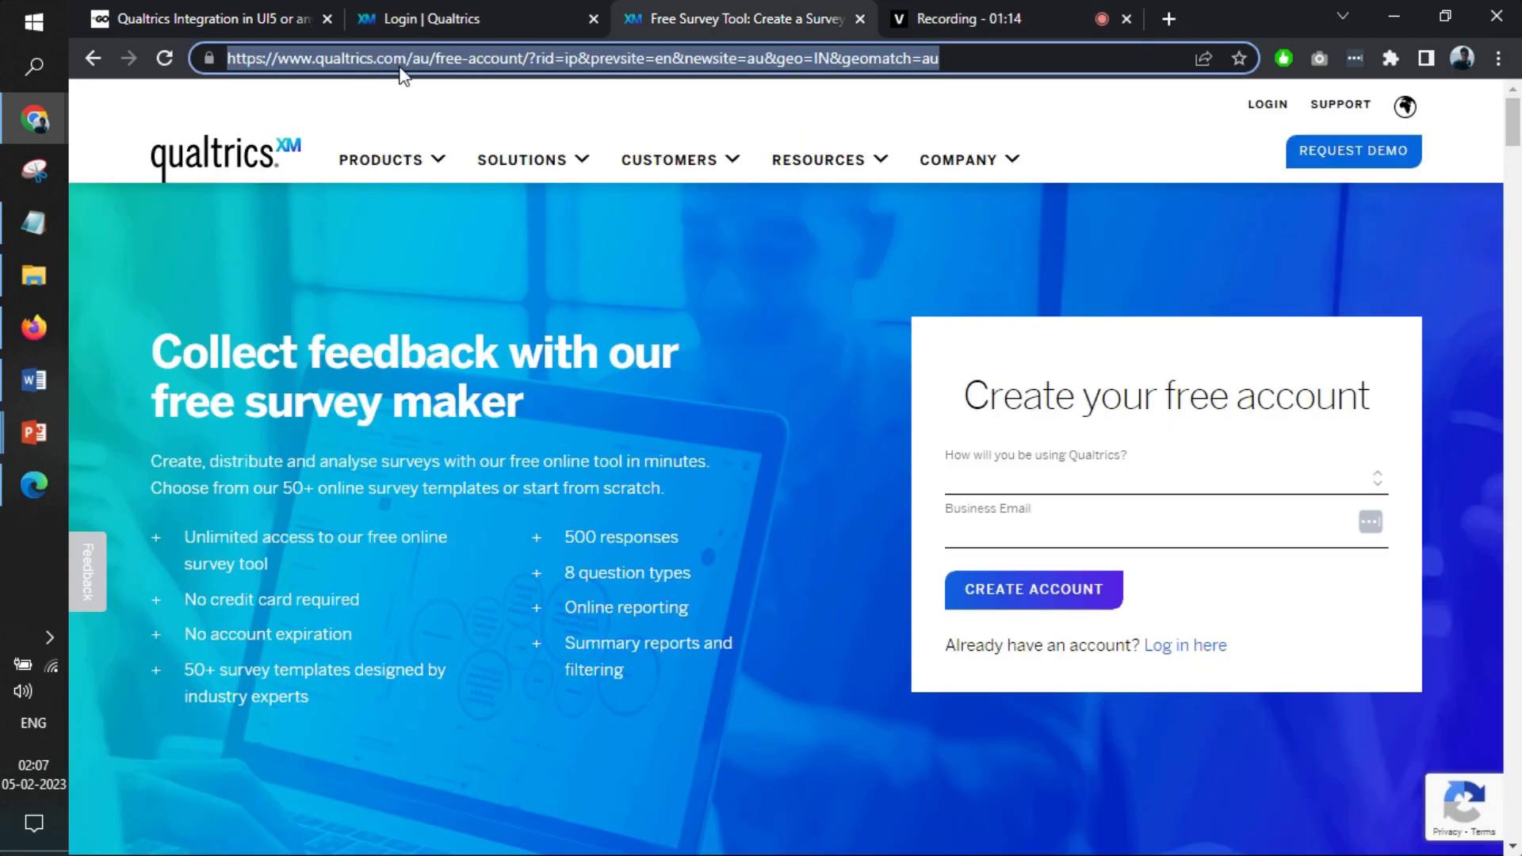
pyautogui.click(407, 58)
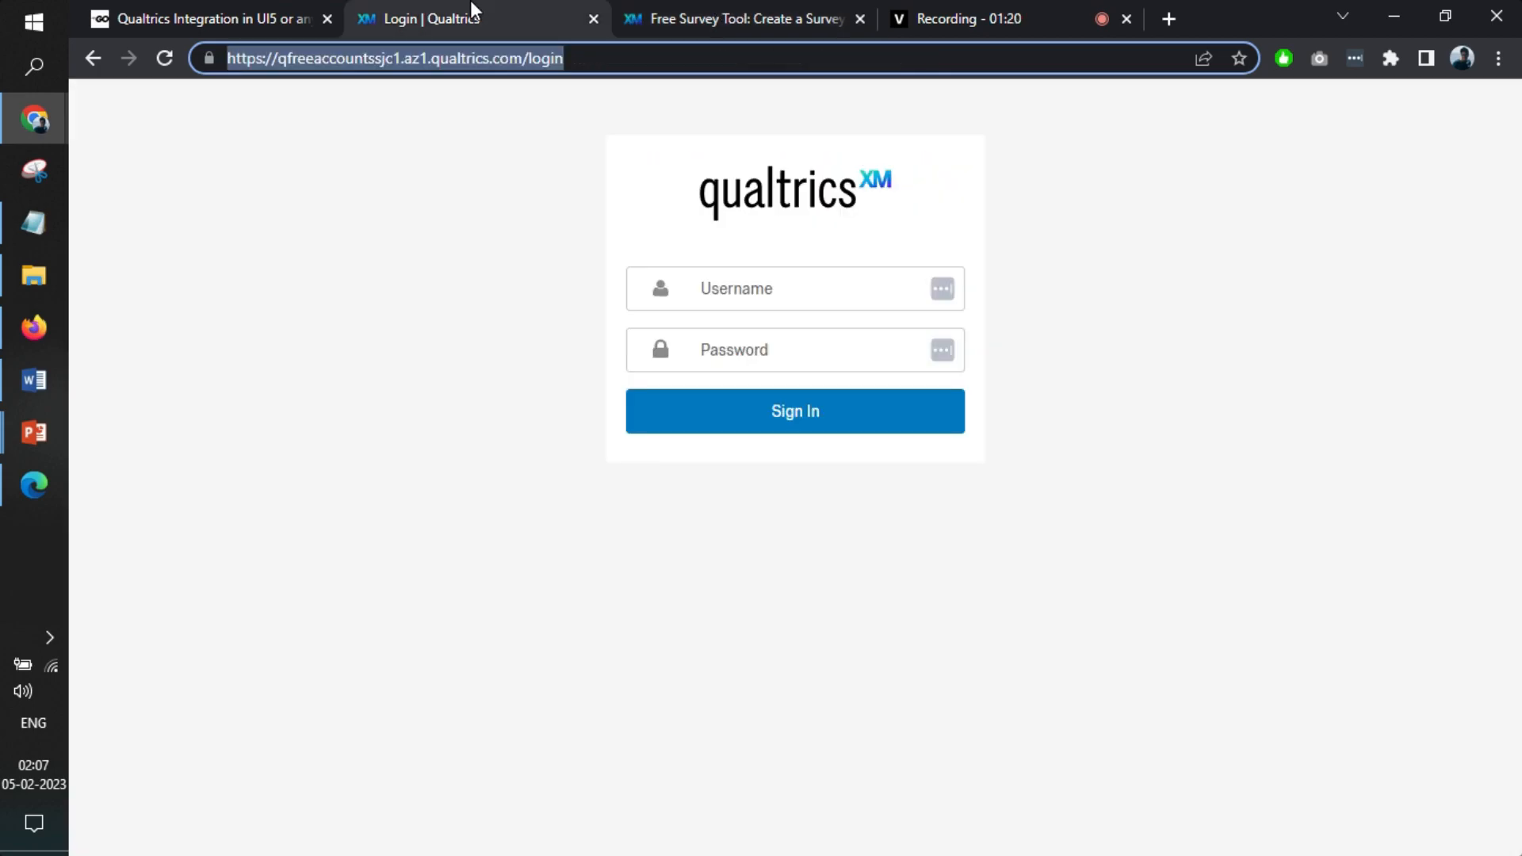
pyautogui.click(531, 58)
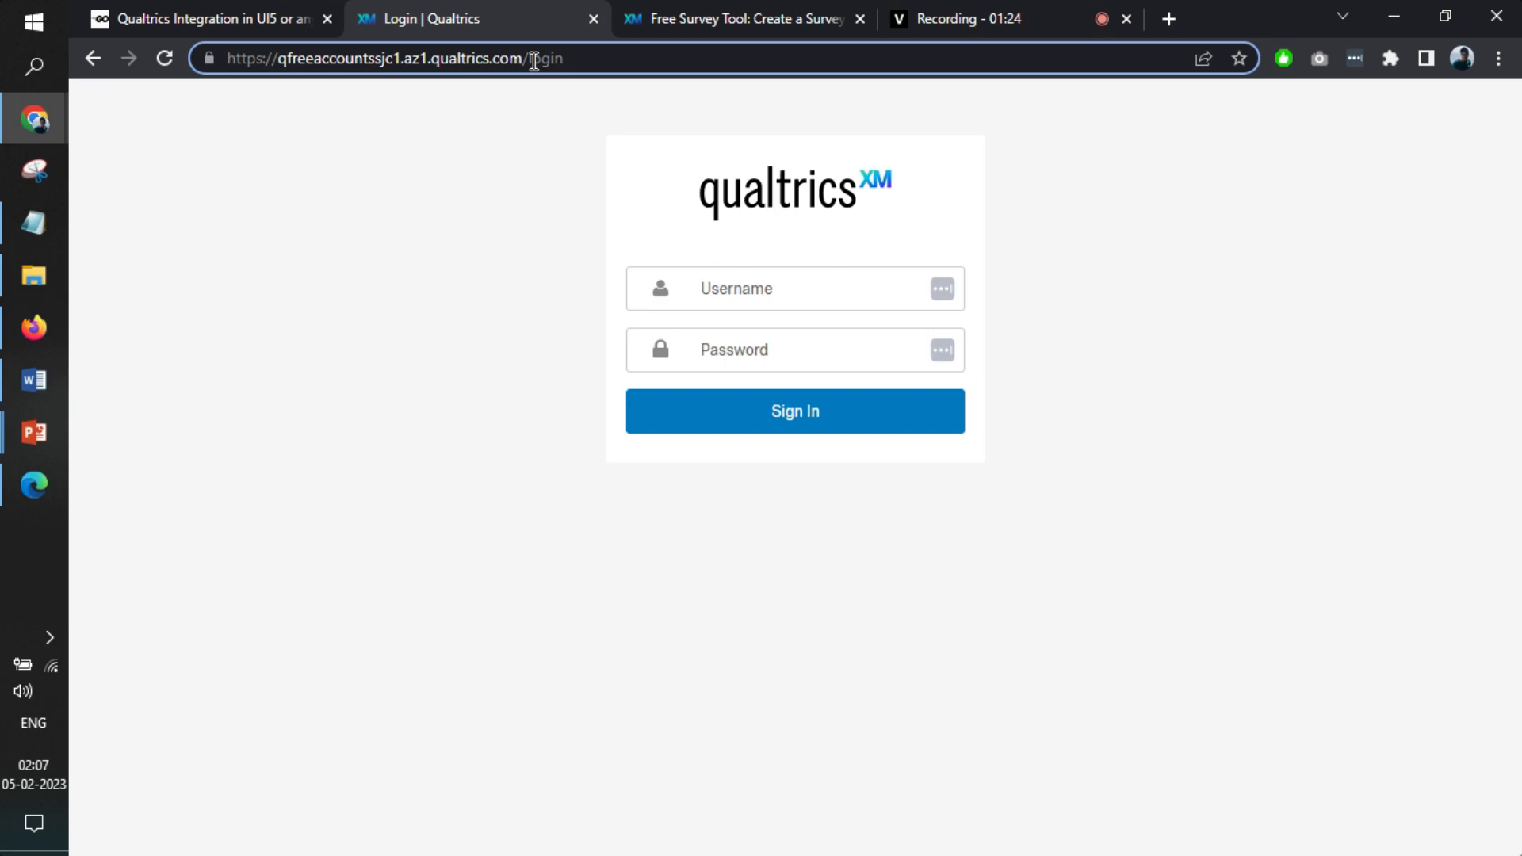
pyautogui.click(204, 18)
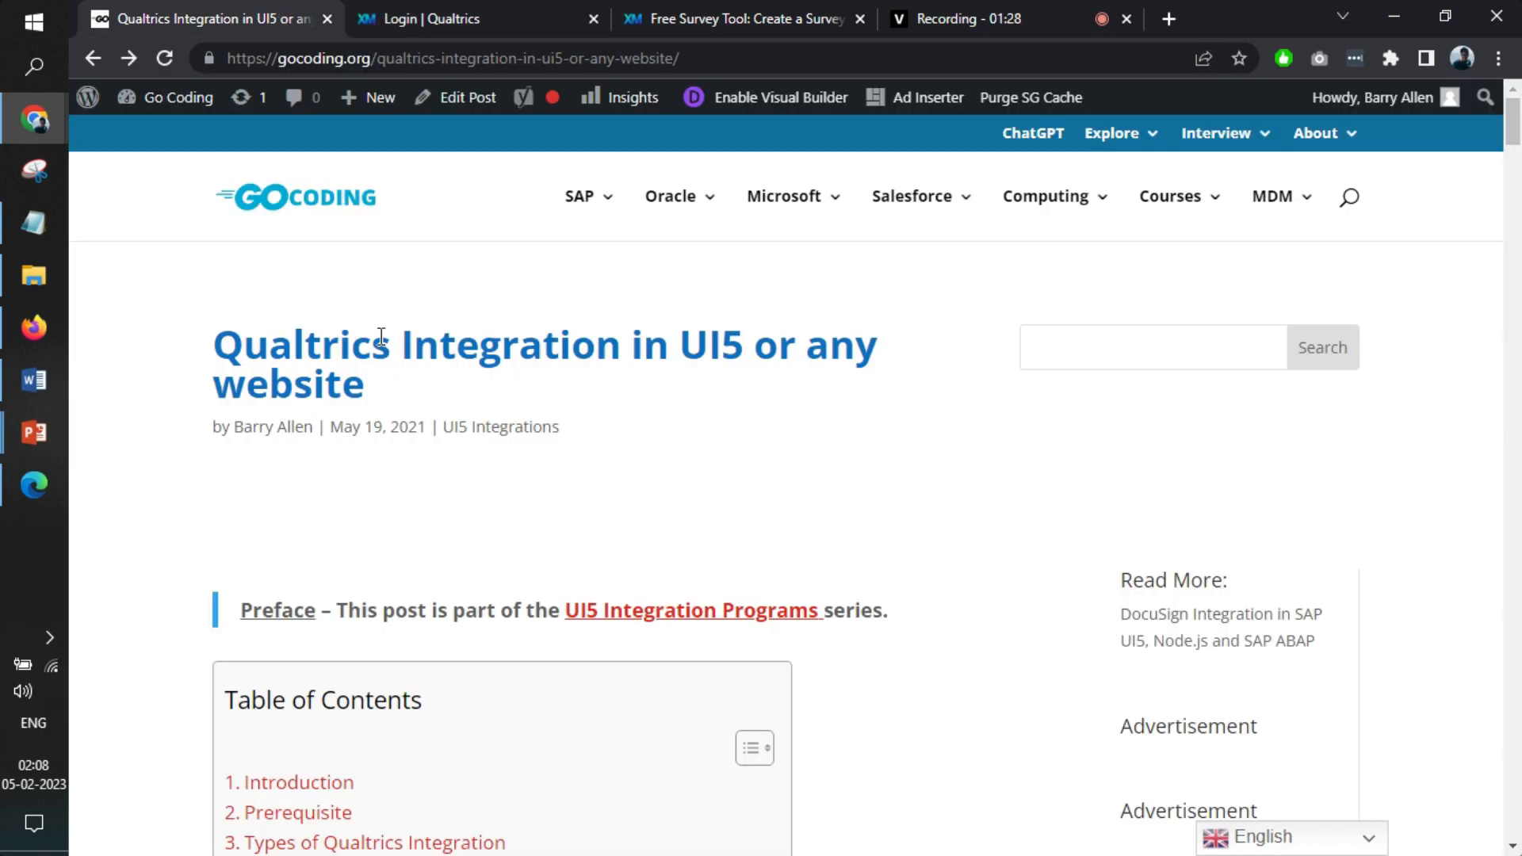
pyautogui.scroll(-3)
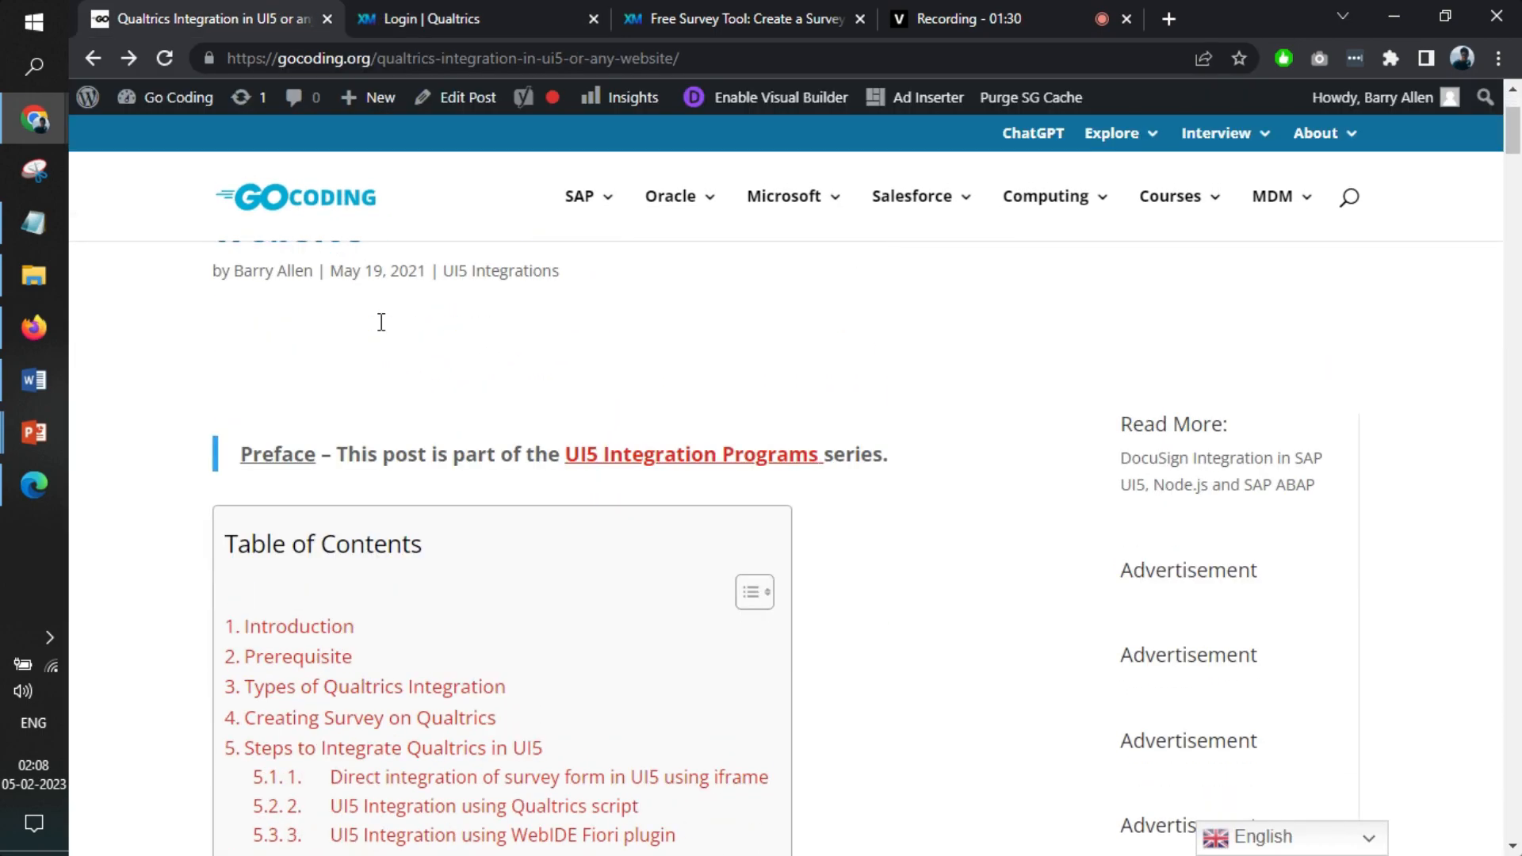
pyautogui.scroll(-3)
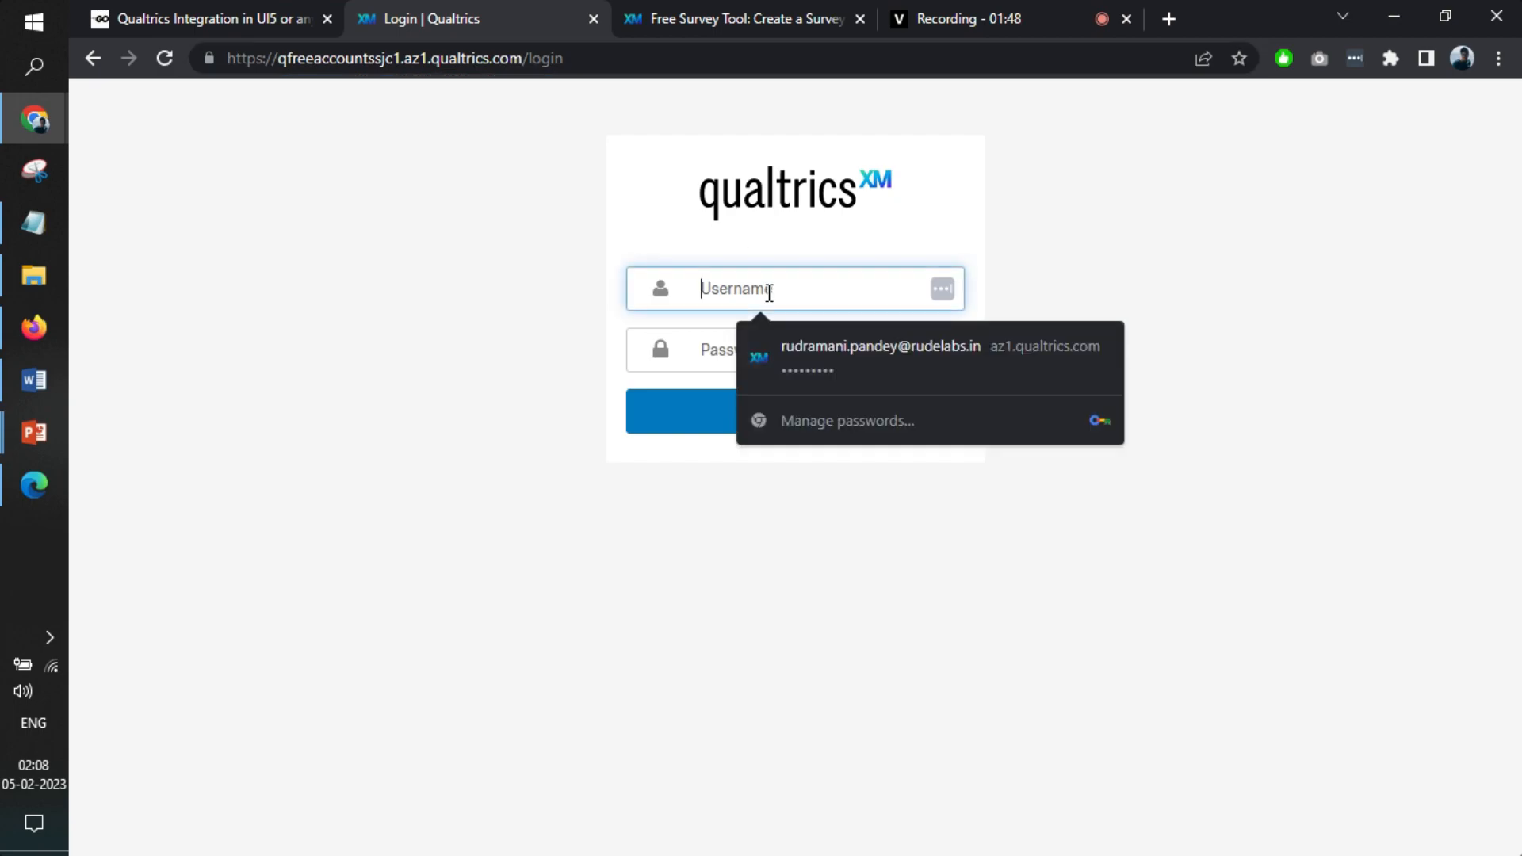
# Sign in with the saved credentials and dismiss the Register now banner.
pyautogui.click(878, 358)
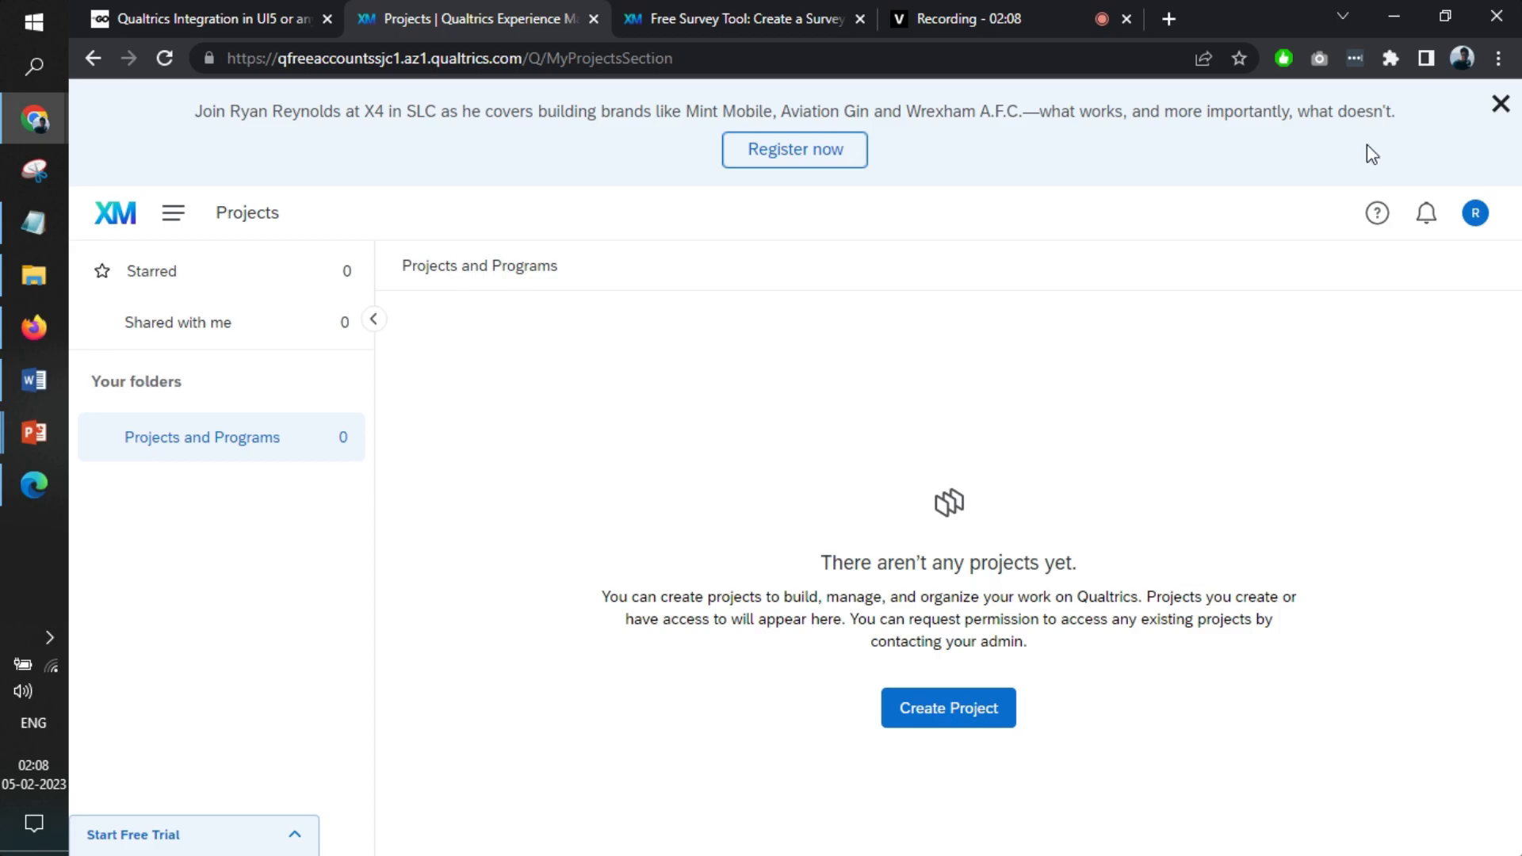
pyautogui.click(1500, 103)
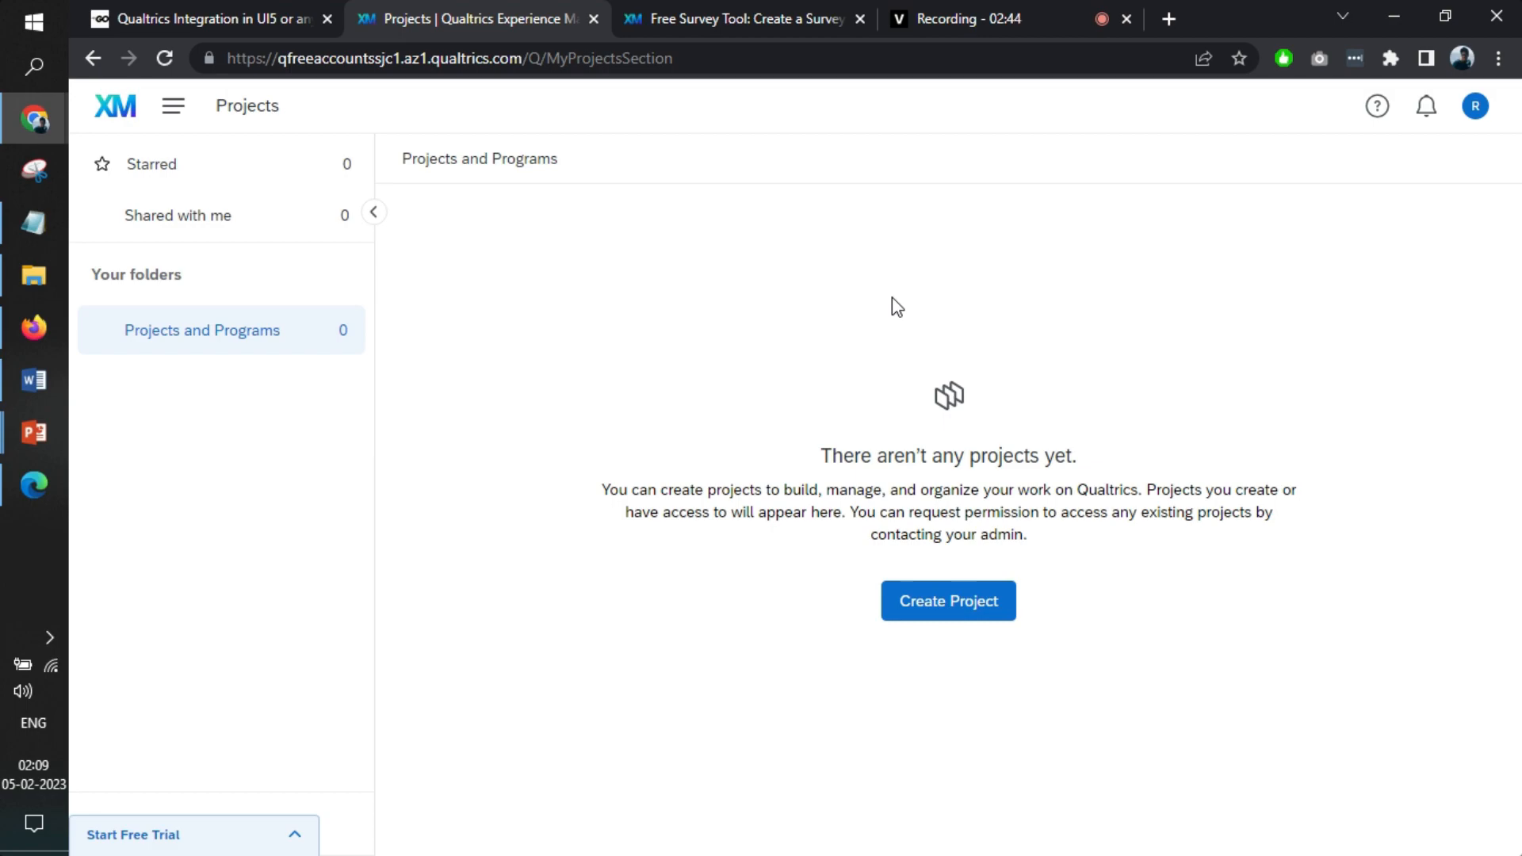
pyautogui.moveTo(872, 520)
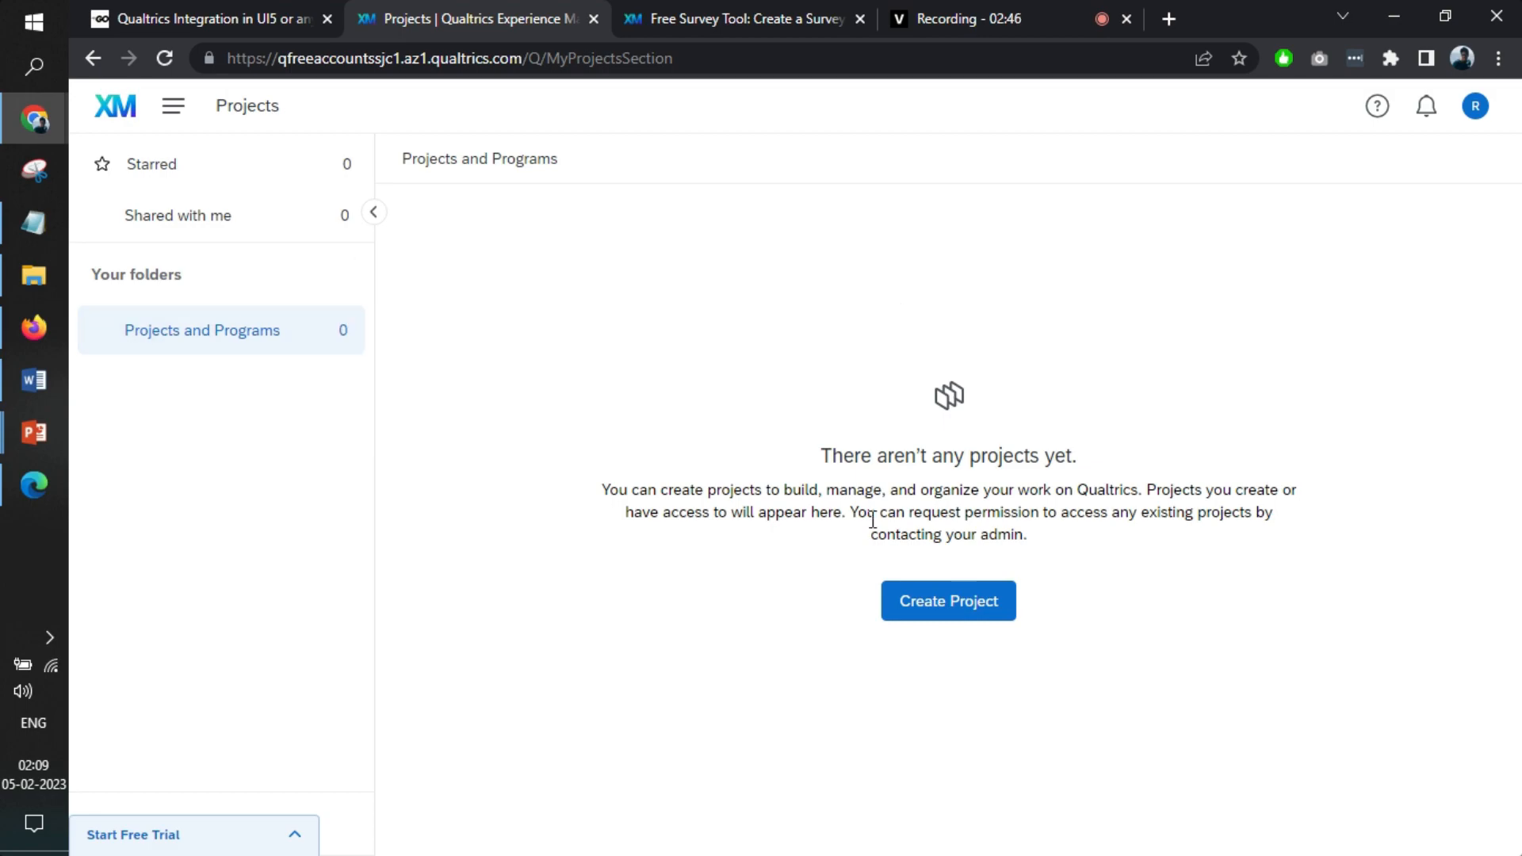
# Create a blank from-scratch Survey project named 'Employee Survey'.
pyautogui.click(947, 600)
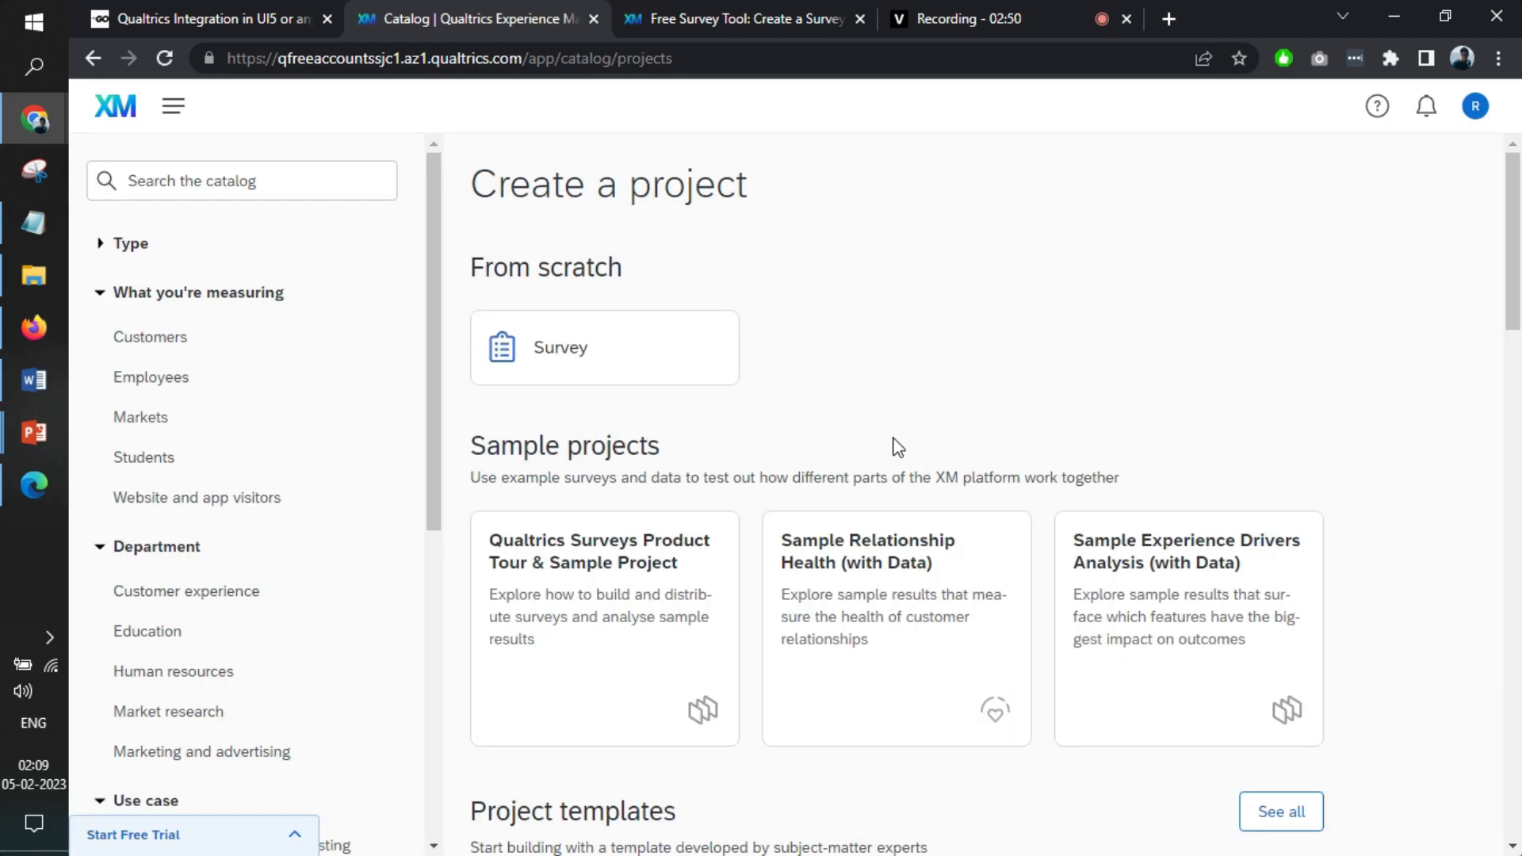
pyautogui.scroll(-3)
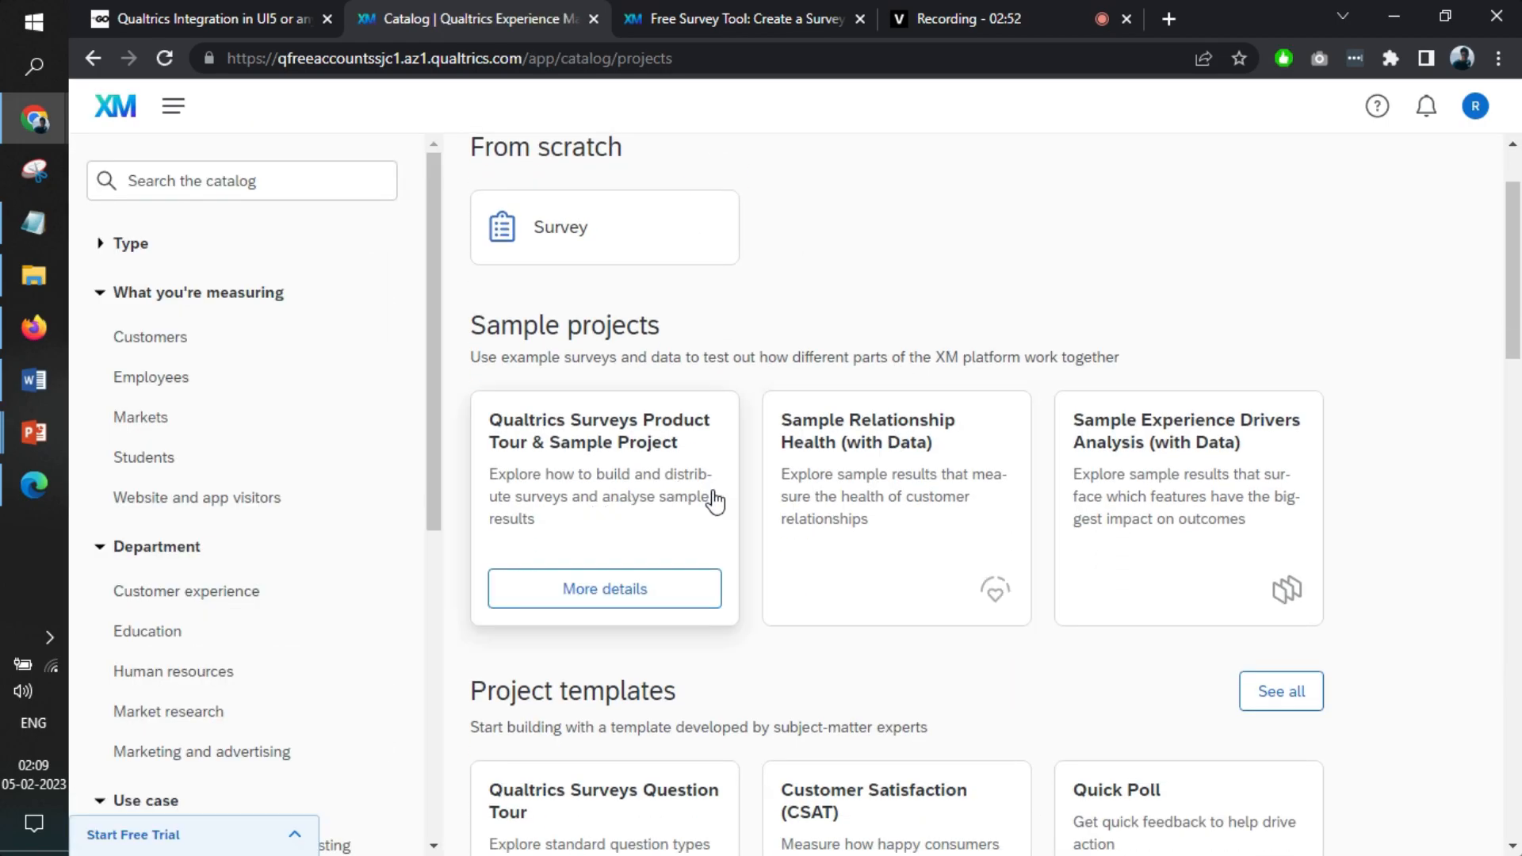
pyautogui.moveTo(637, 486)
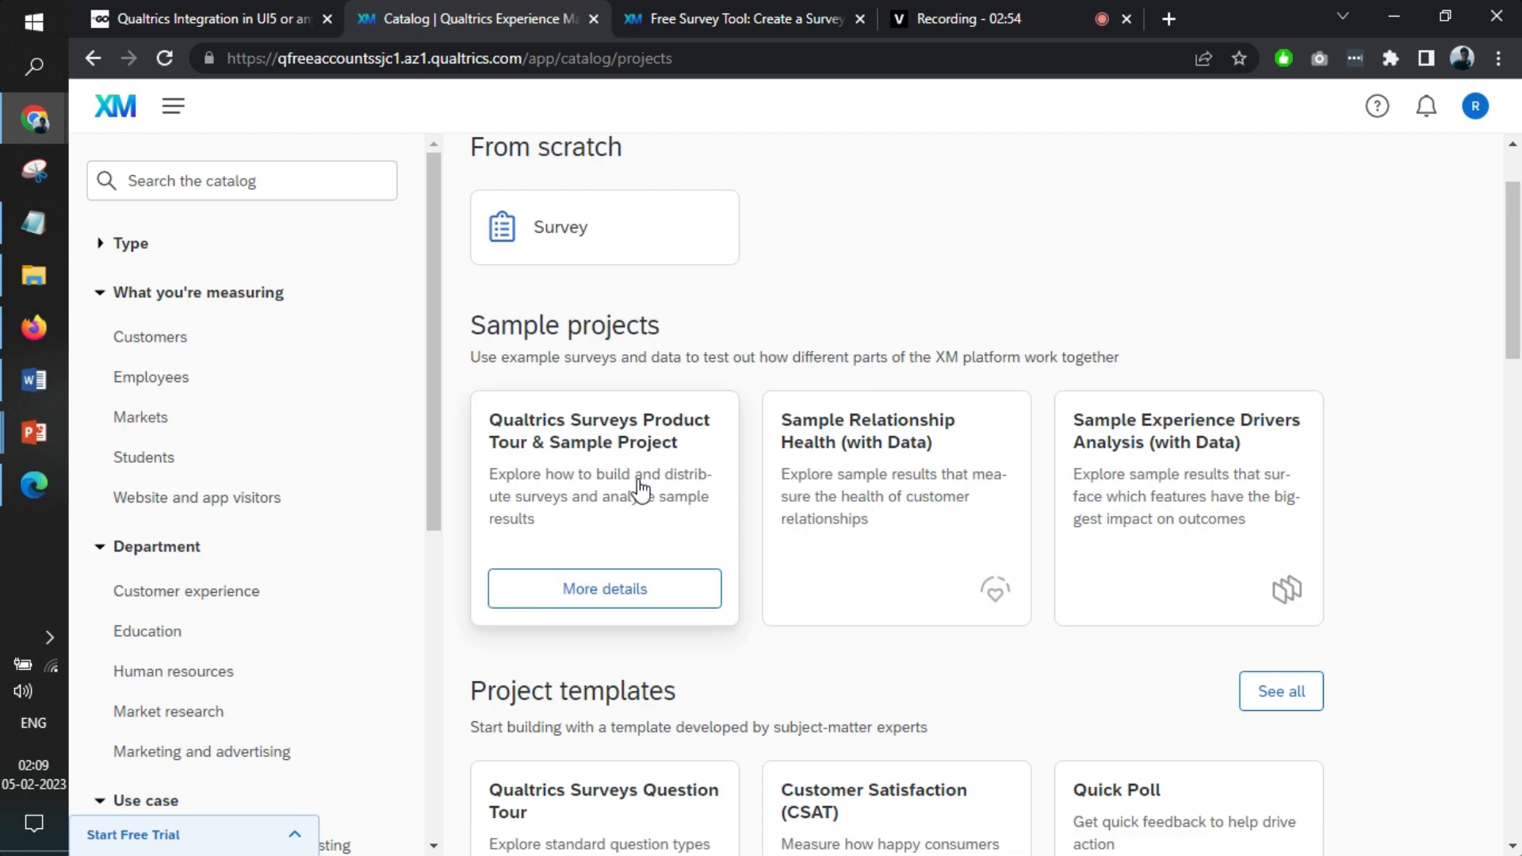
pyautogui.moveTo(604, 207)
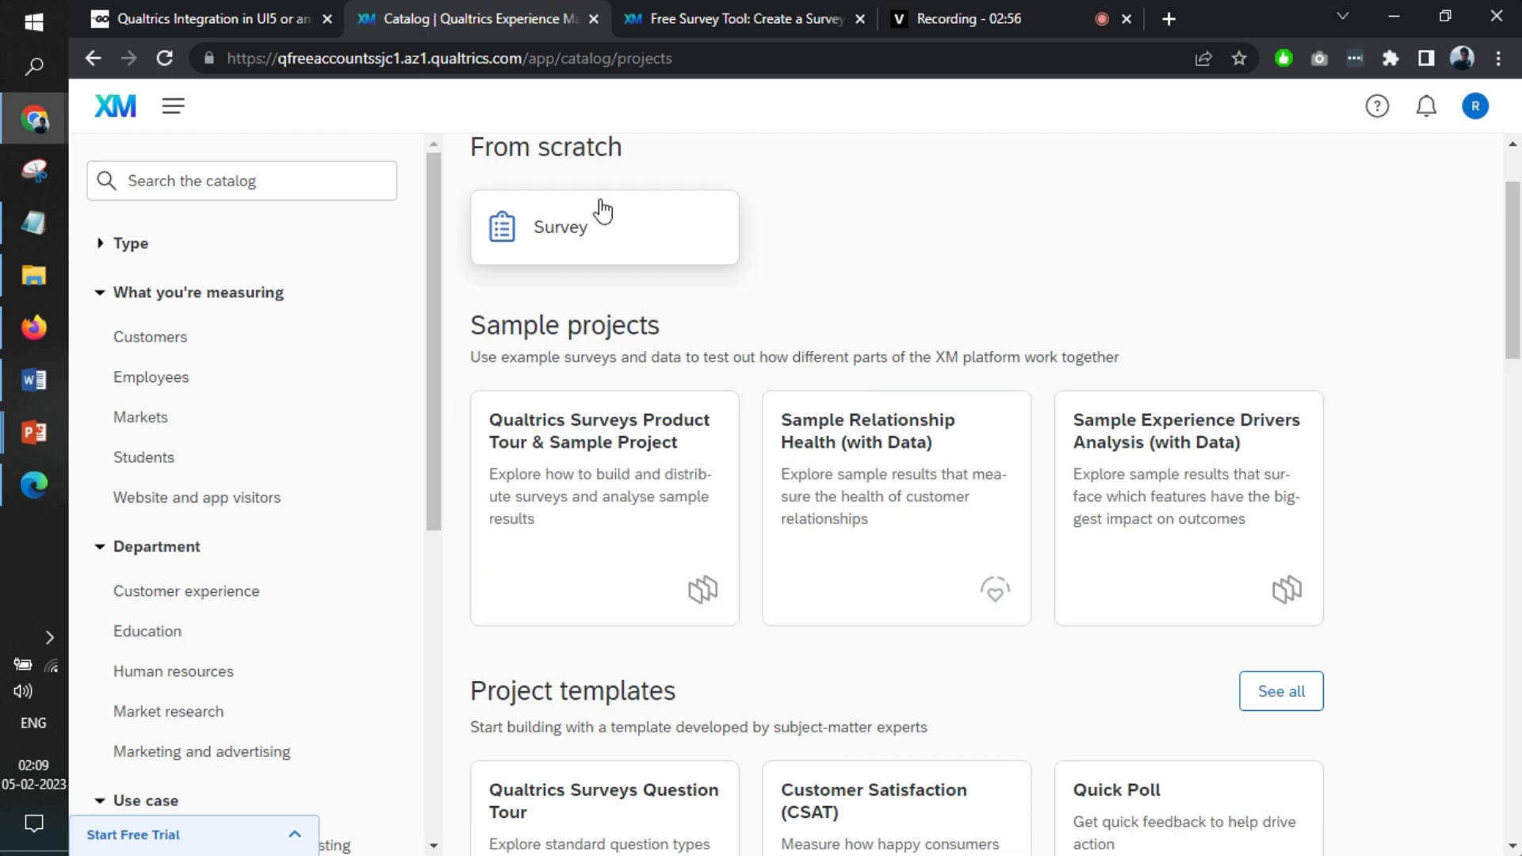
pyautogui.click(602, 228)
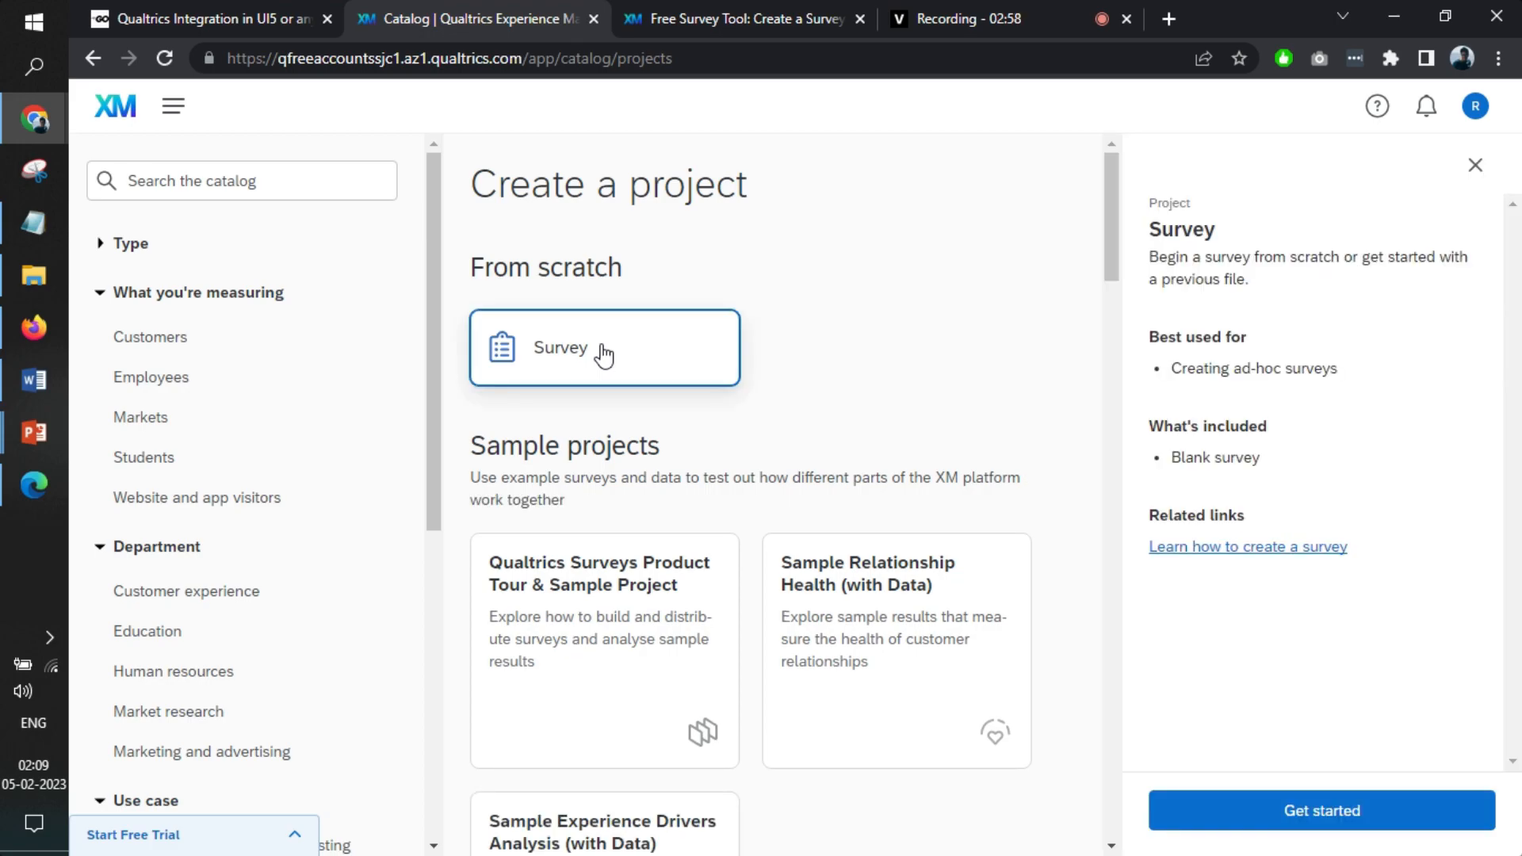
pyautogui.click(1319, 810)
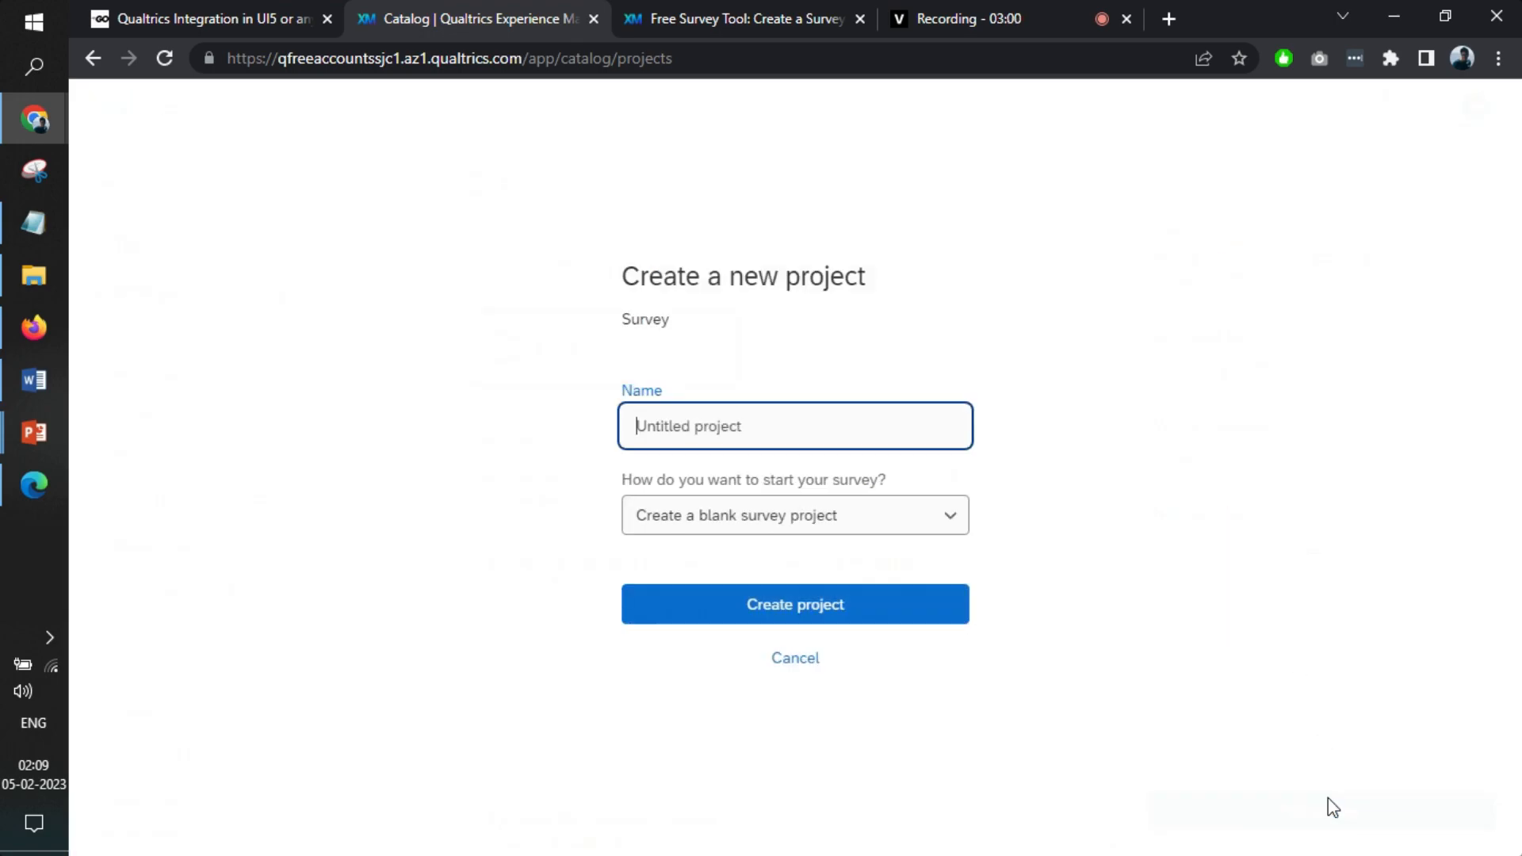
pyautogui.moveTo(900, 467)
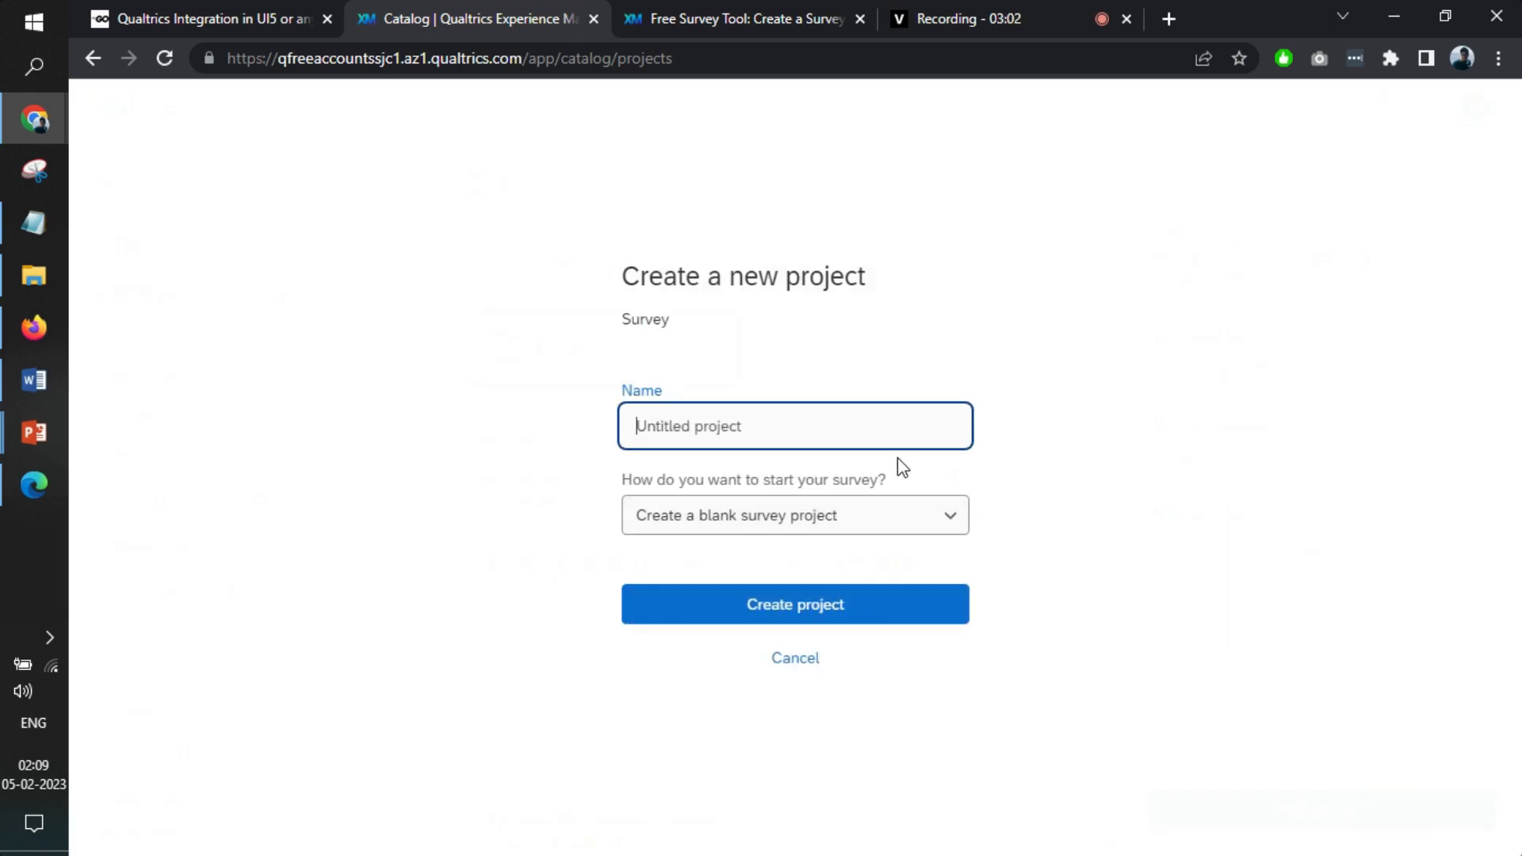
pyautogui.write('Employee Surve')
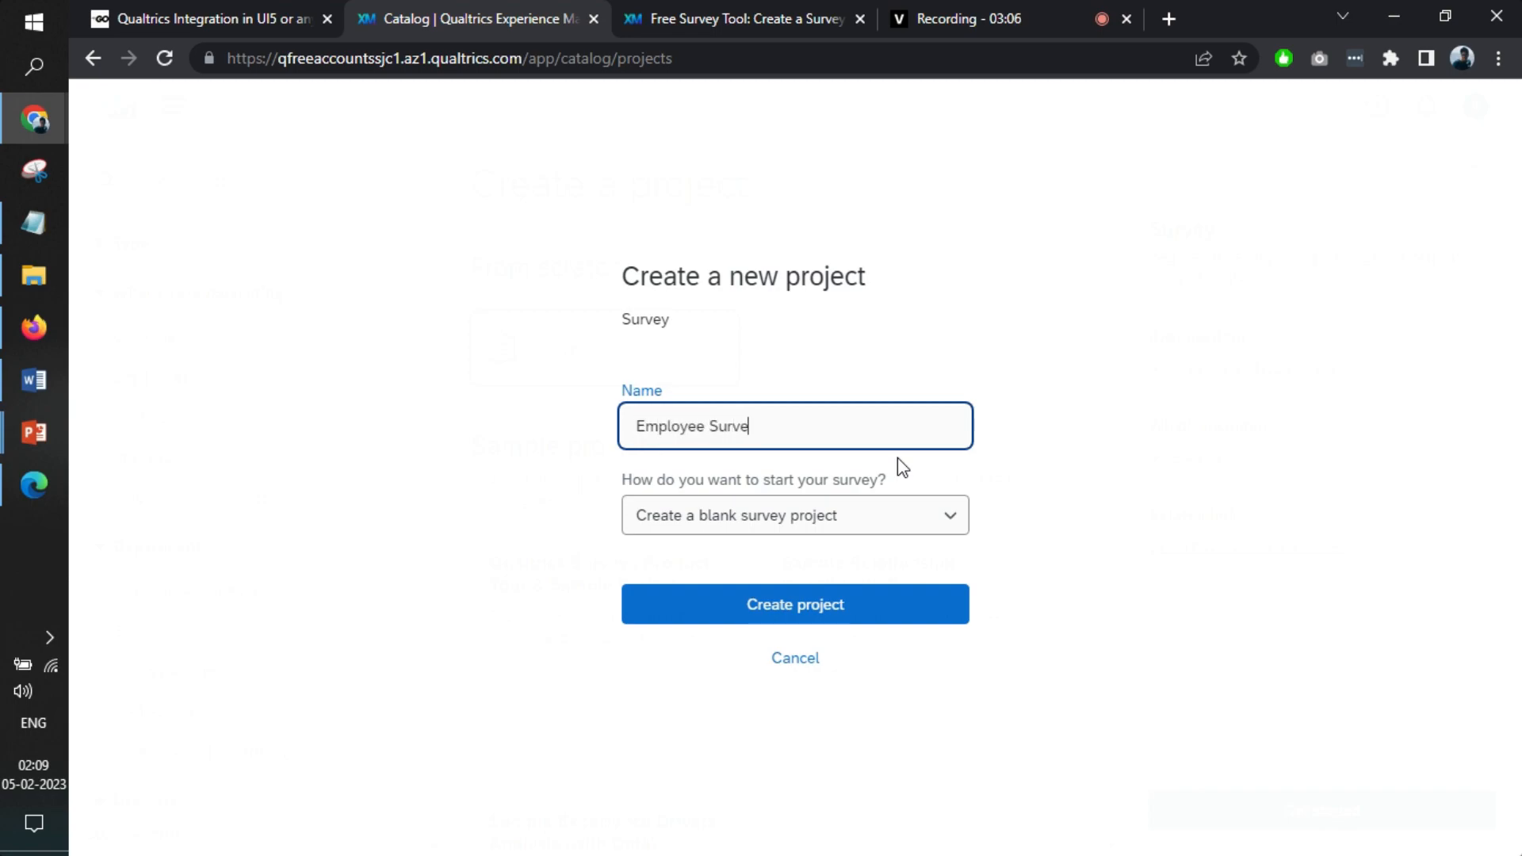
pyautogui.click(792, 515)
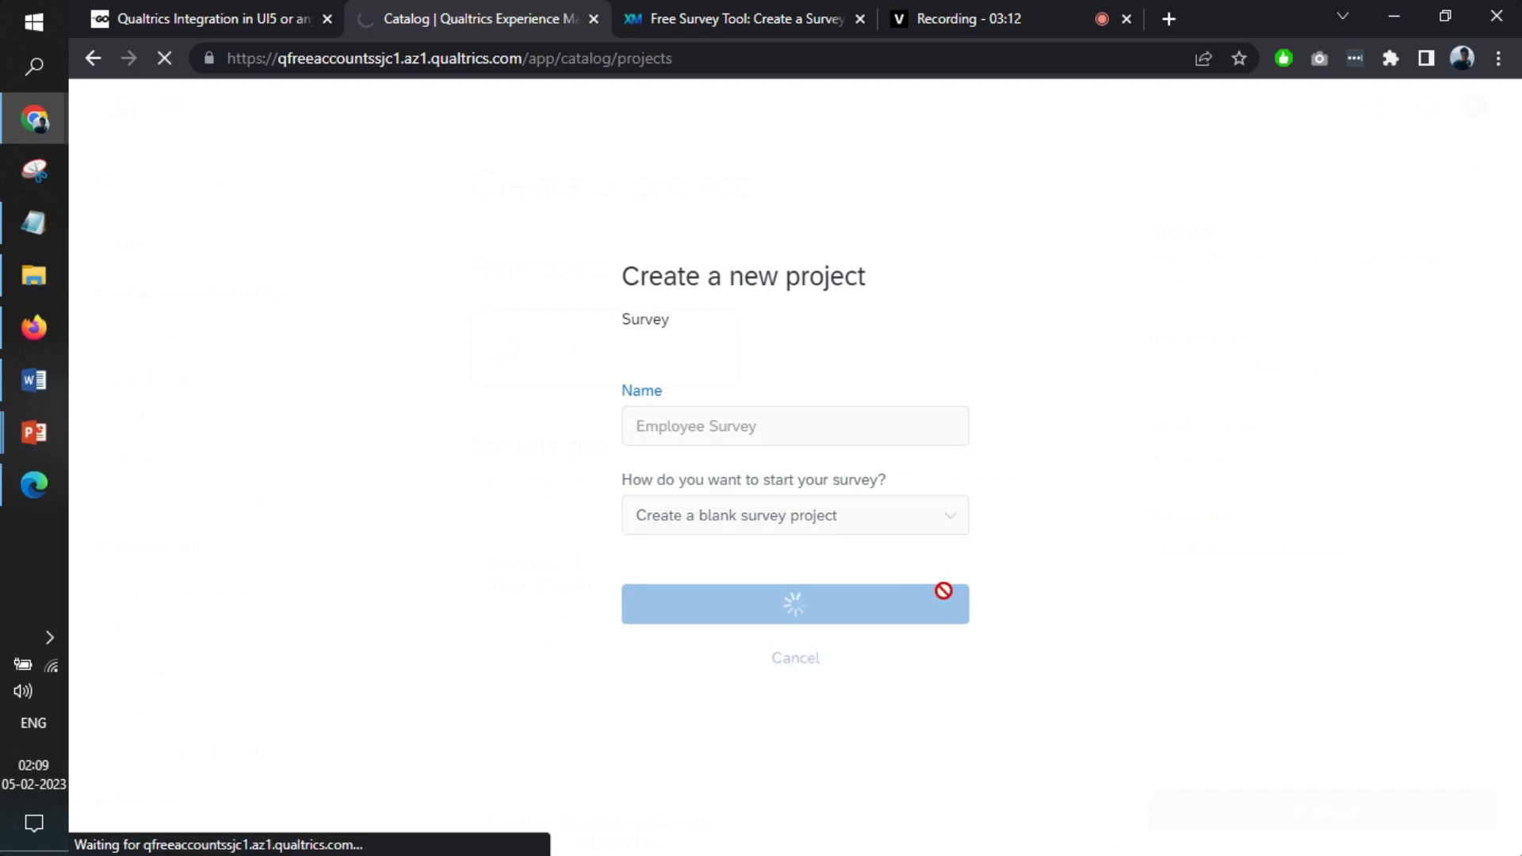
# Skip the builder tour and write Q1 as 'How do you feel today?'.
pyautogui.click(794, 602)
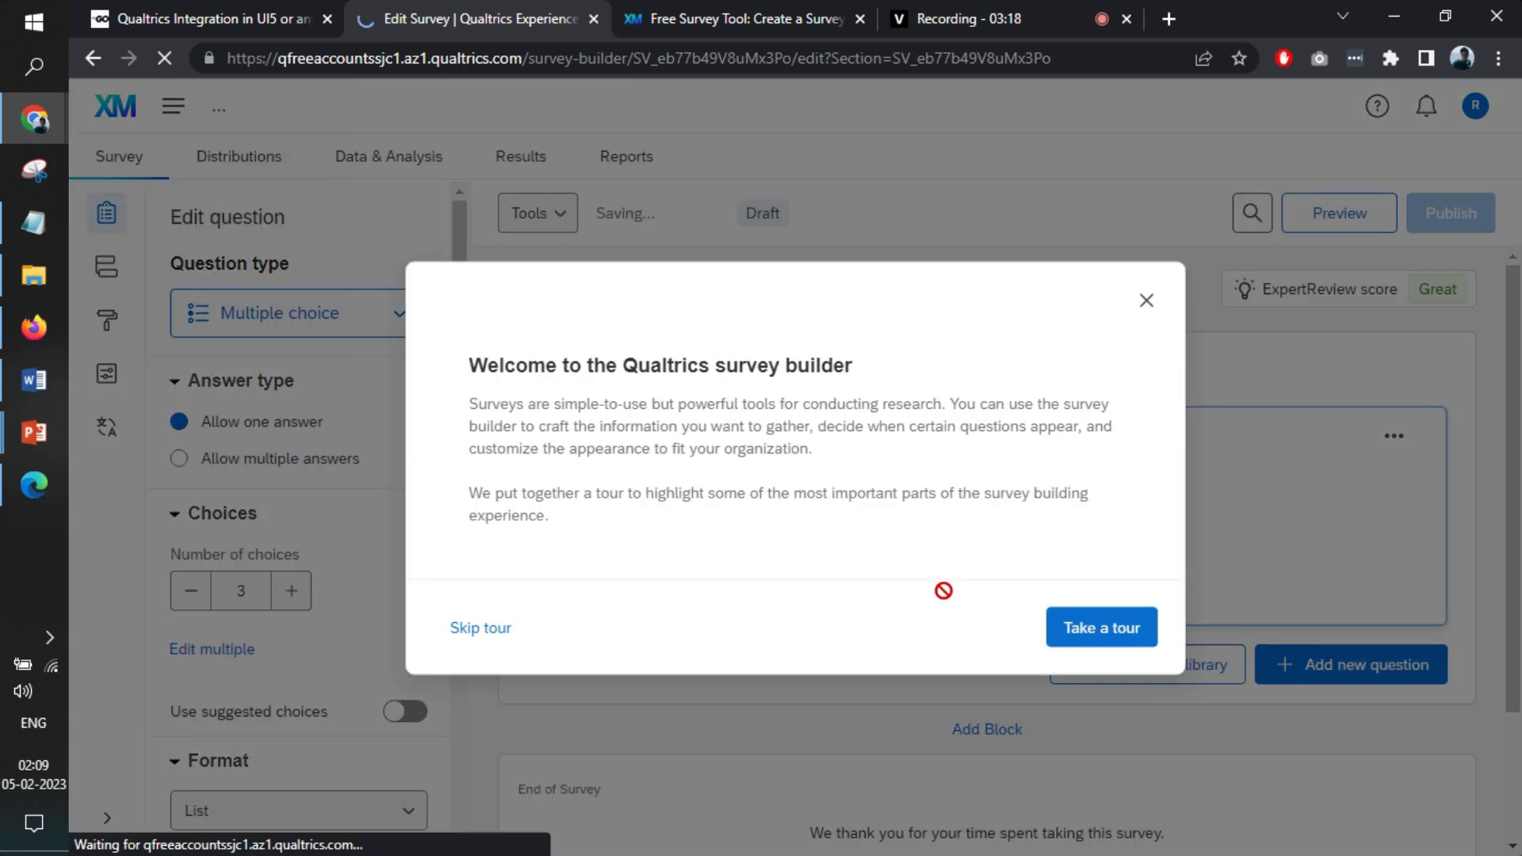
pyautogui.click(480, 627)
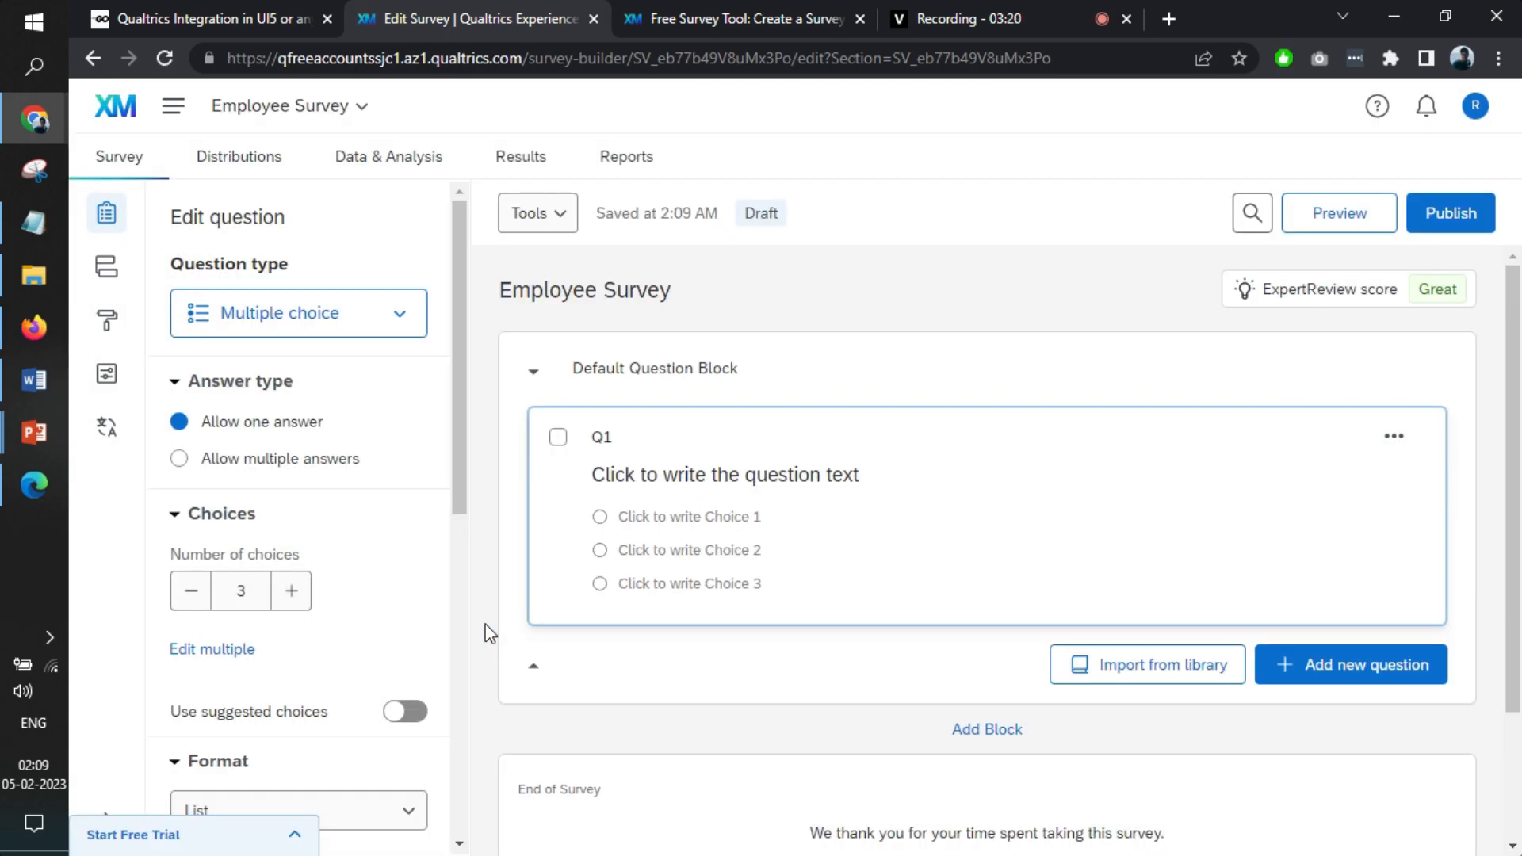
pyautogui.click(723, 475)
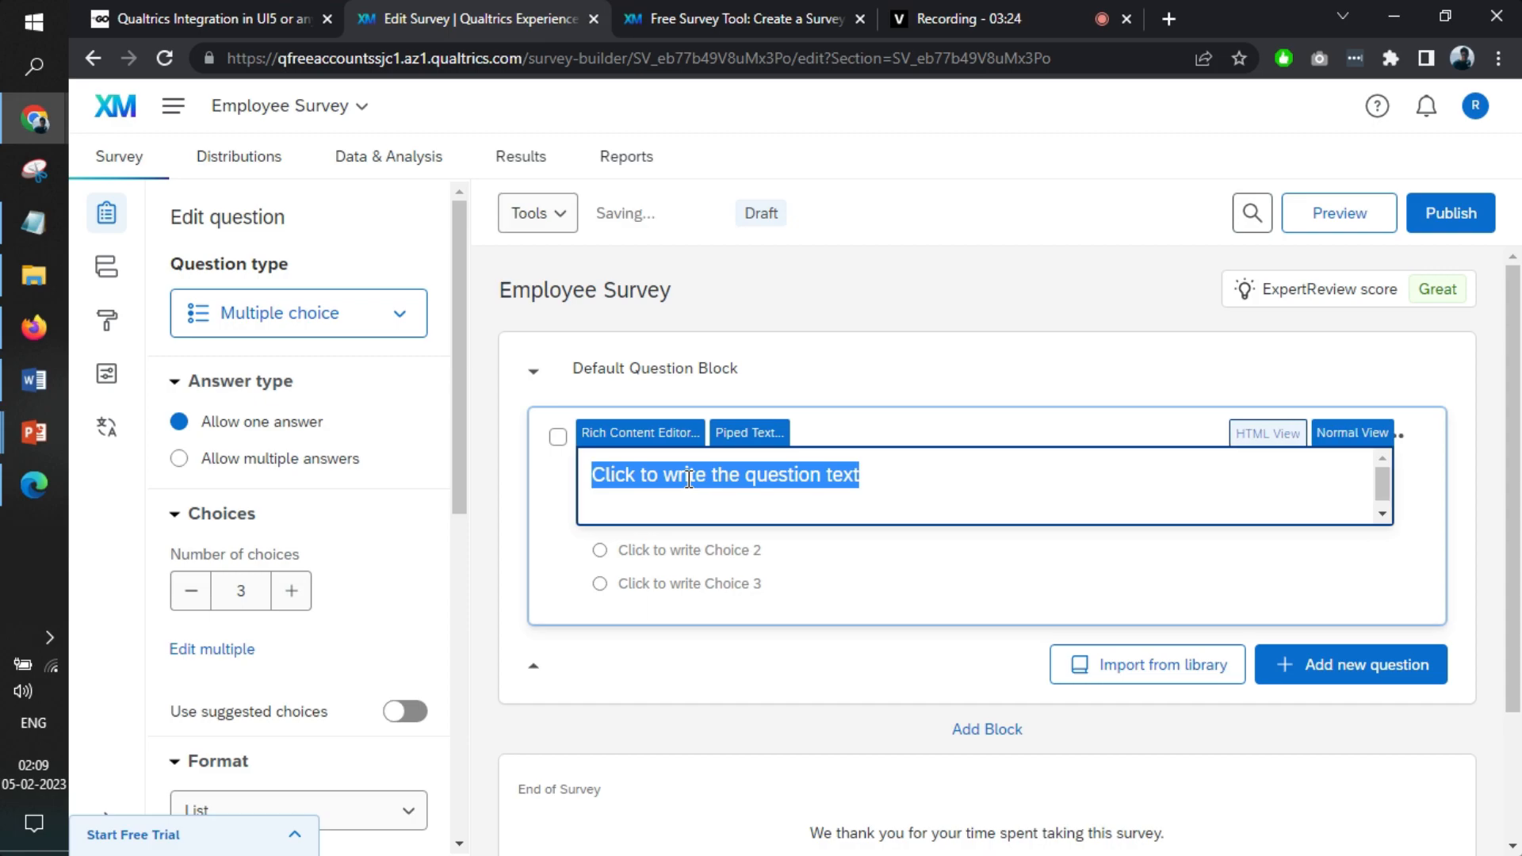
pyautogui.write('How do y')
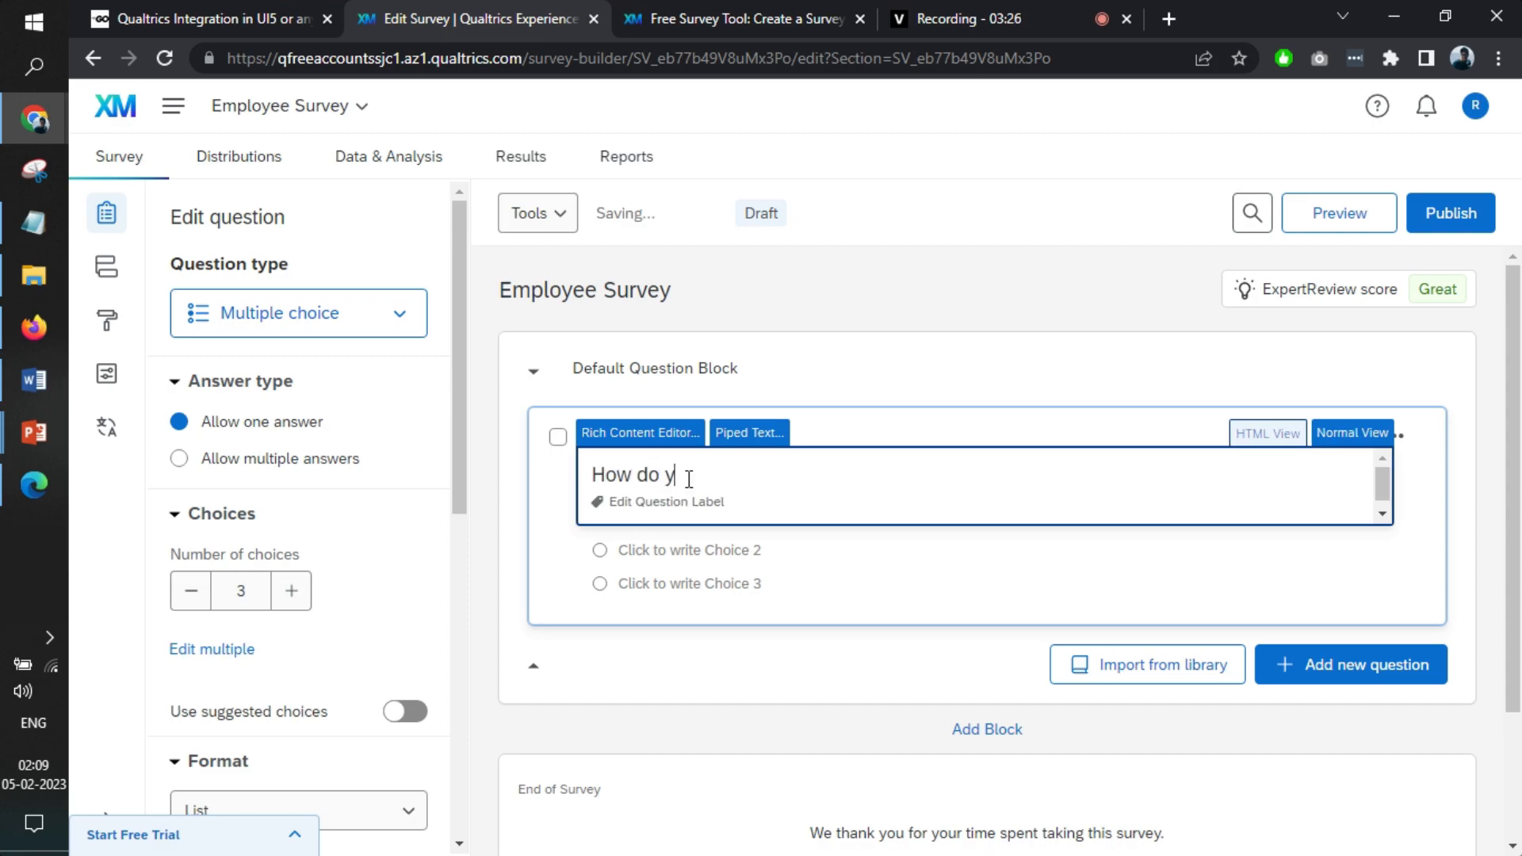
pyautogui.write('ou feel today?')
pyautogui.write('Go')
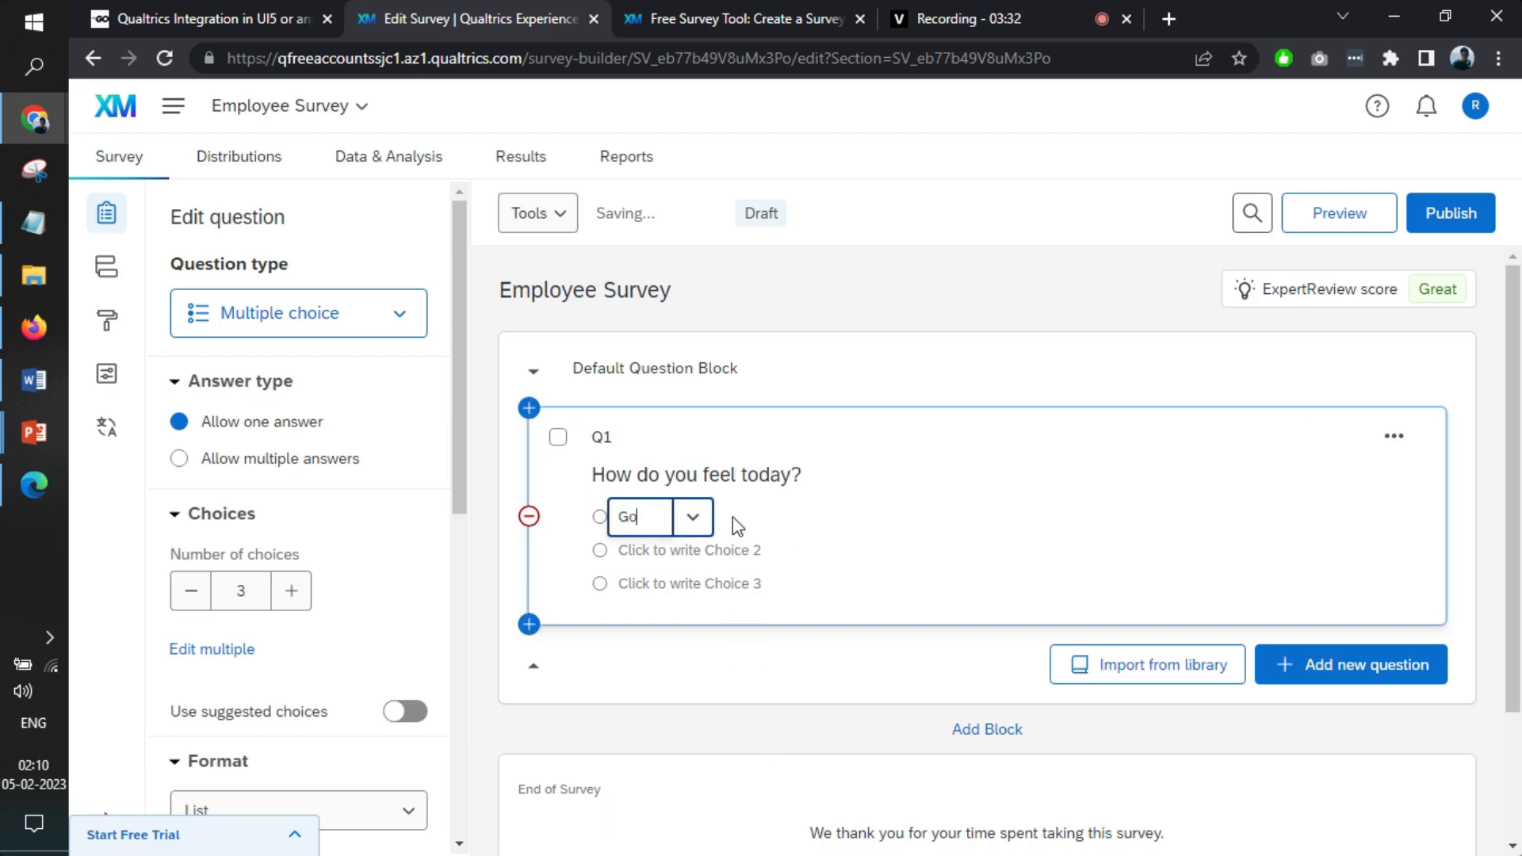
# Enter 'Okay' as Q1's second answer choice.
pyautogui.click(684, 550)
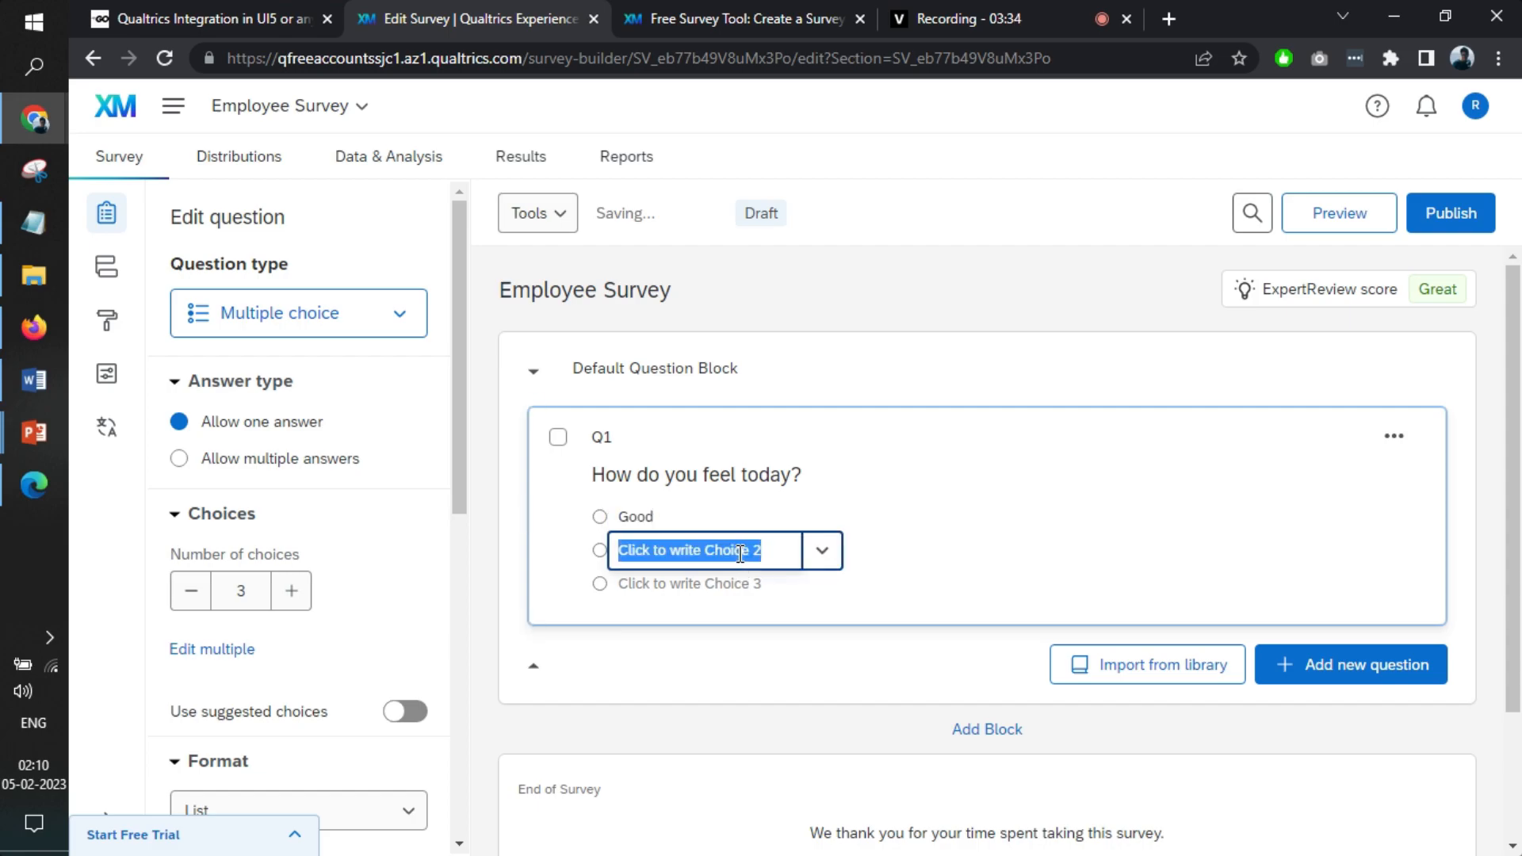
pyautogui.write('Okay')
pyautogui.click(726, 583)
pyautogui.write('Bad')
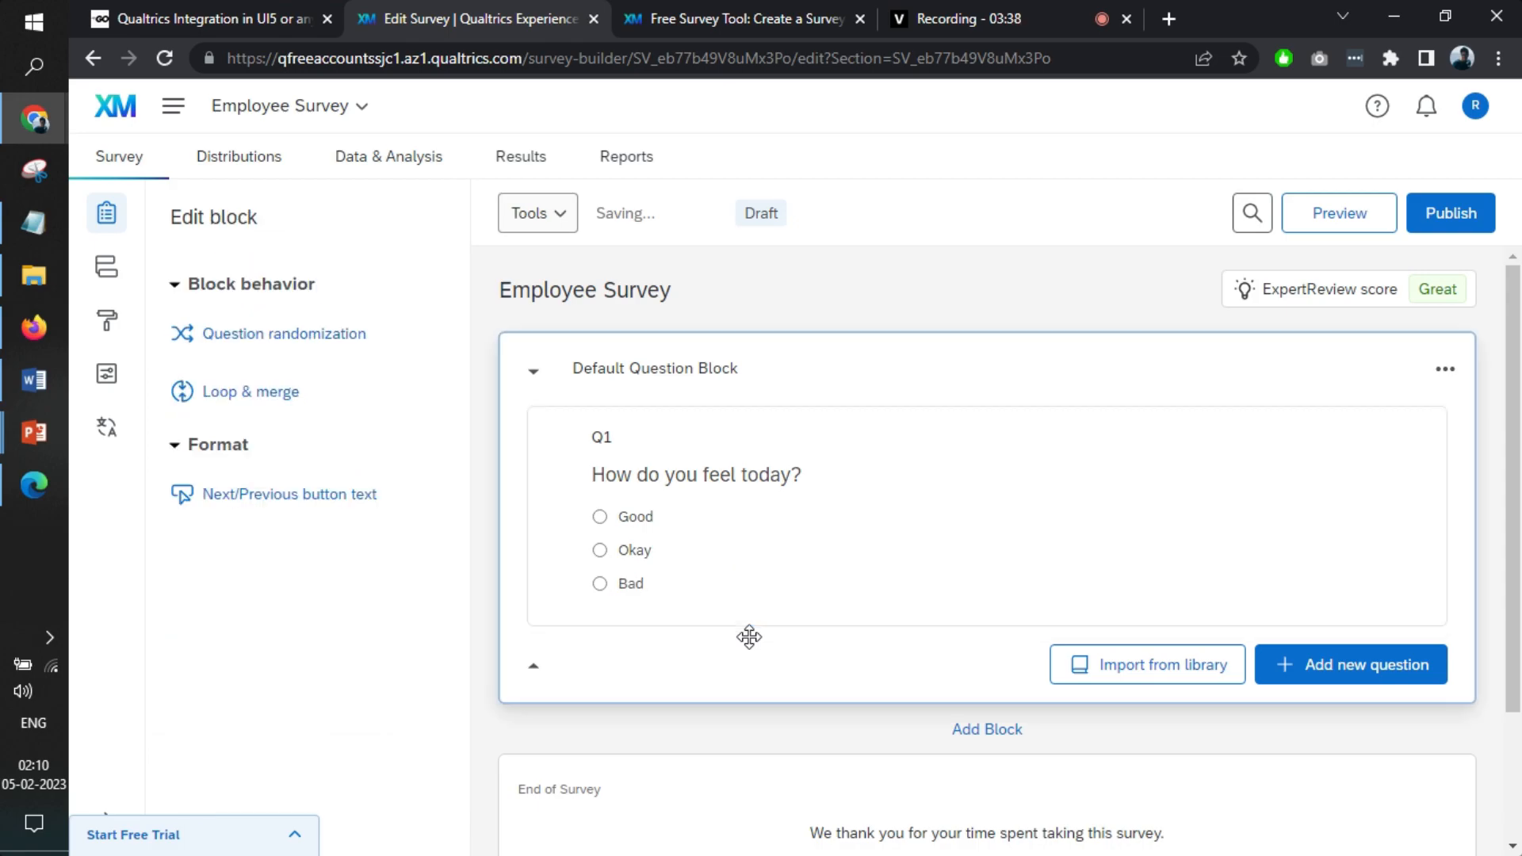
pyautogui.scroll(-3)
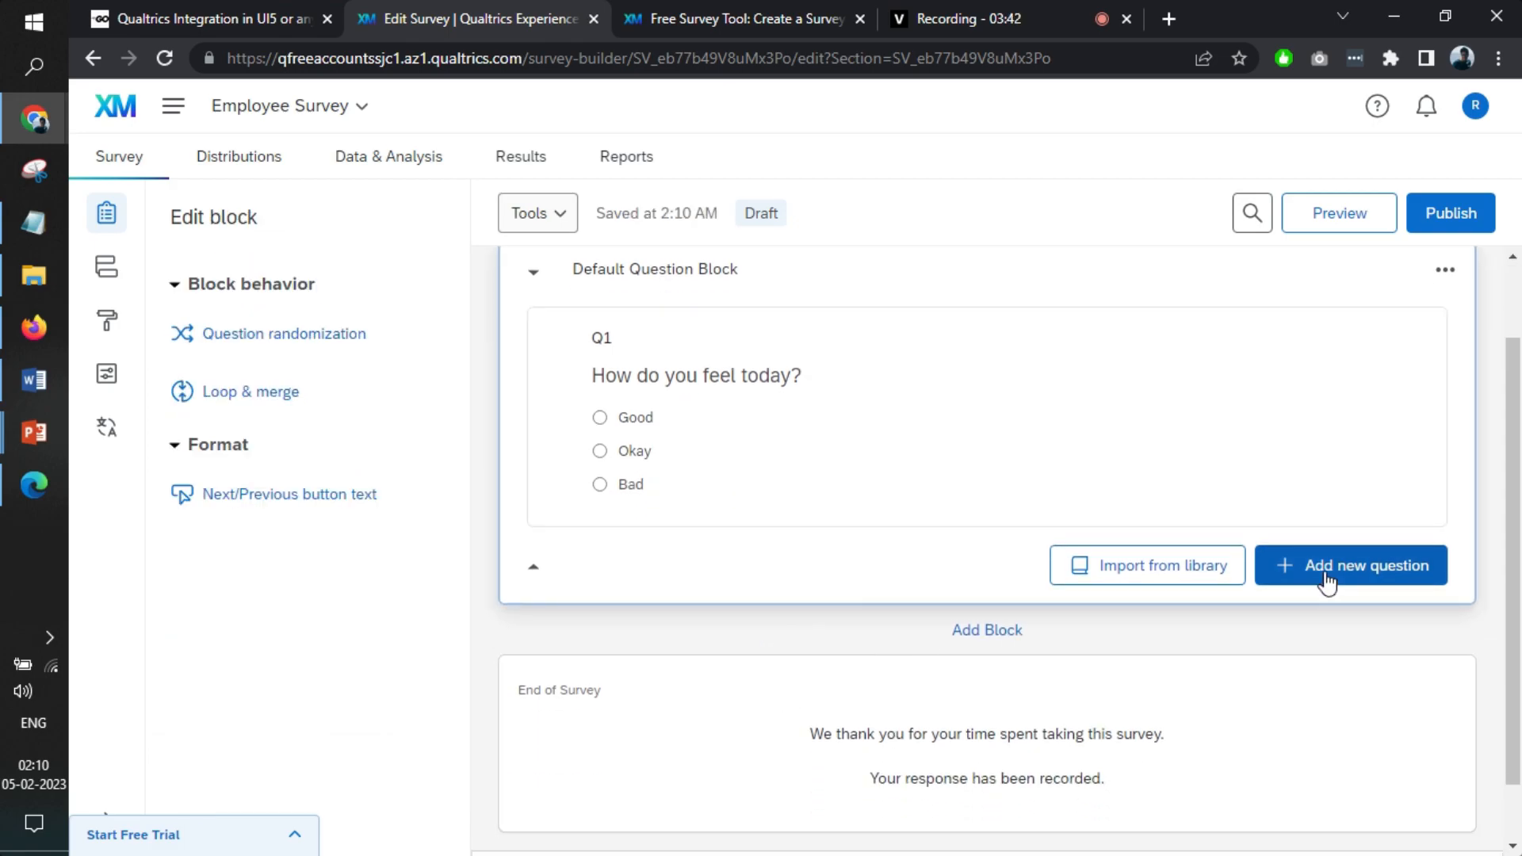
# Add a multiple-choice question 'How do you feel about your salary?'.
pyautogui.click(1350, 565)
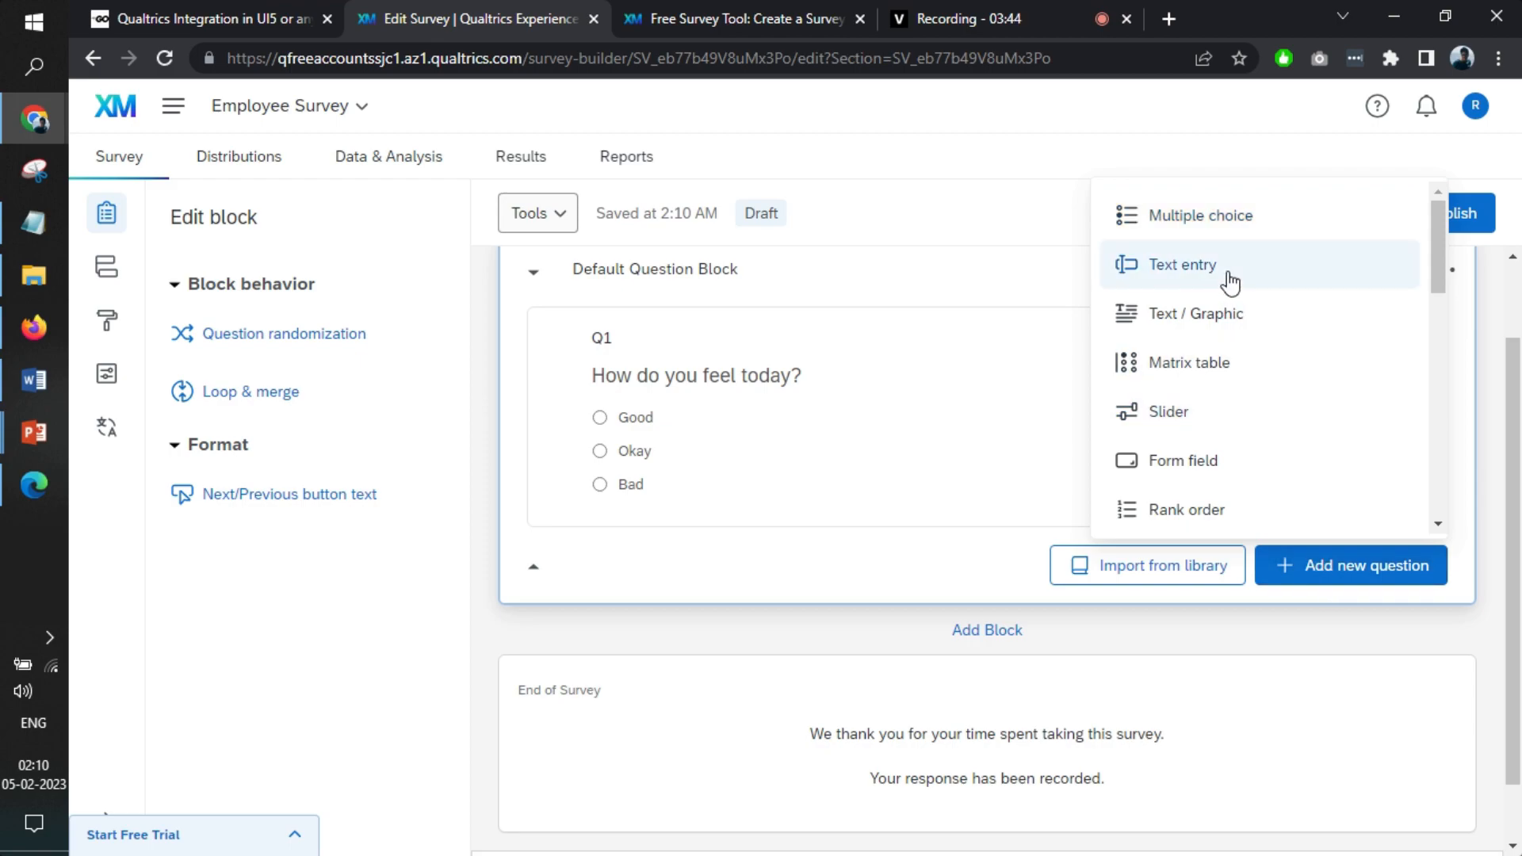
pyautogui.moveTo(1226, 281)
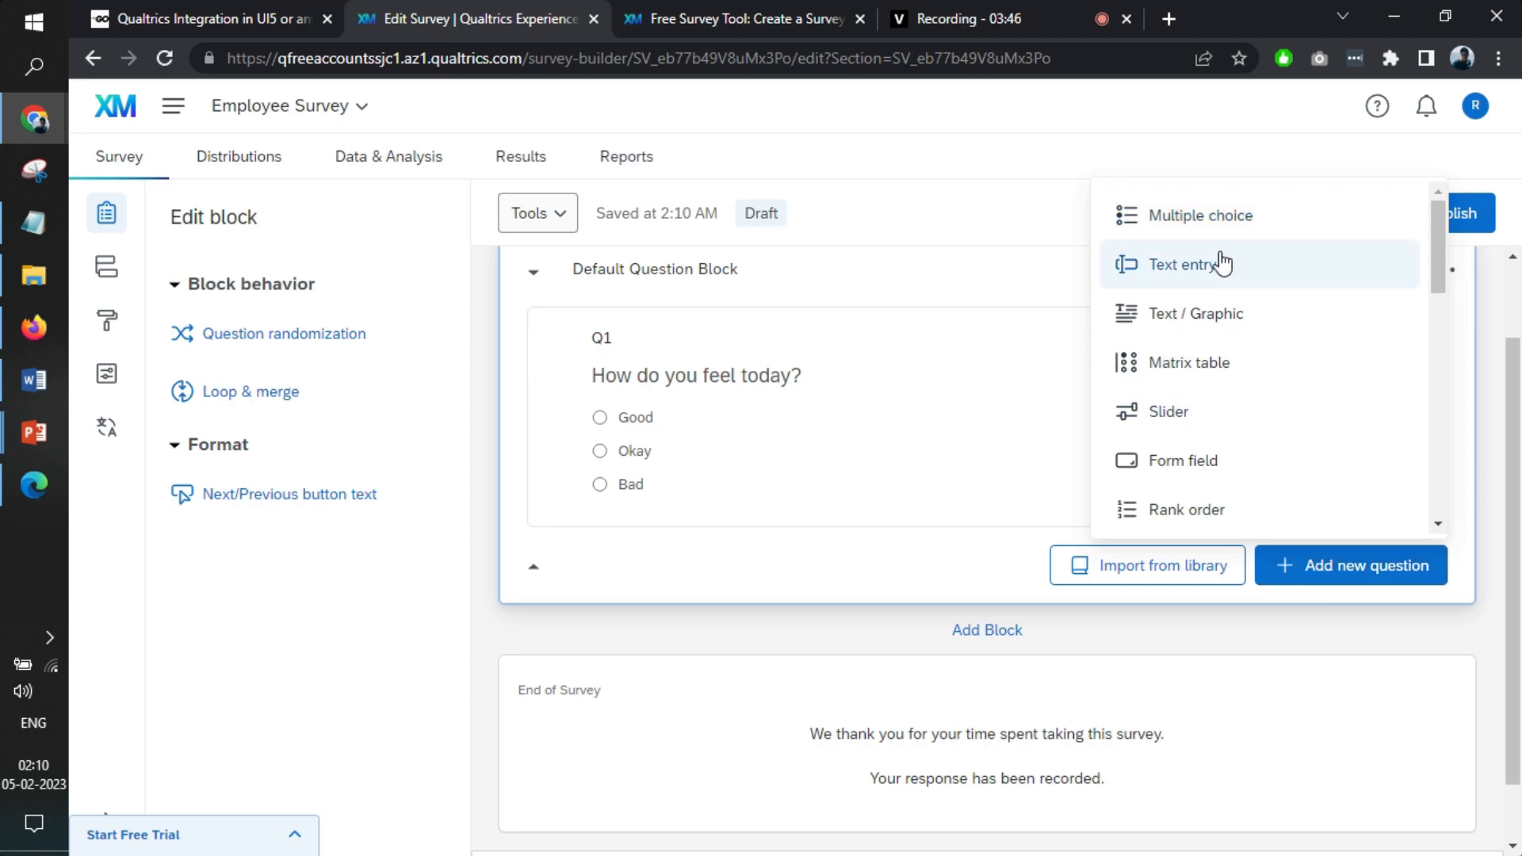
pyautogui.moveTo(1200, 216)
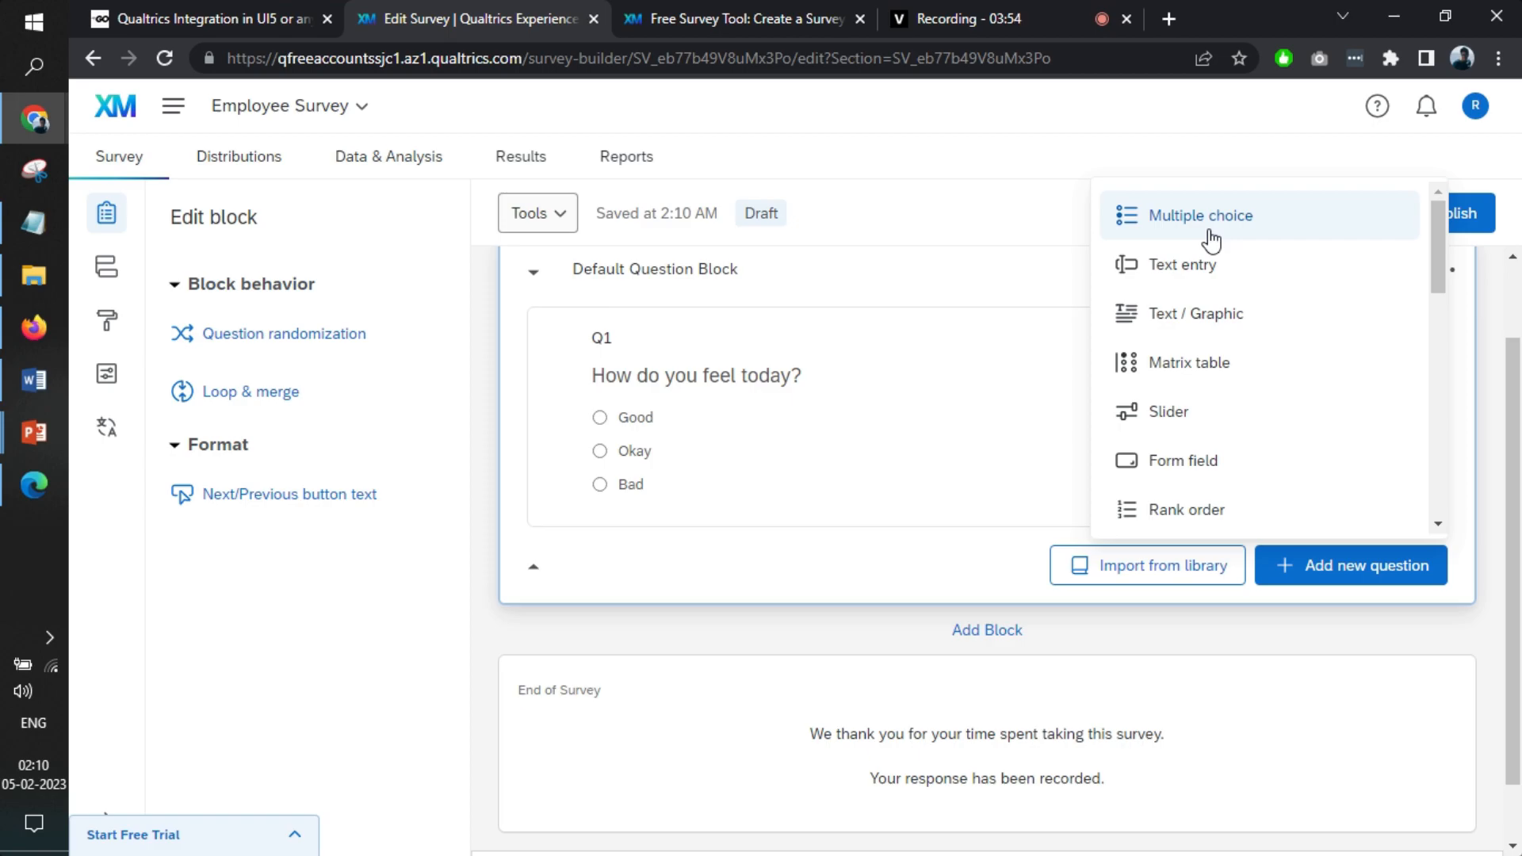
pyautogui.click(1201, 215)
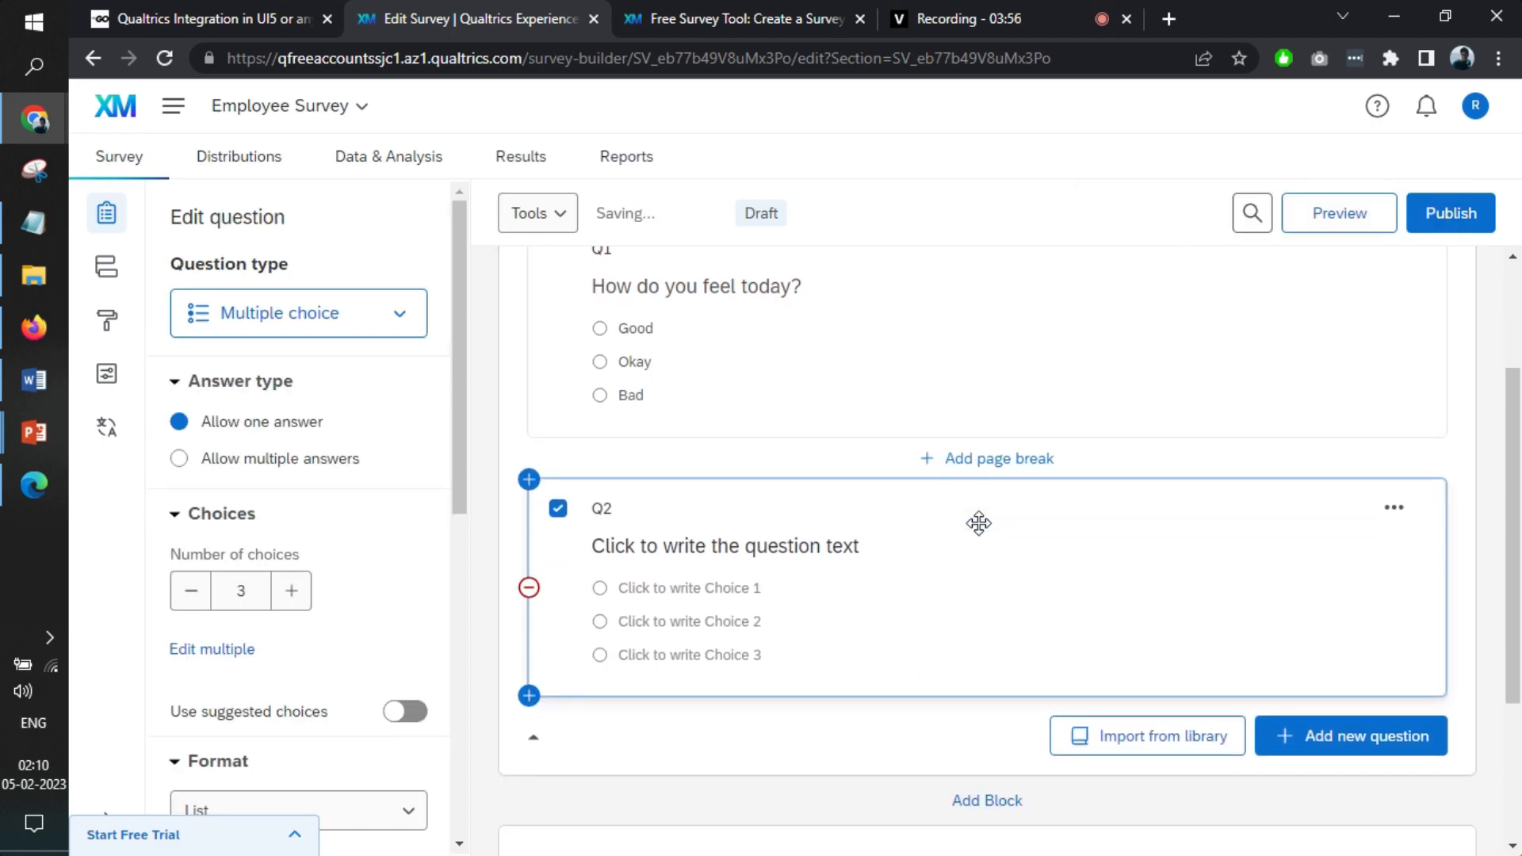
pyautogui.click(723, 545)
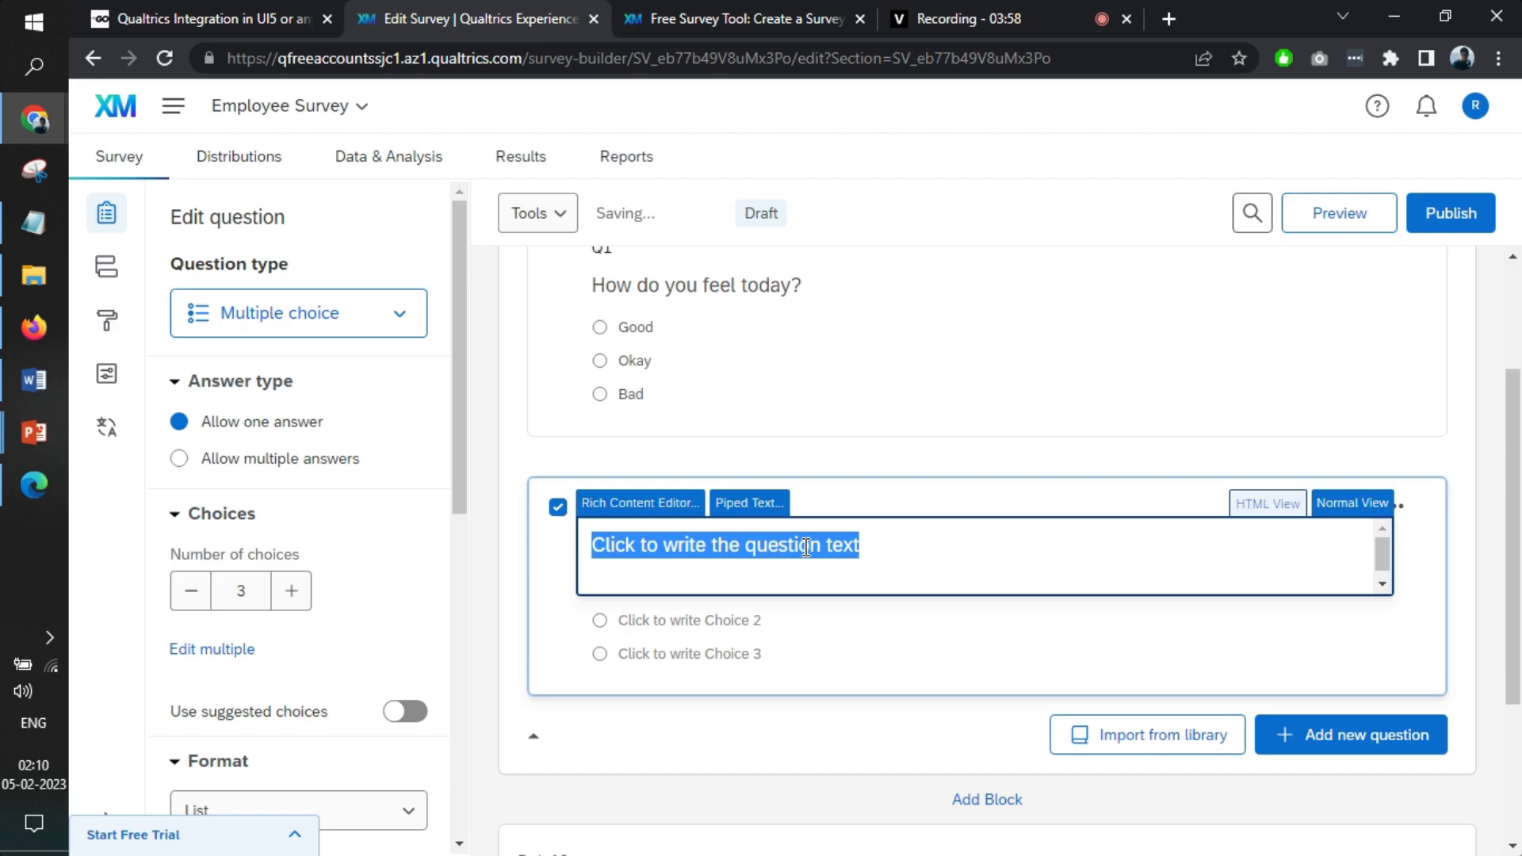
pyautogui.write('How')
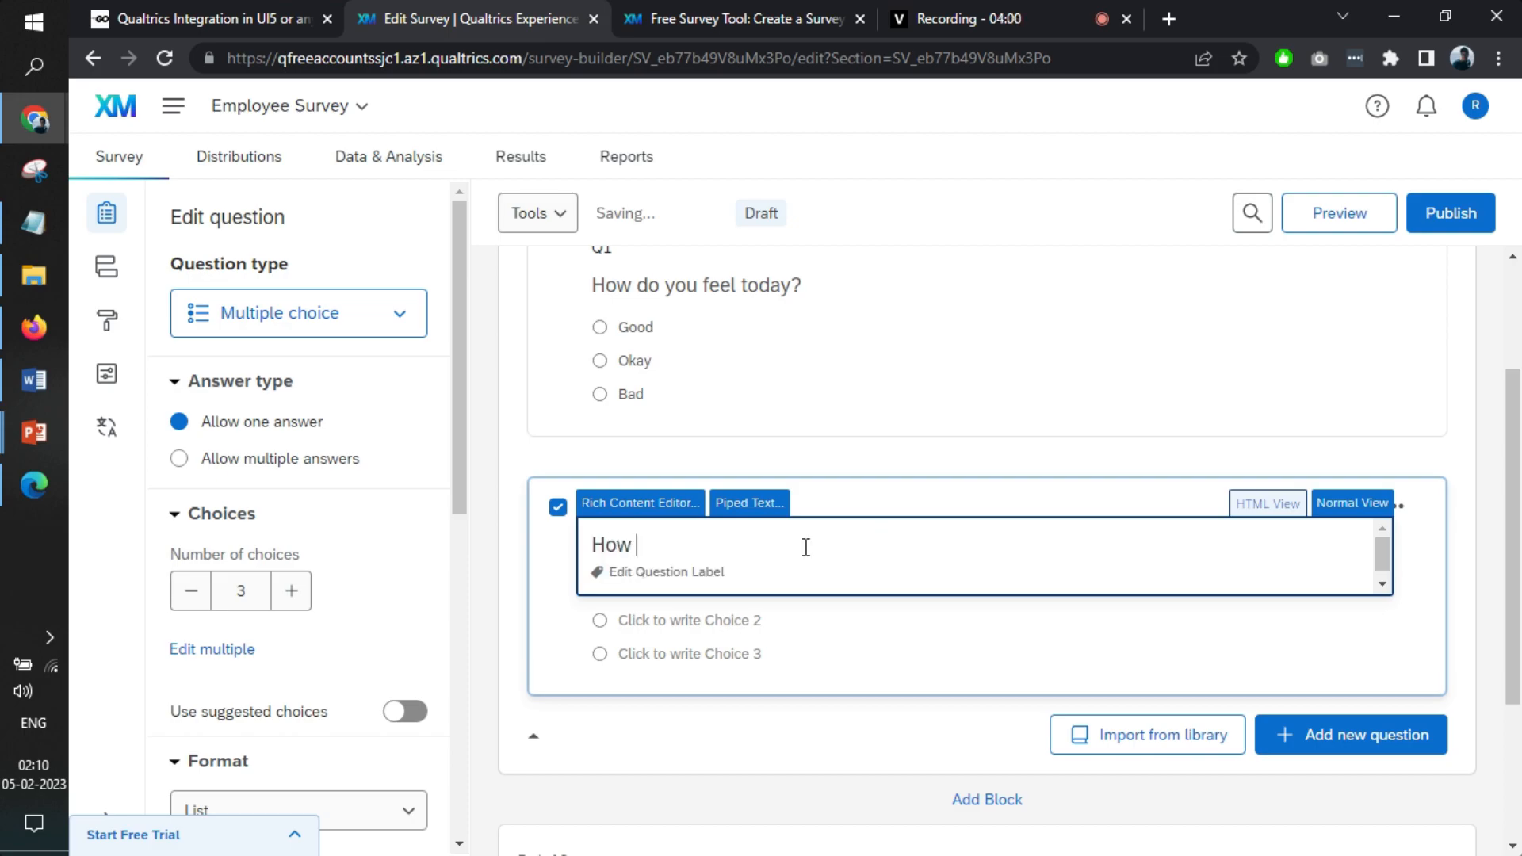
pyautogui.write('do you feel ab')
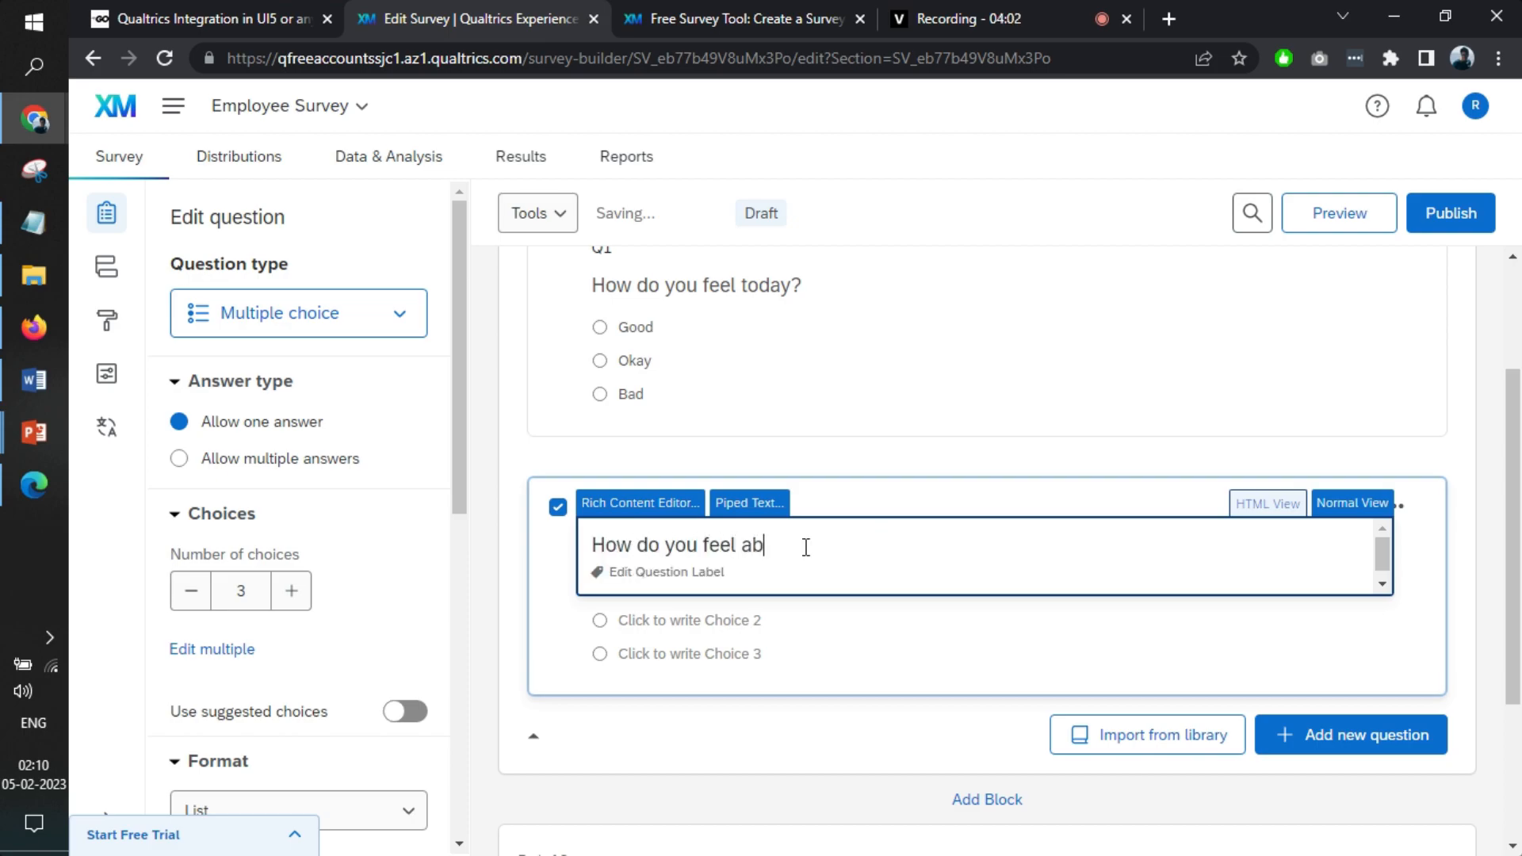
pyautogui.write('out your salary?')
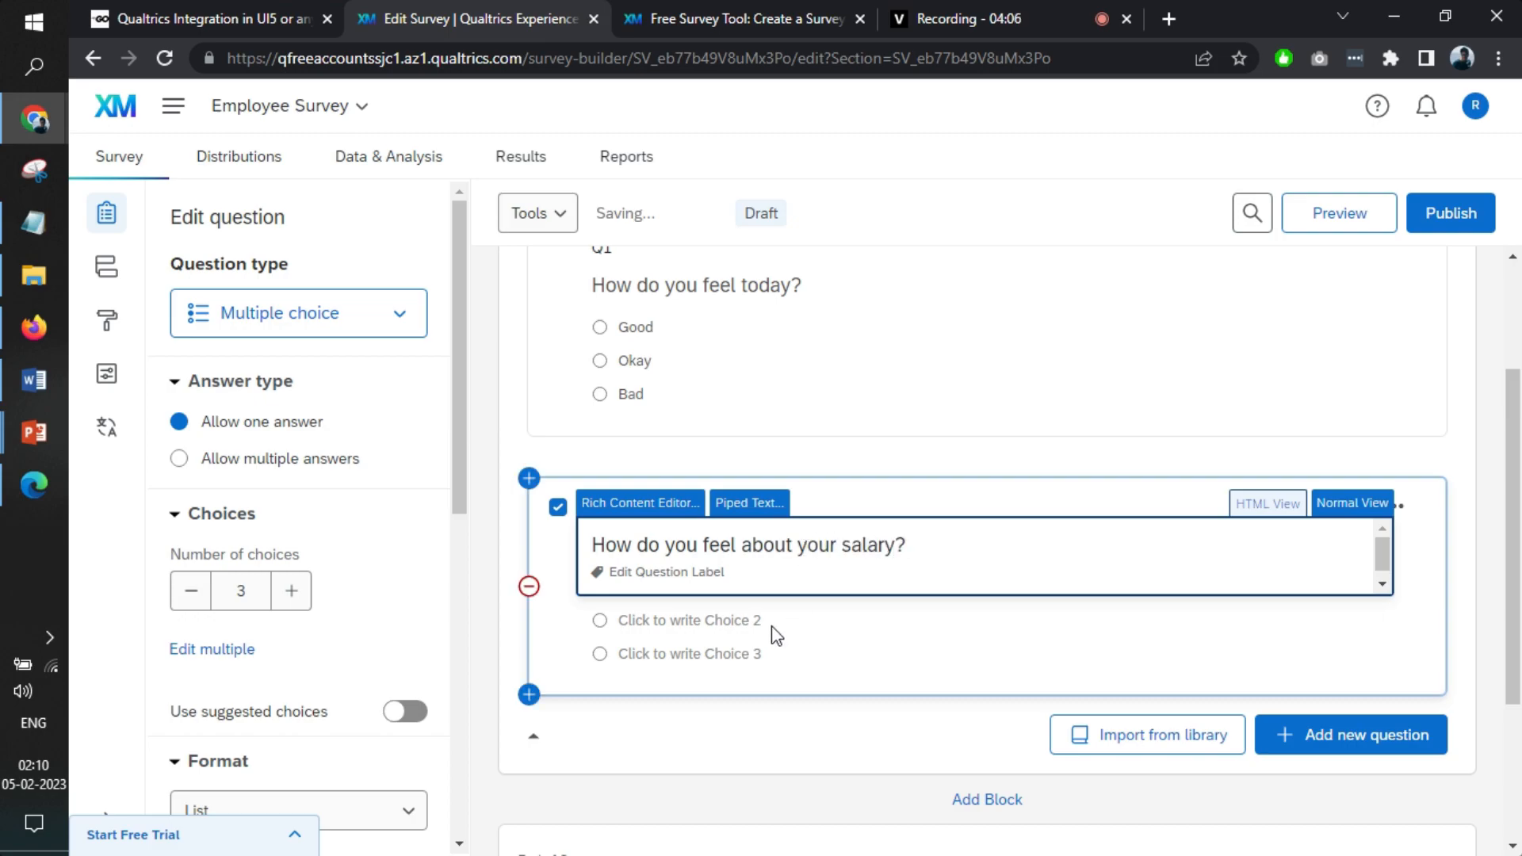
# Enter the choices 'I want more', 'It's fine' and 'I don't wanna share'.
pyautogui.write('I want')
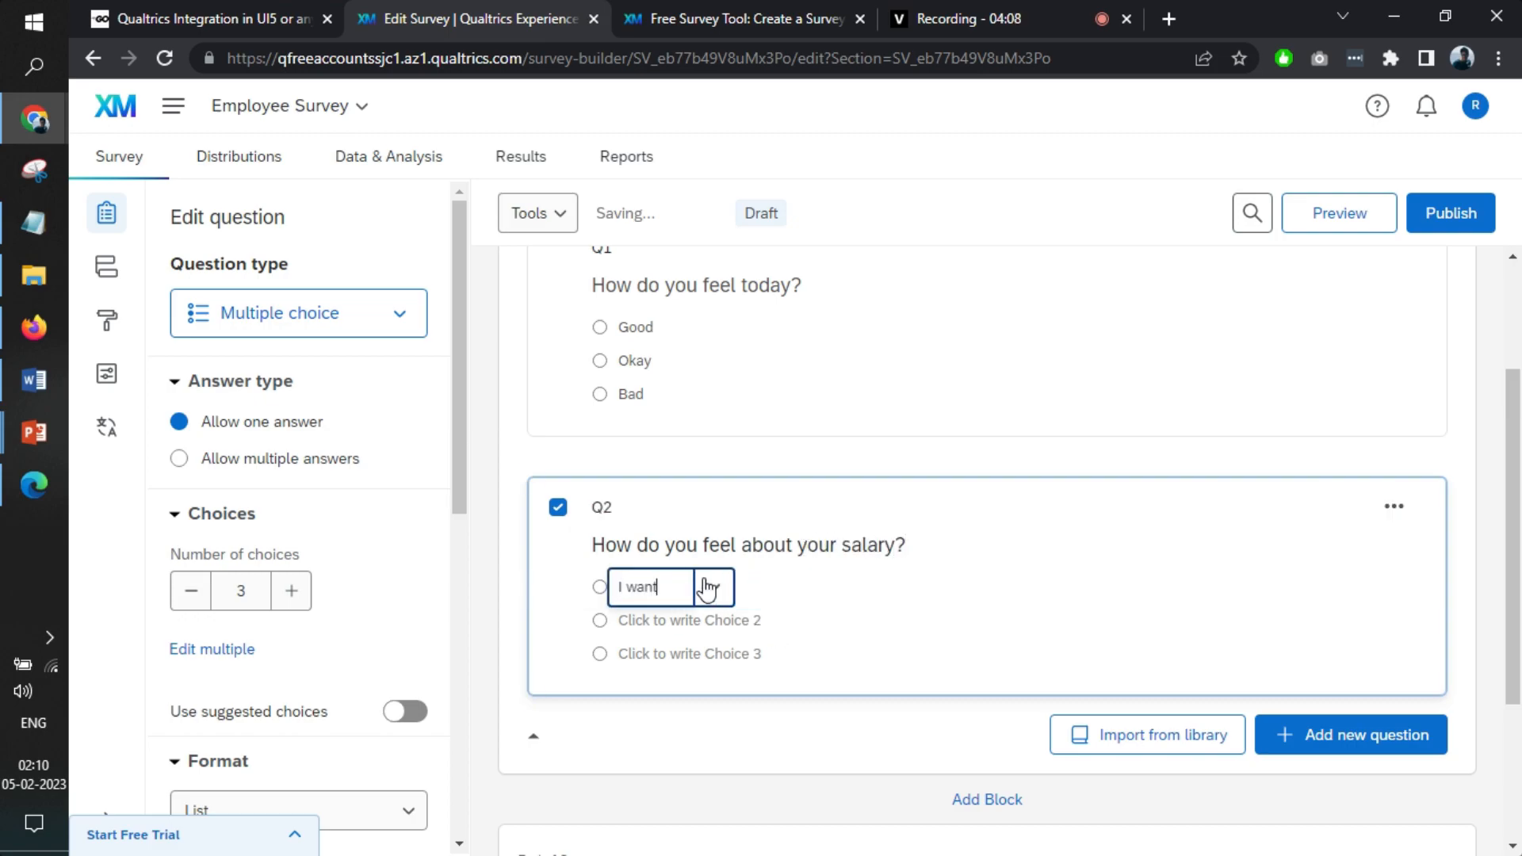
pyautogui.write('more')
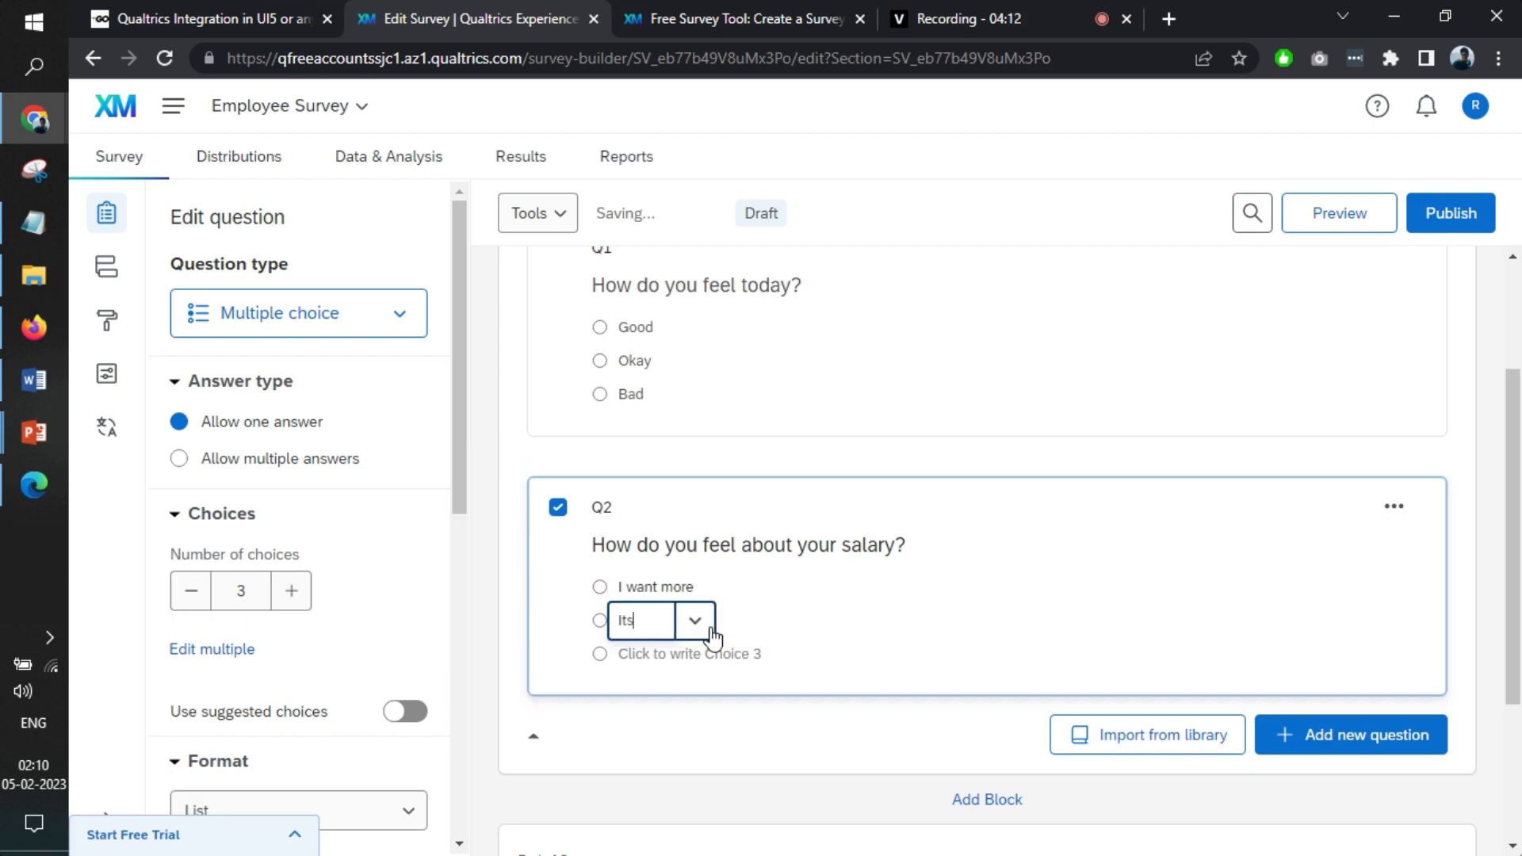
pyautogui.write("It's fine")
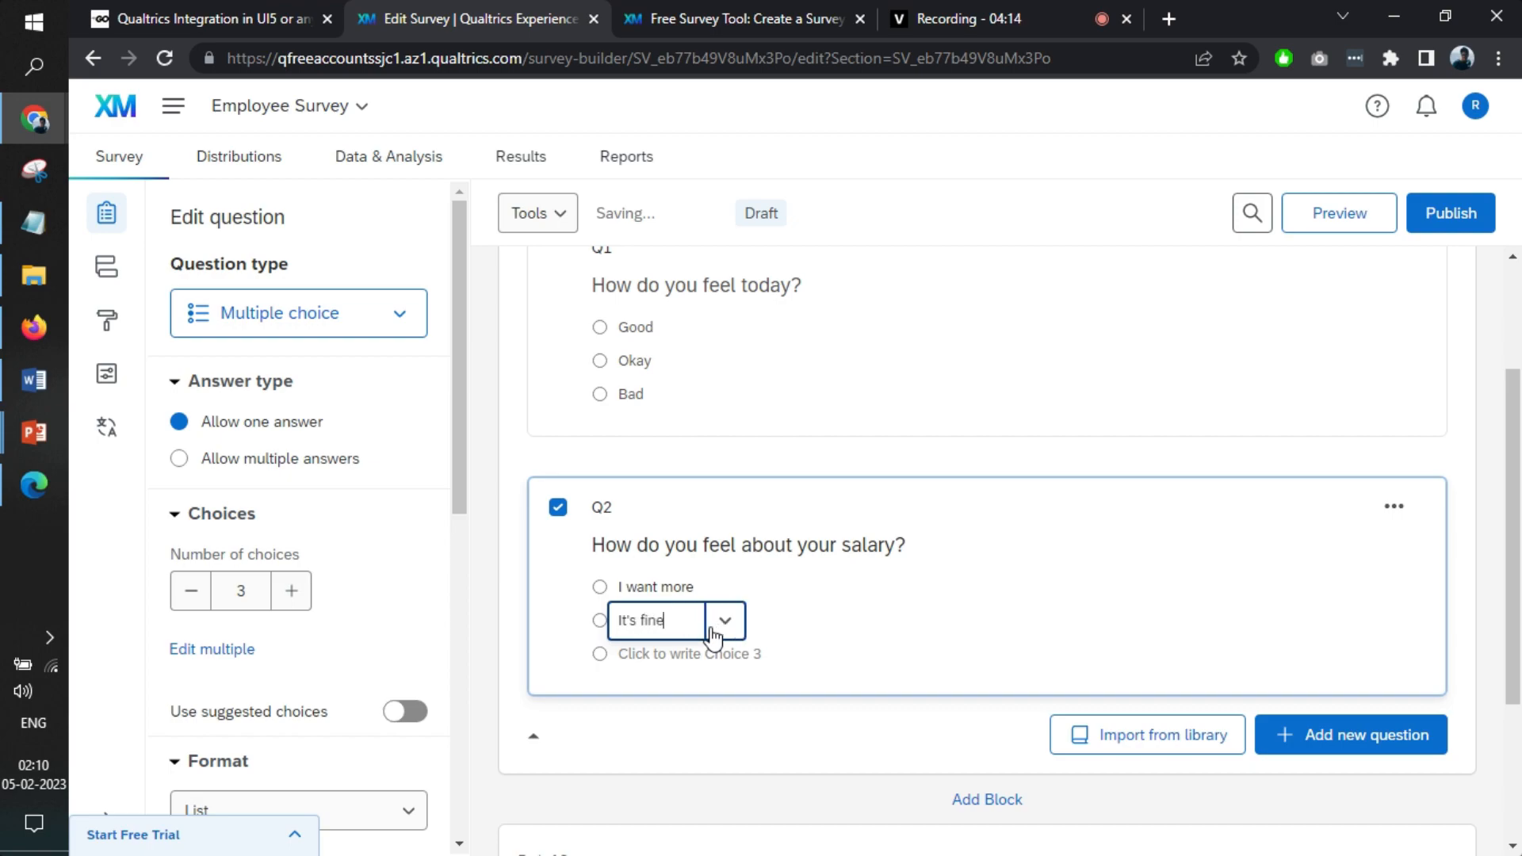
pyautogui.write("I don't wanna")
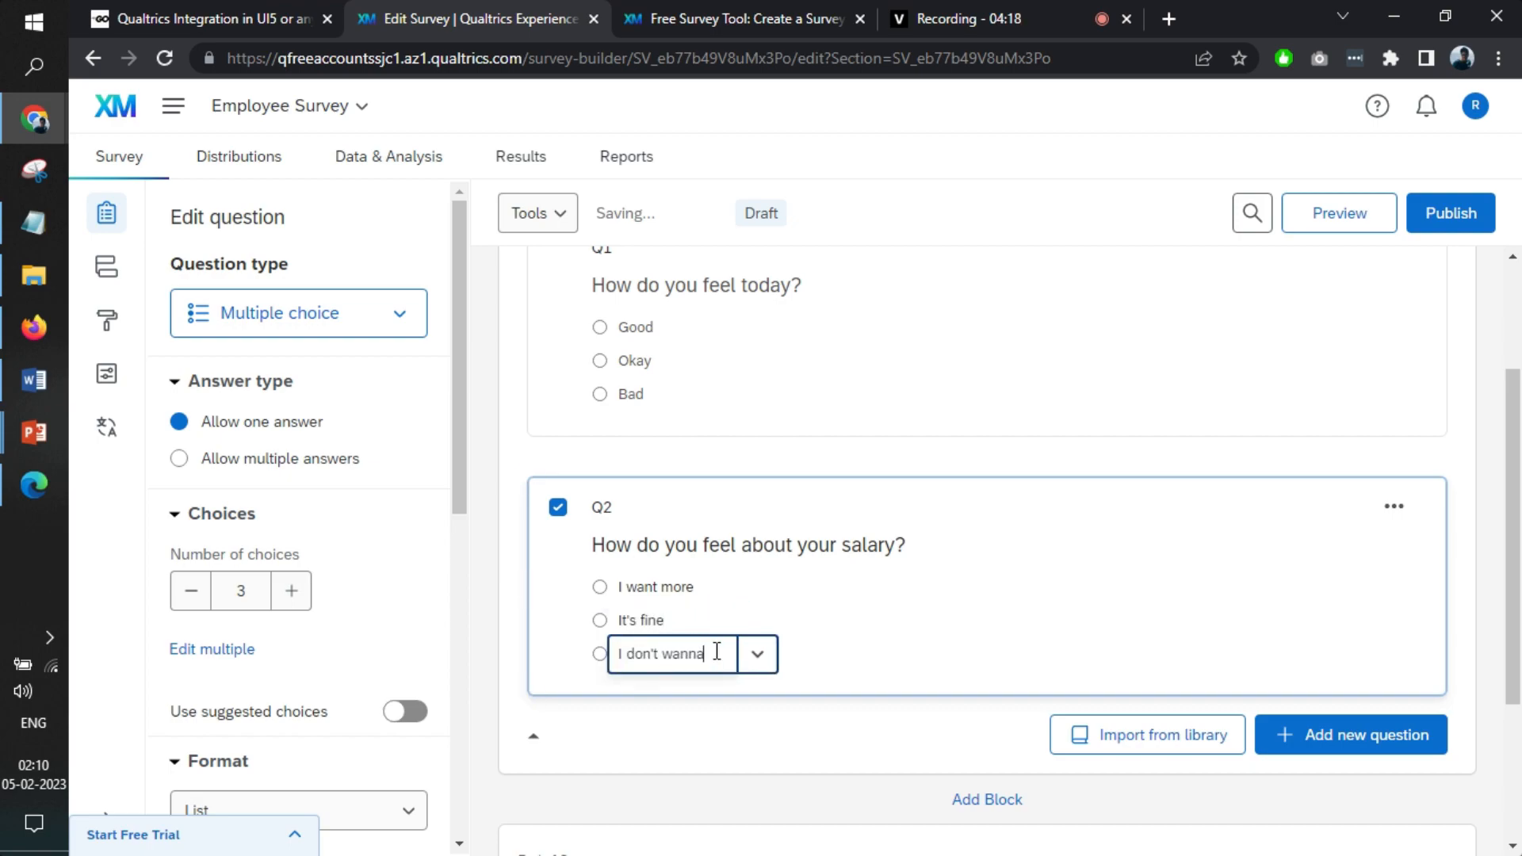
pyautogui.write('share')
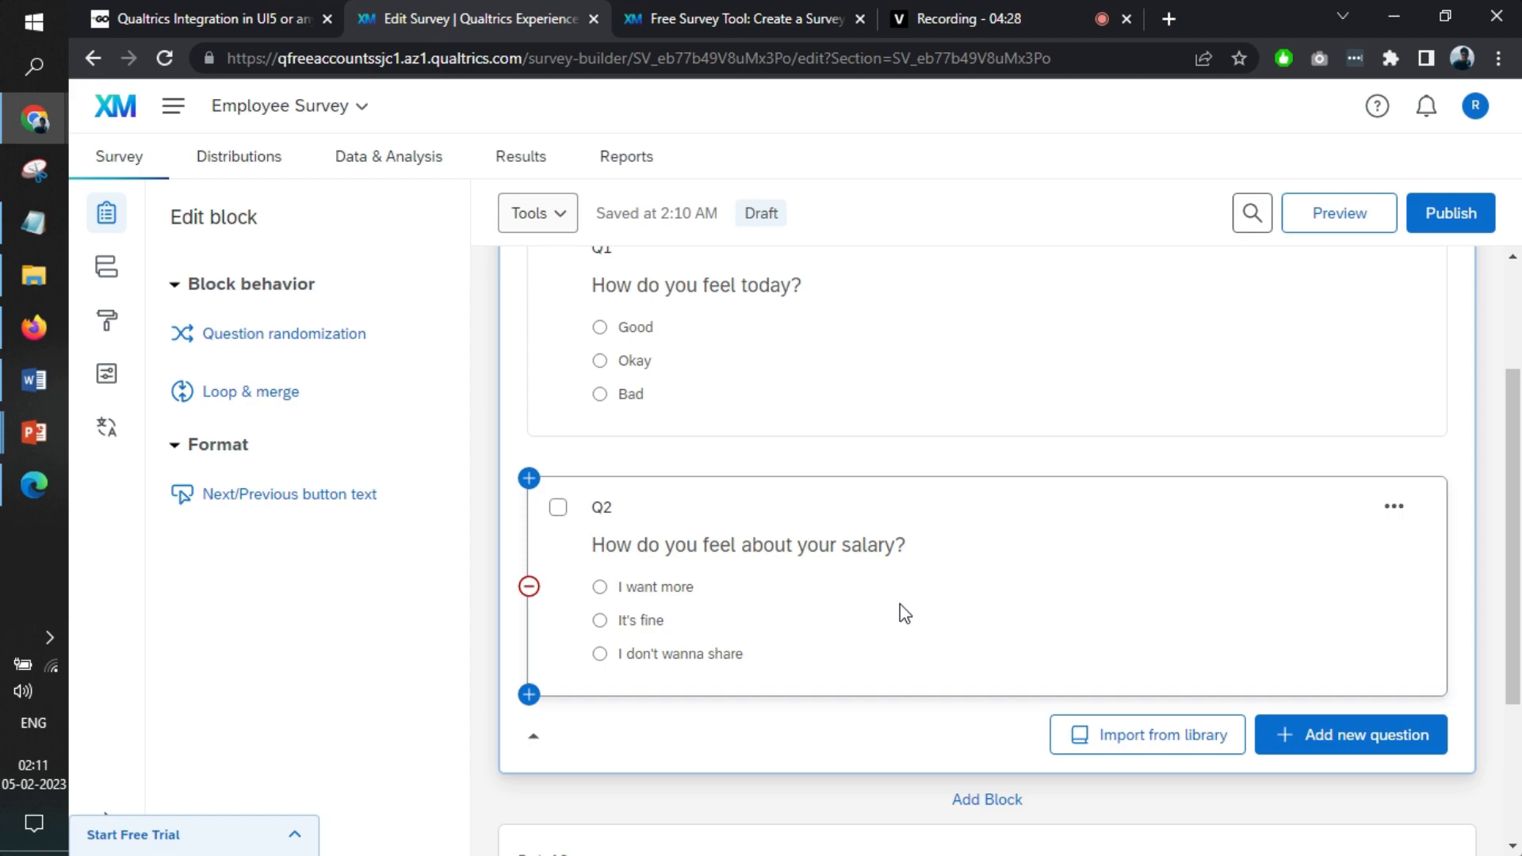
pyautogui.scroll(-3)
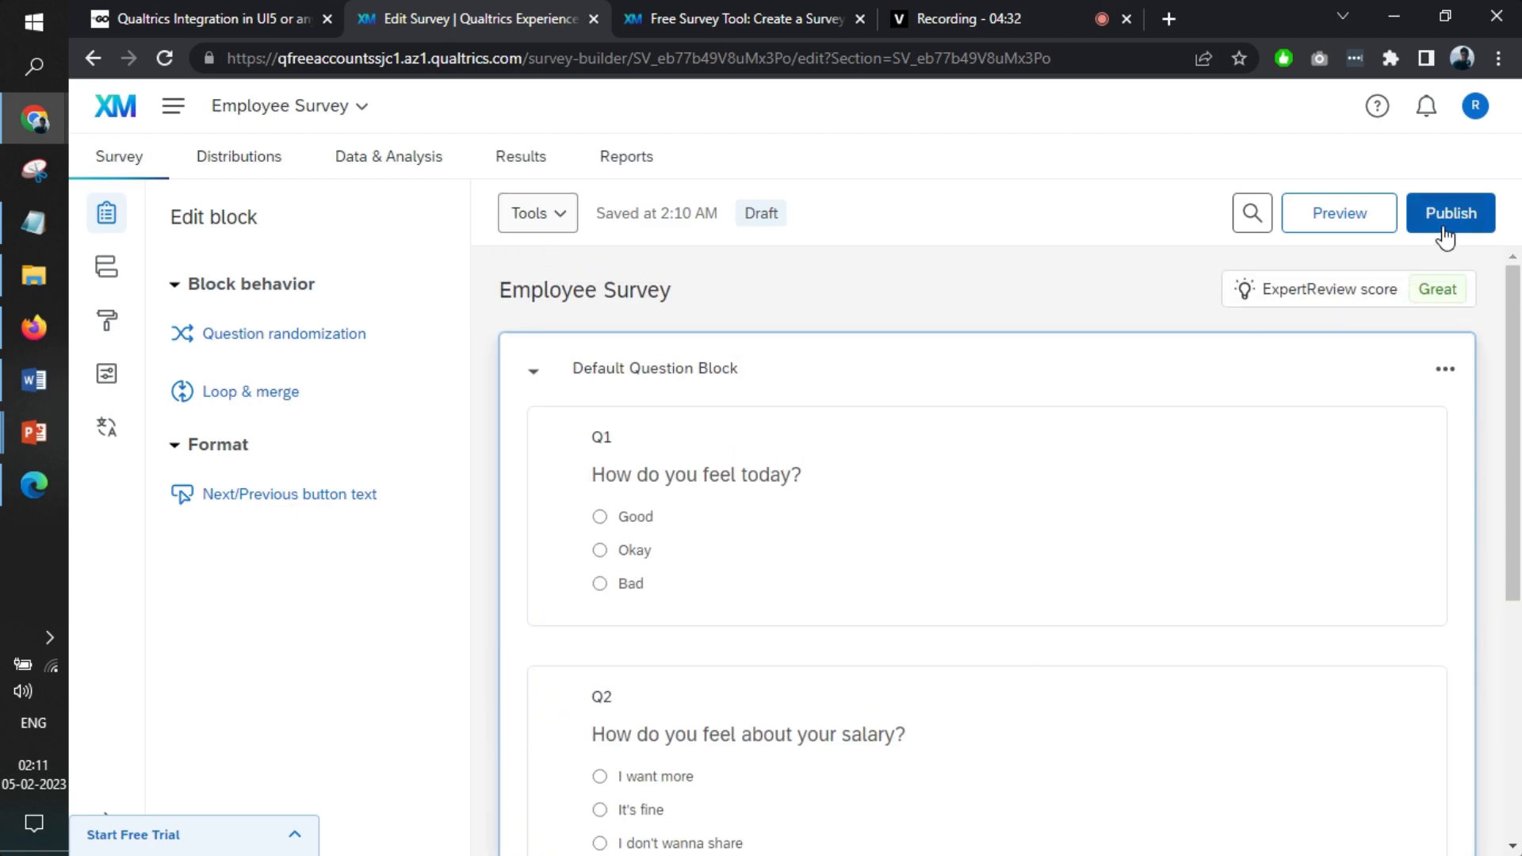
# Preview the survey's two questions, then return to the Edit Survey tab.
pyautogui.click(1337, 212)
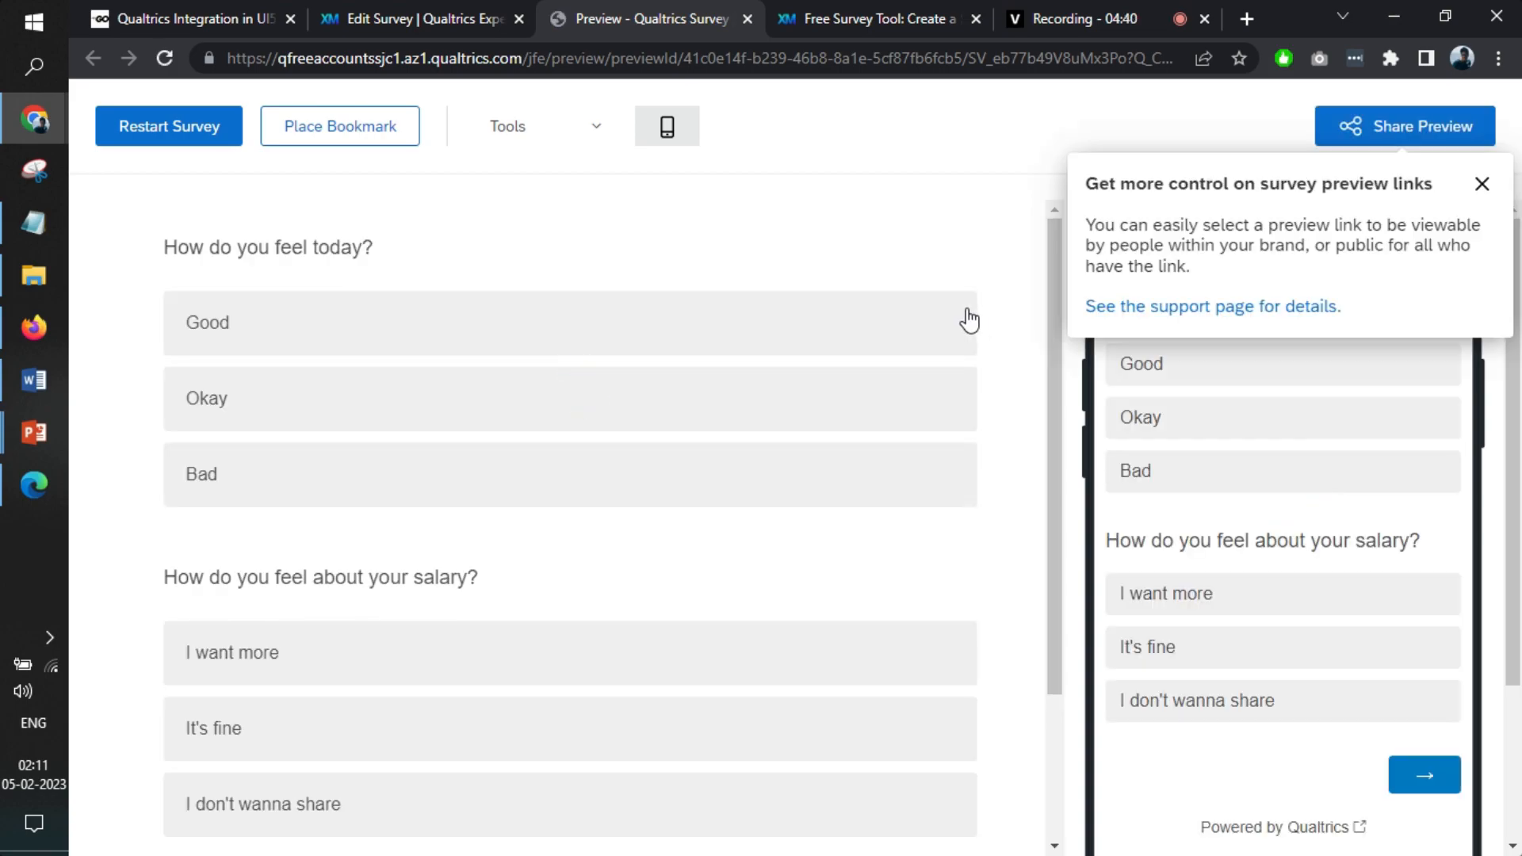
pyautogui.click(1482, 183)
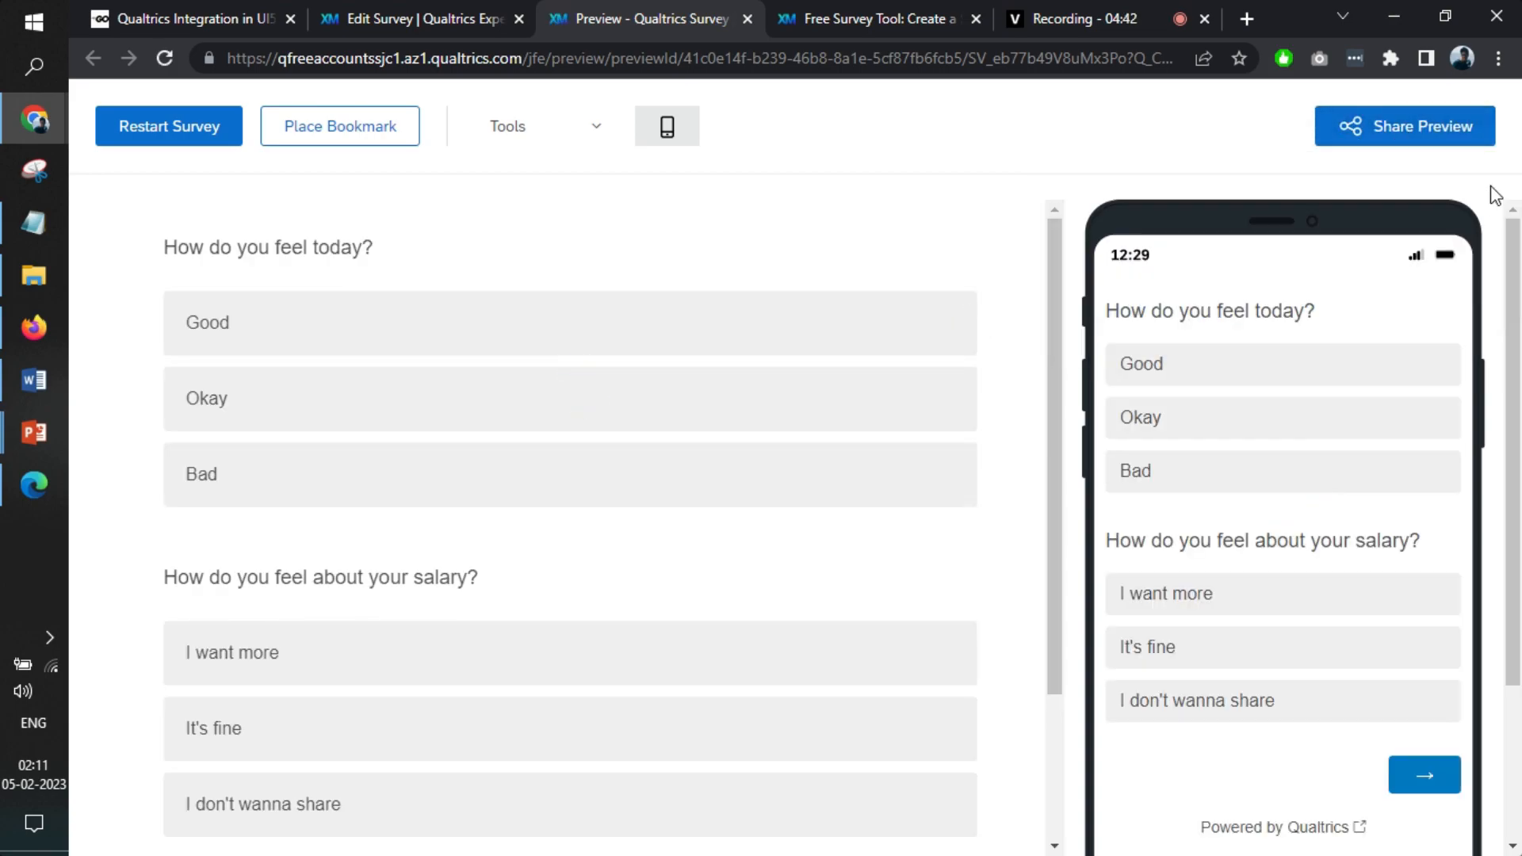
pyautogui.moveTo(1191, 293)
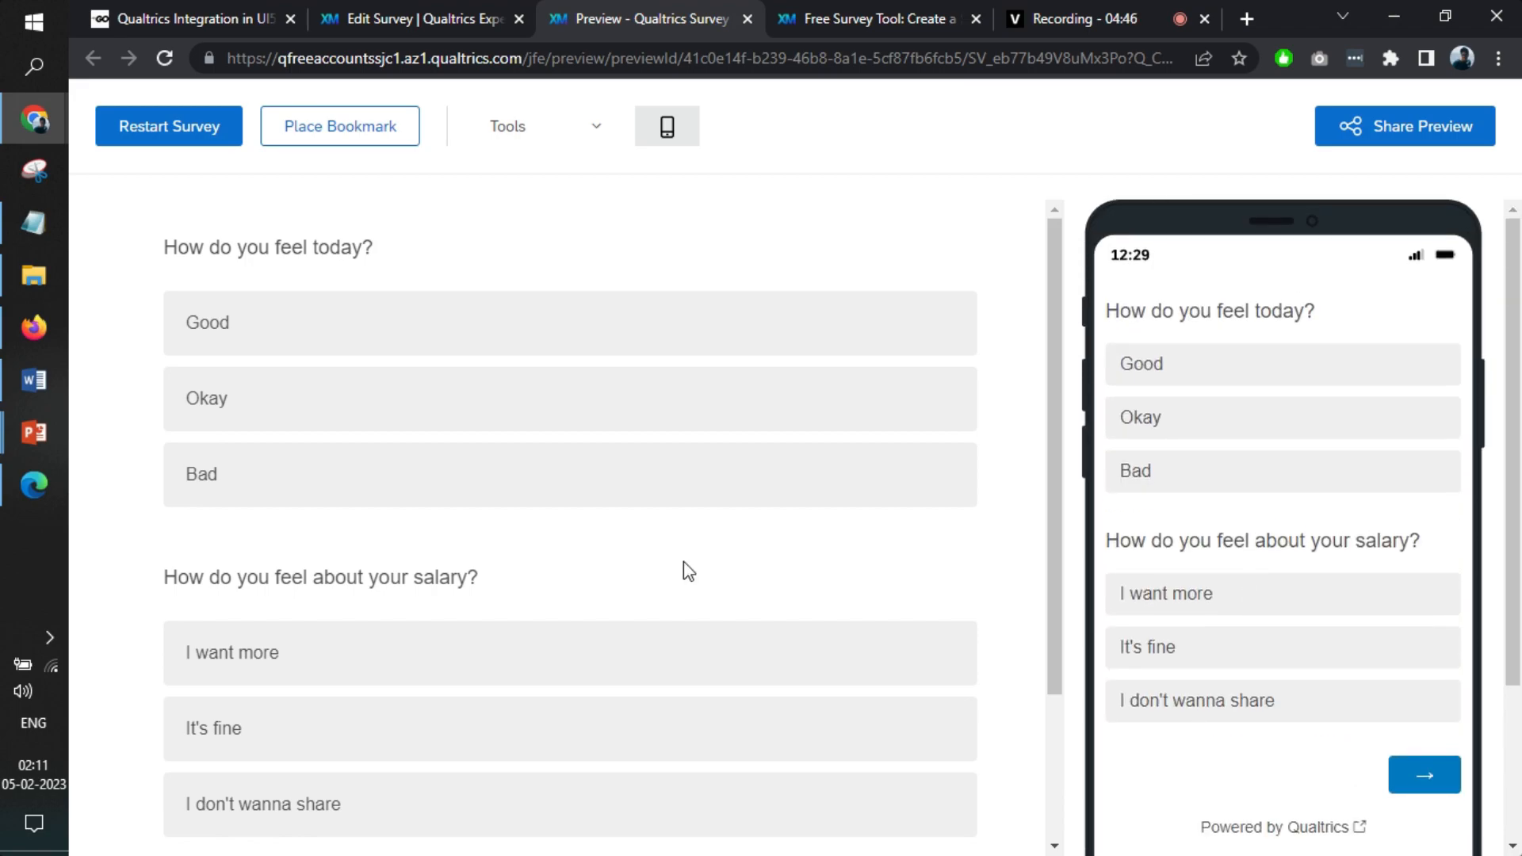
pyautogui.moveTo(786, 422)
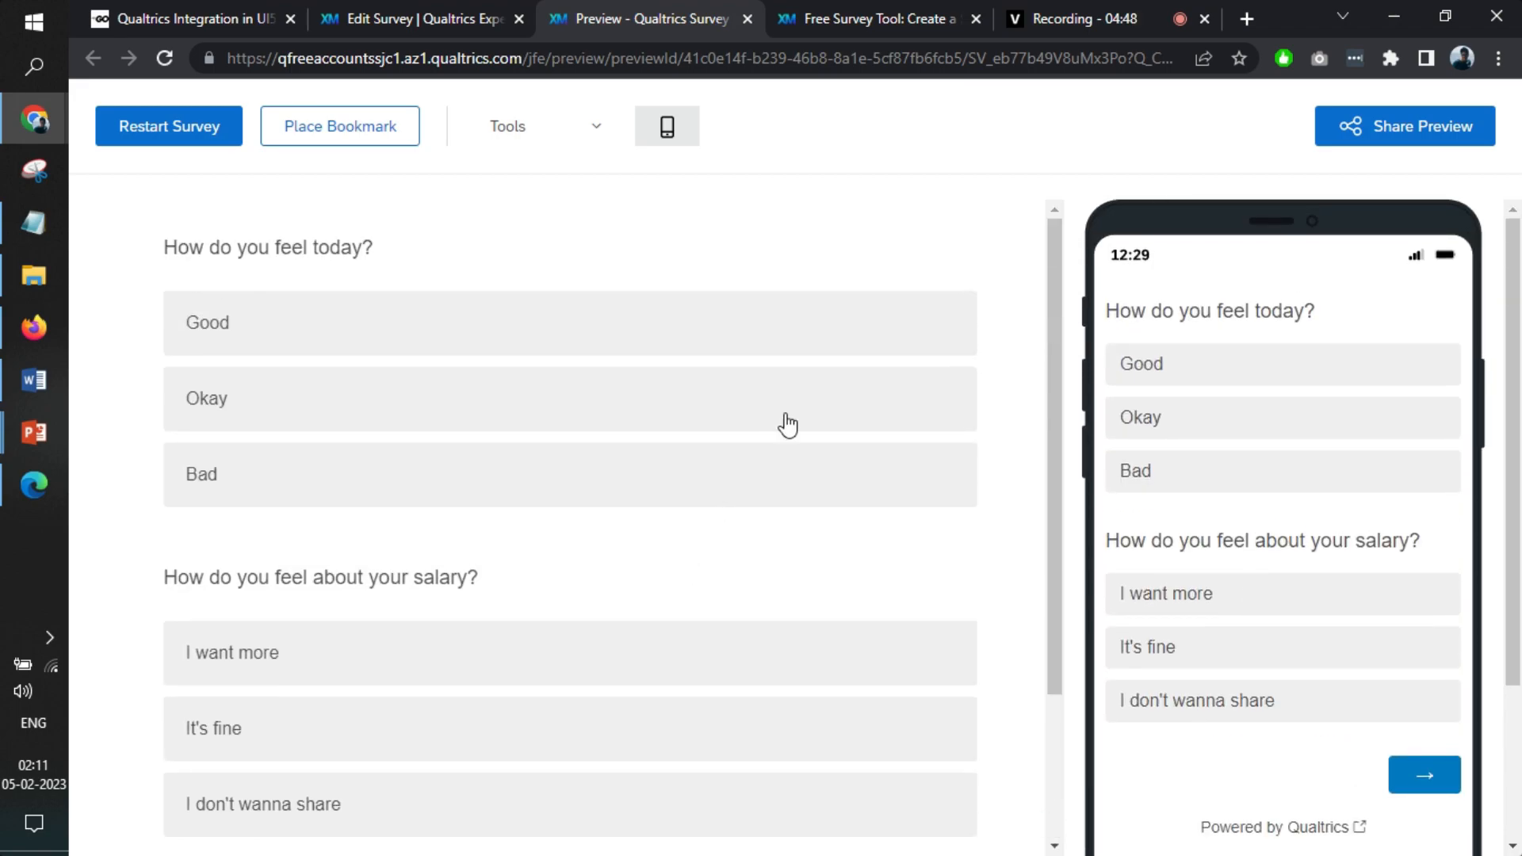
pyautogui.scroll(-3)
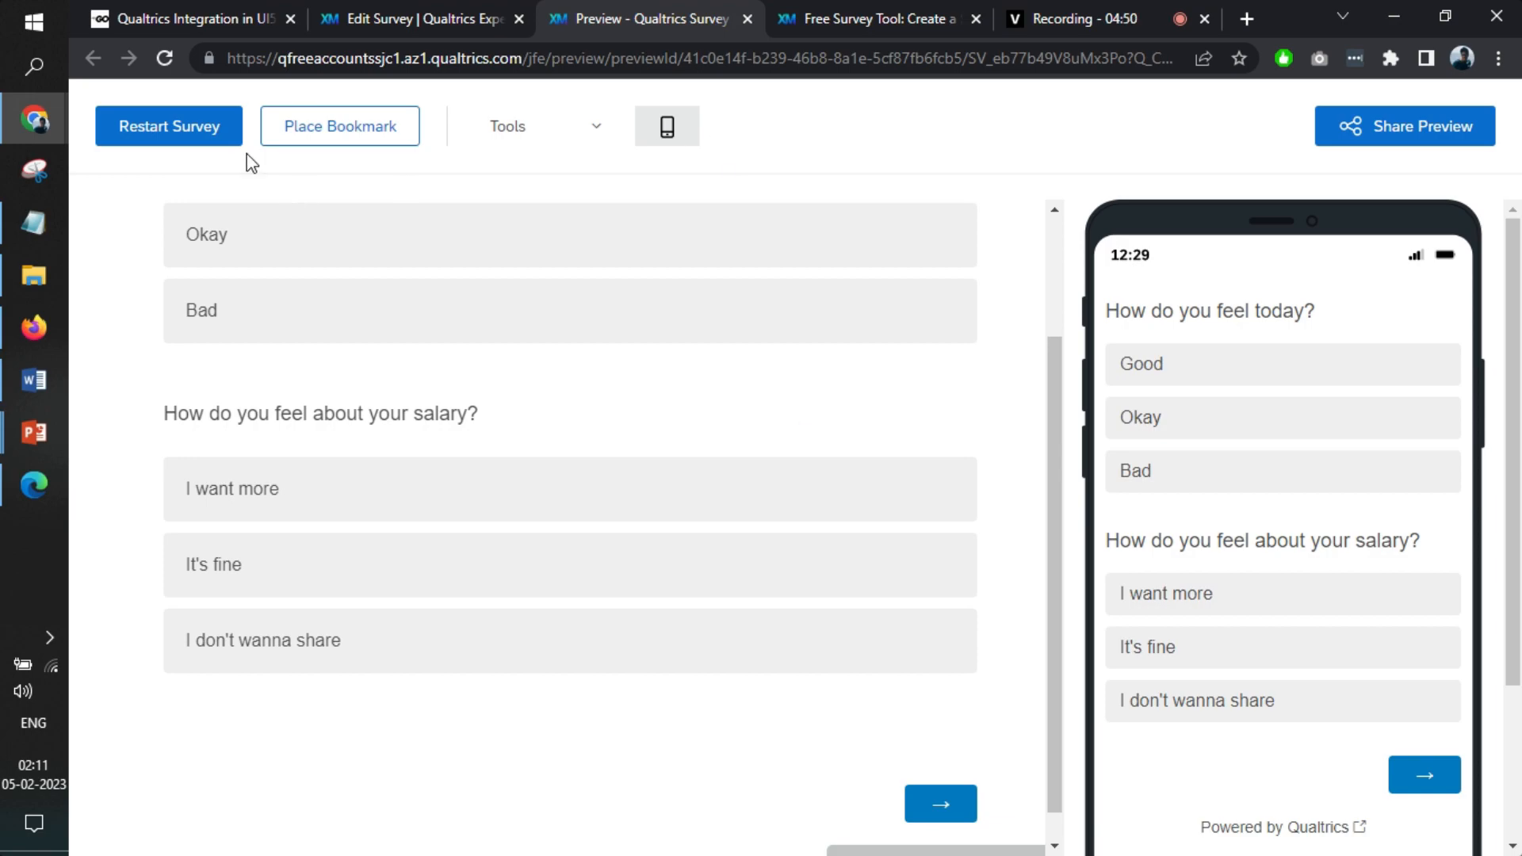
pyautogui.scroll(3)
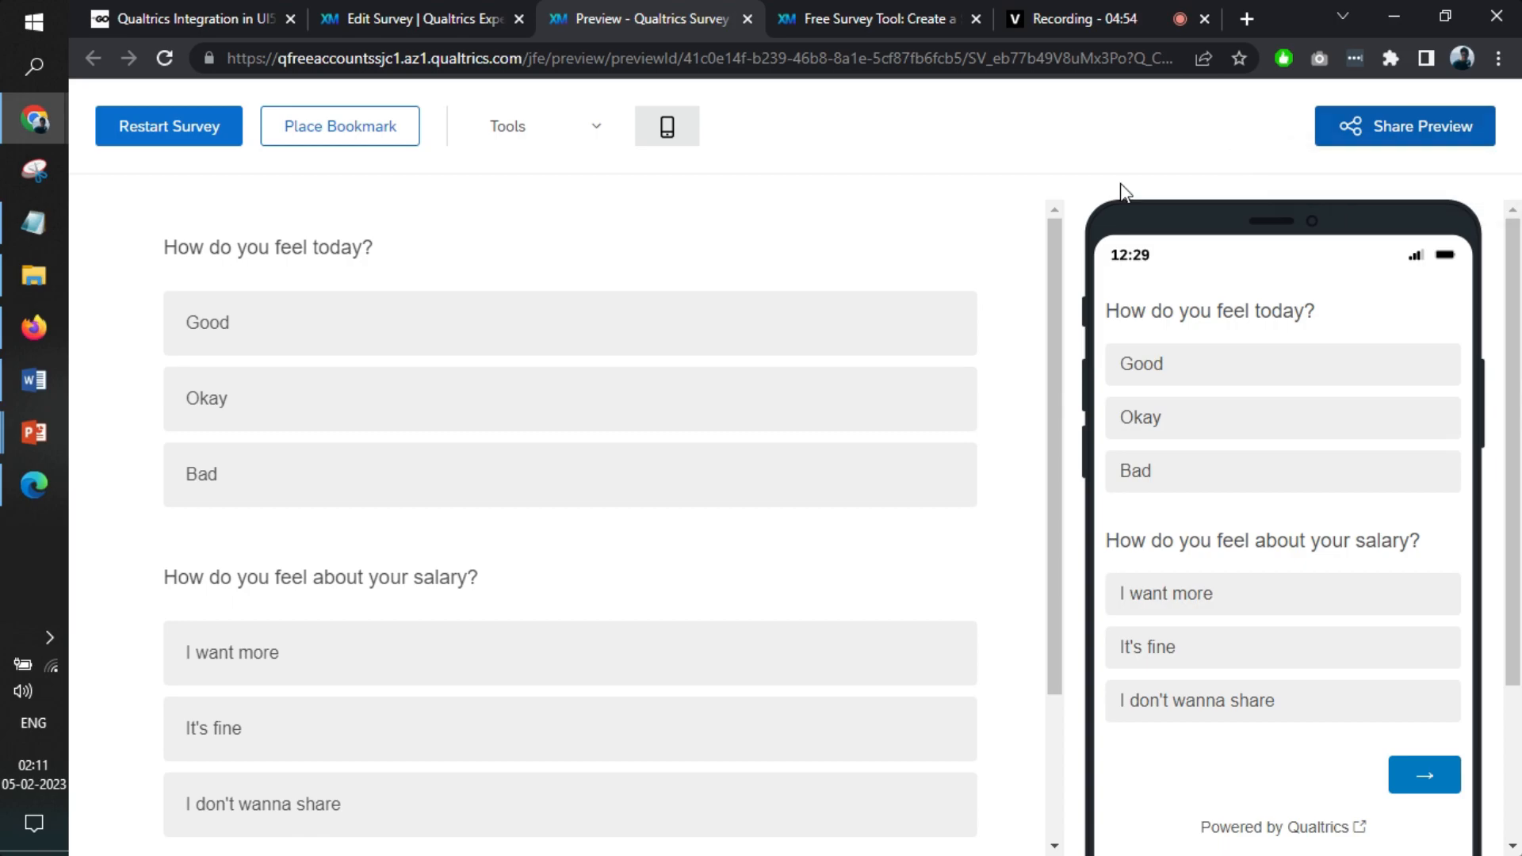
pyautogui.click(419, 18)
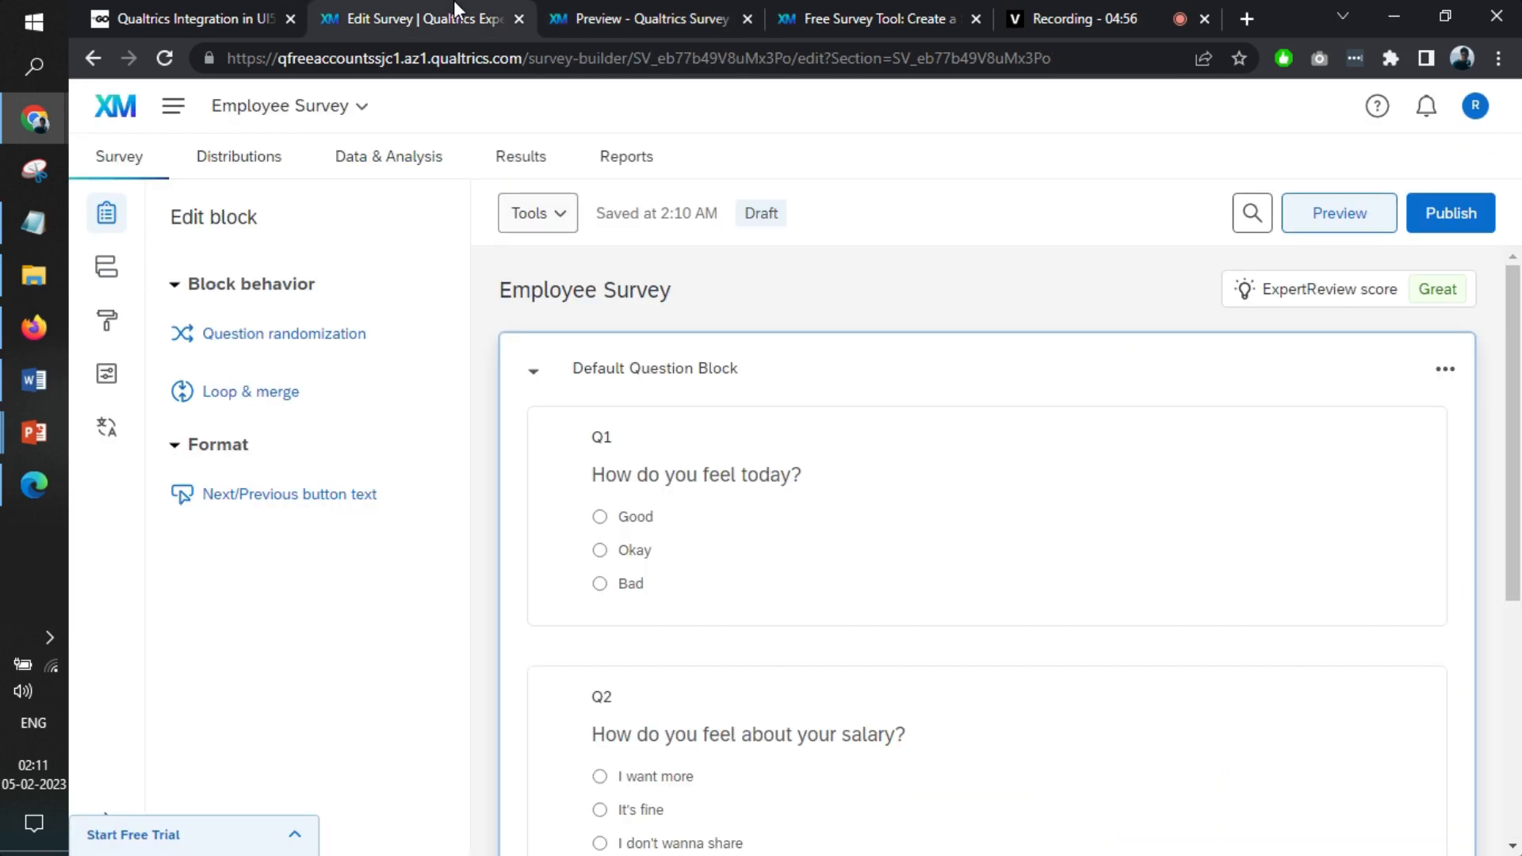
# Publish and activate the Employee Survey, then copy its anonymous link.
pyautogui.click(1449, 213)
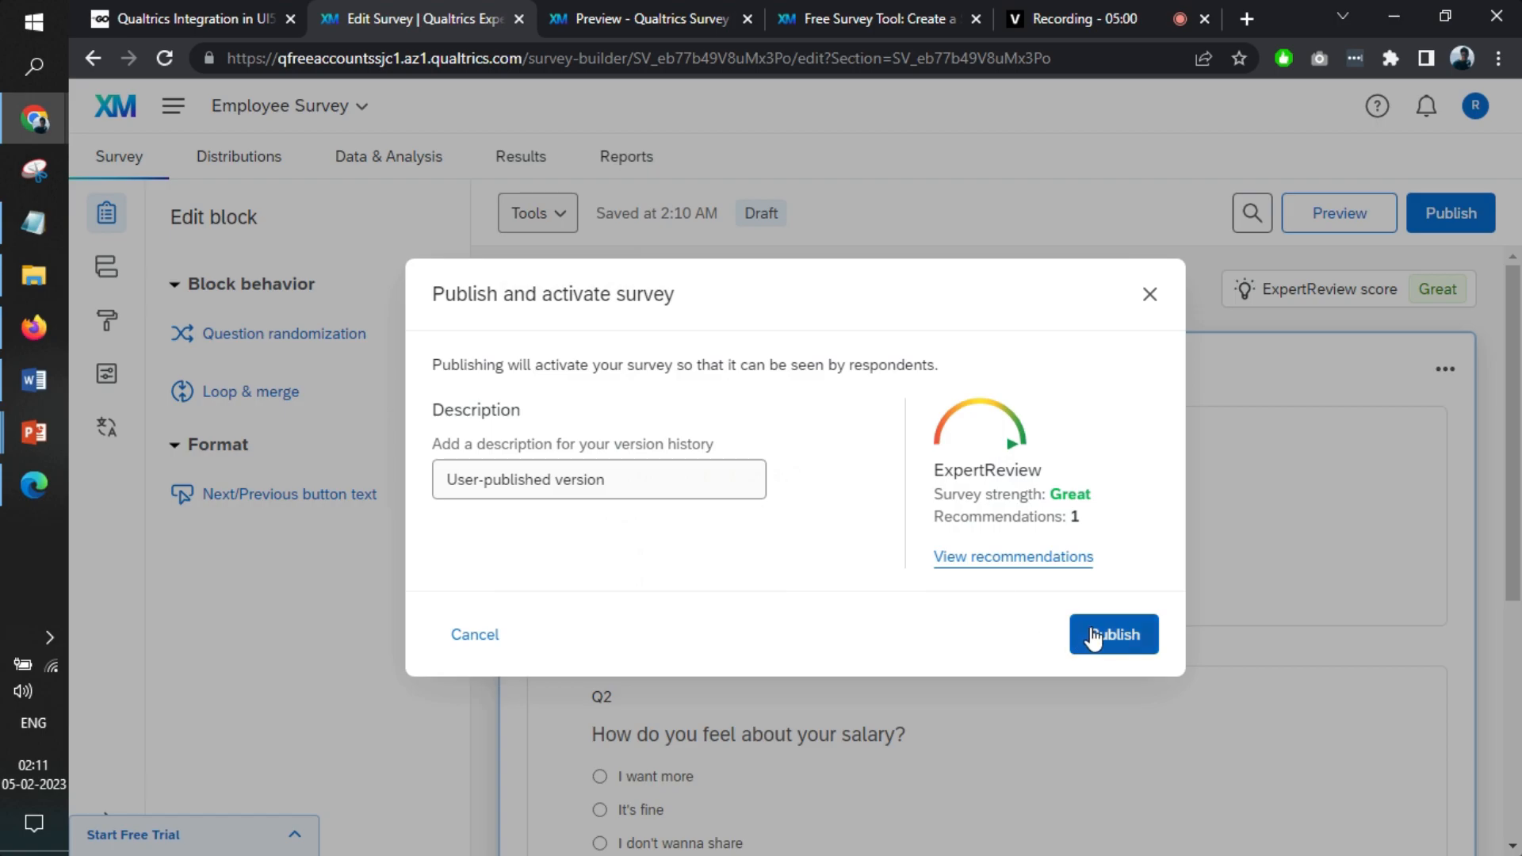
pyautogui.click(1112, 634)
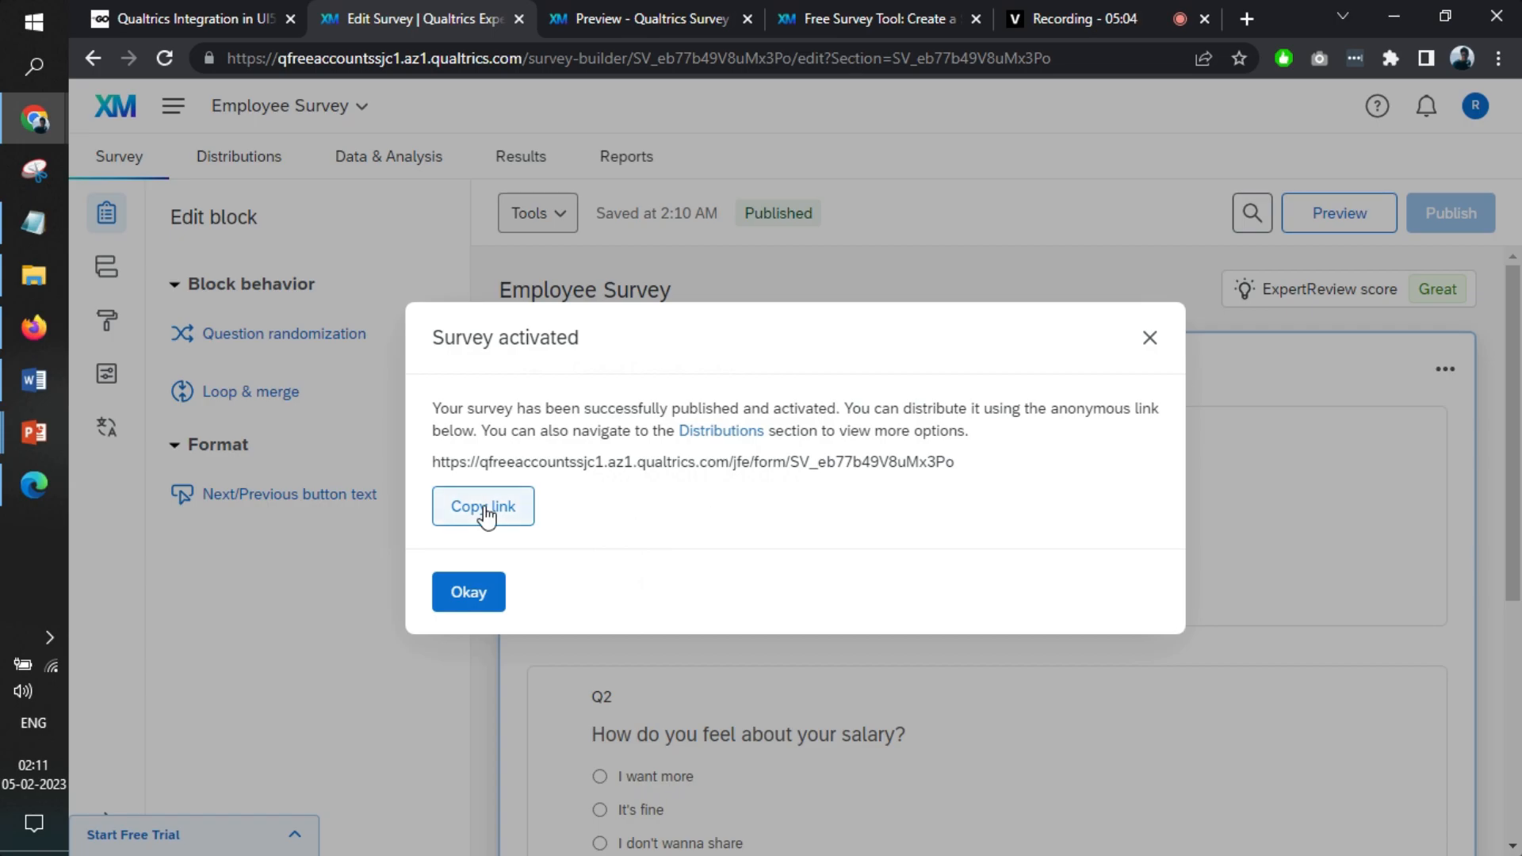
pyautogui.click(482, 506)
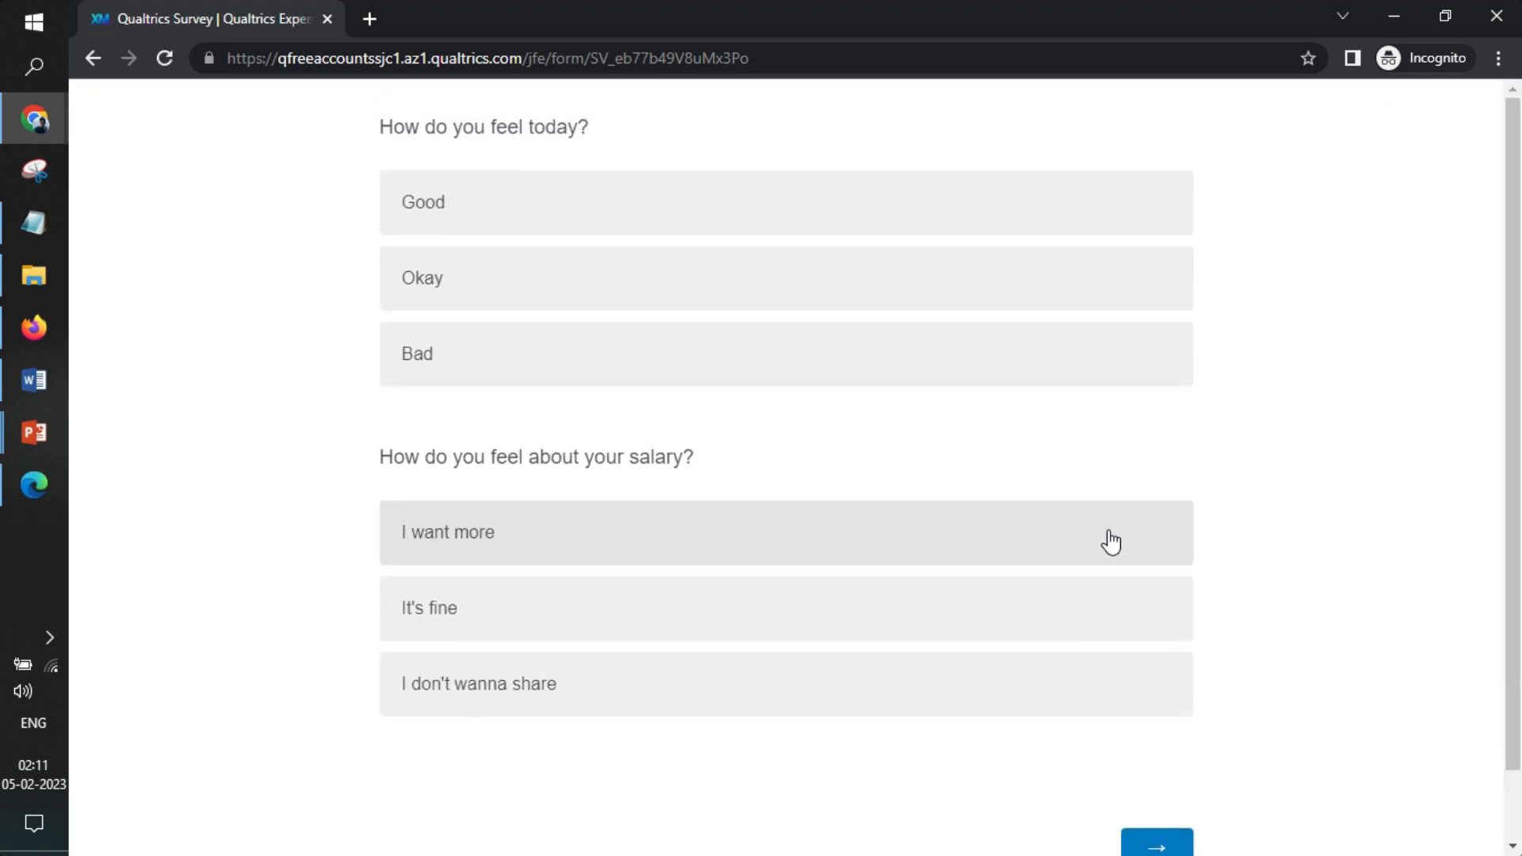
pyautogui.moveTo(1246, 268)
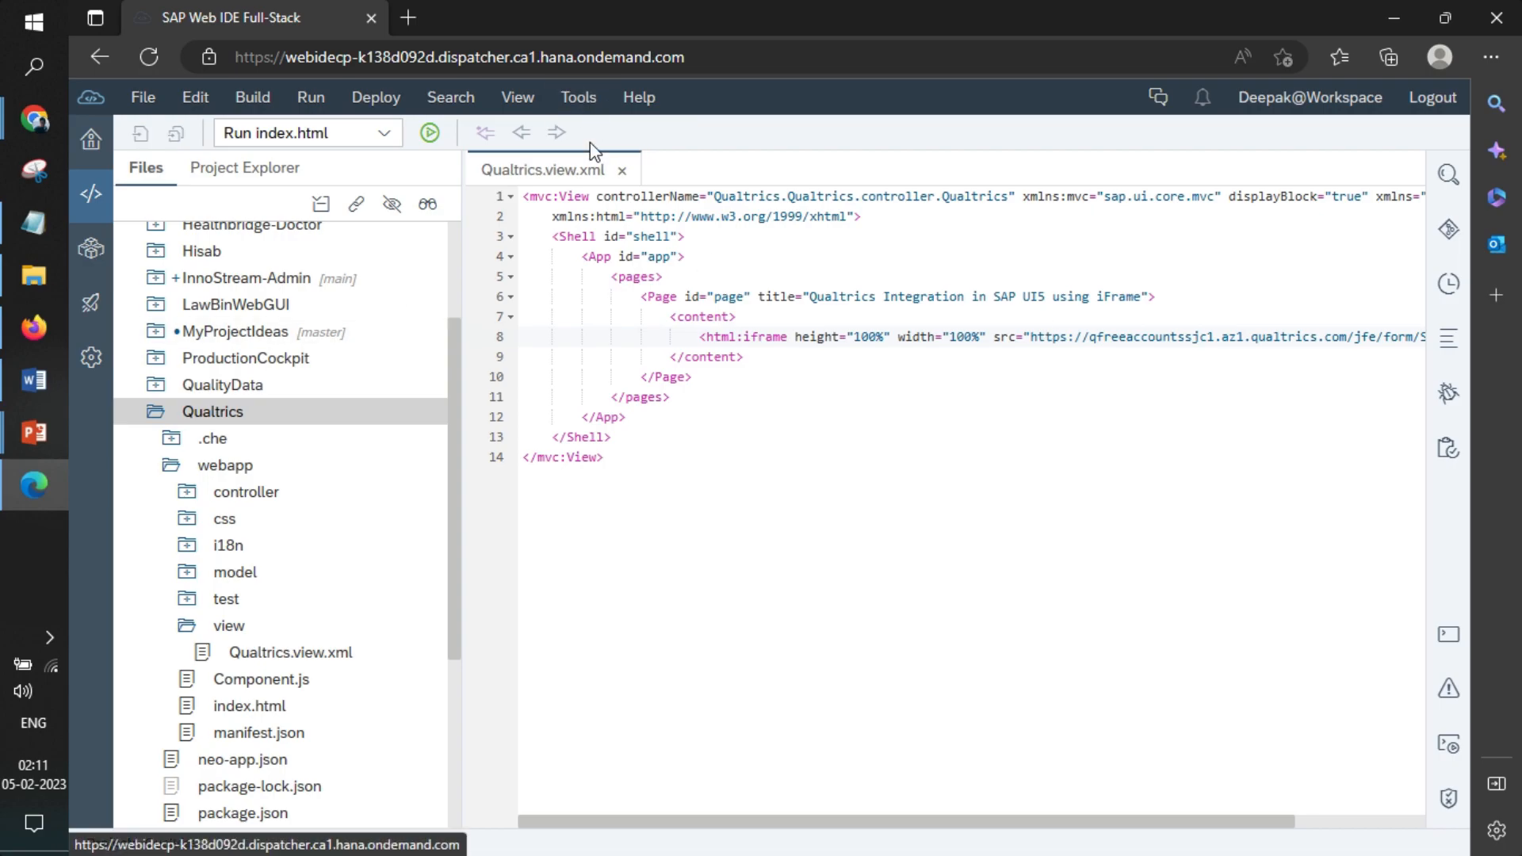
# Open webapp/view/Qualtrics.view.xml and select the iframe's survey link.
pyautogui.click(212, 411)
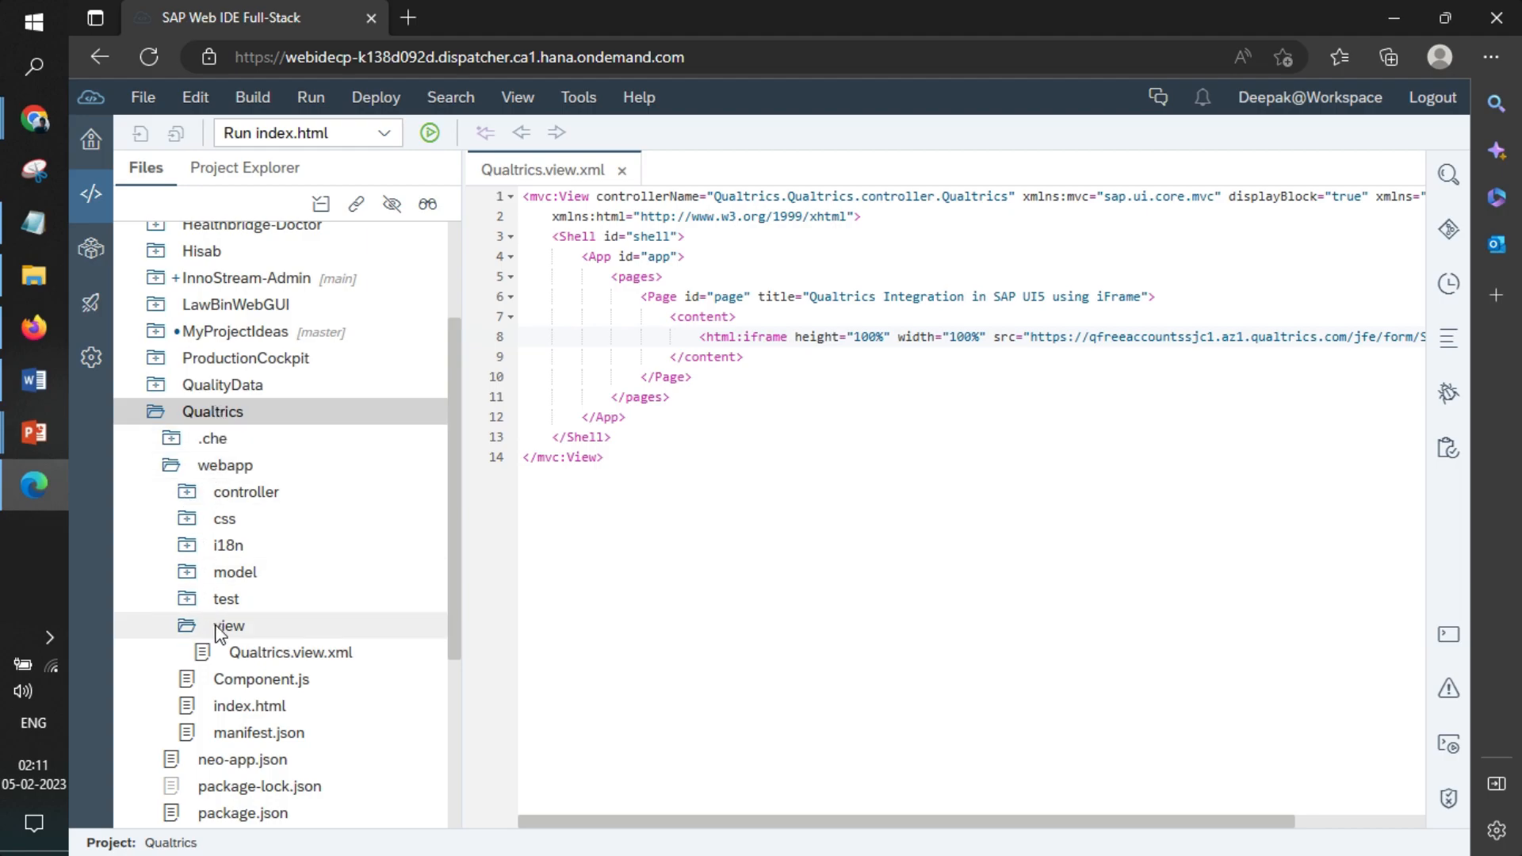
pyautogui.click(289, 651)
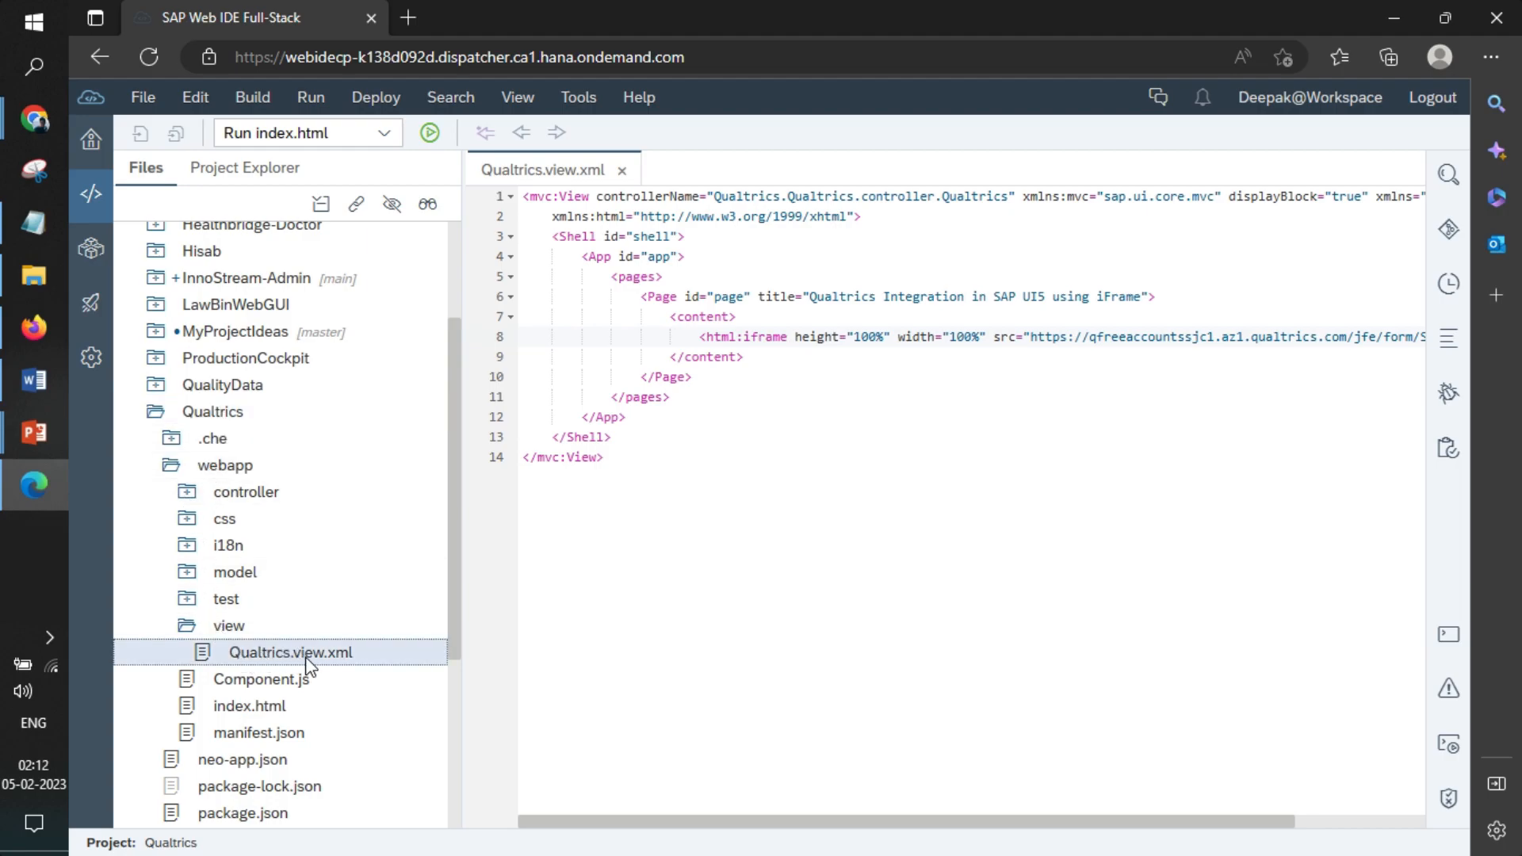
pyautogui.click(245, 492)
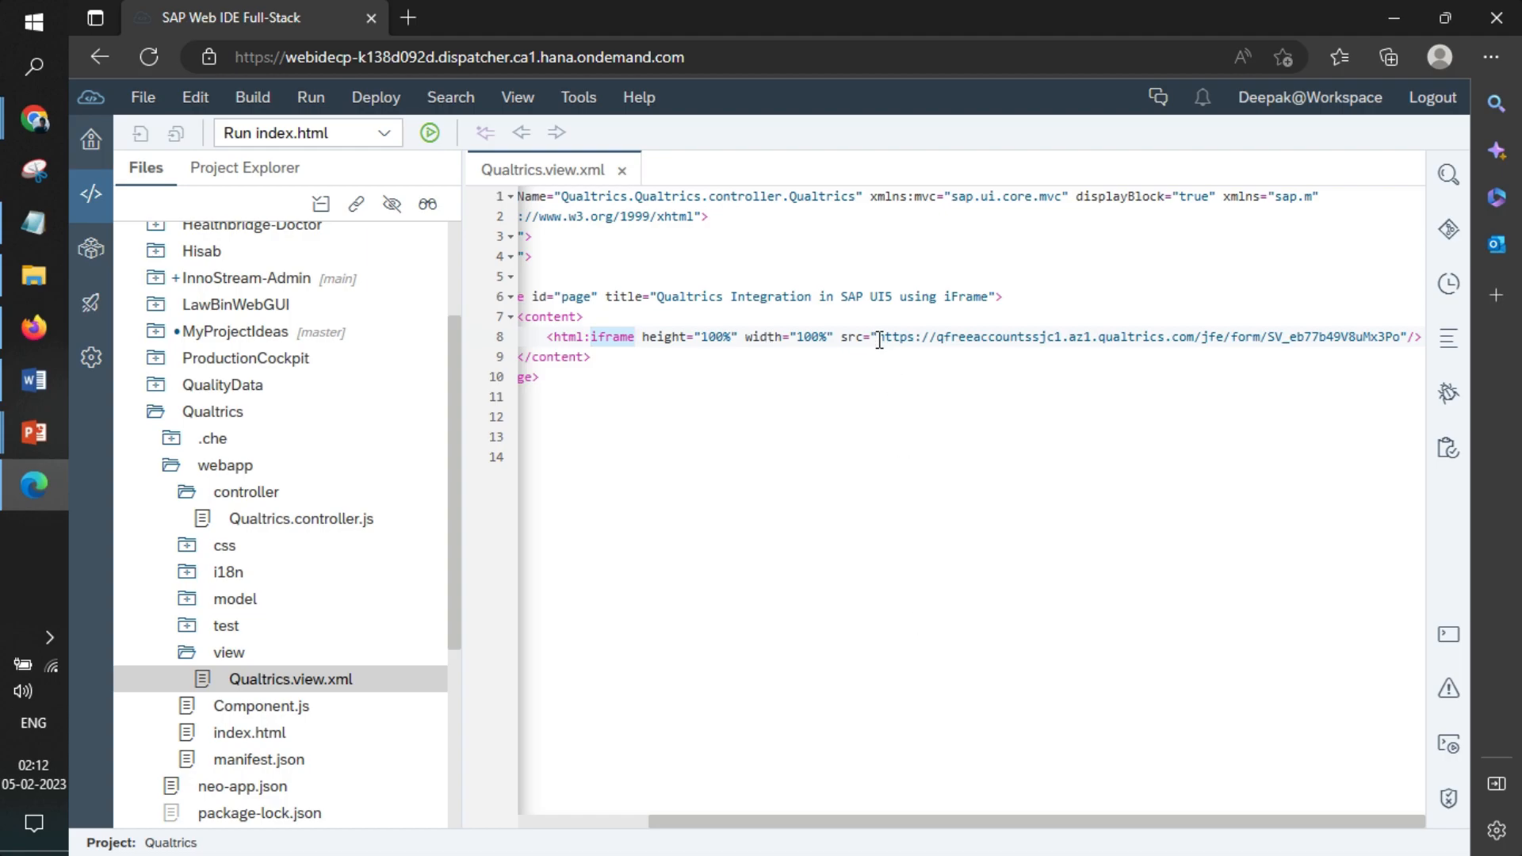
pyautogui.doubleClick(1145, 336)
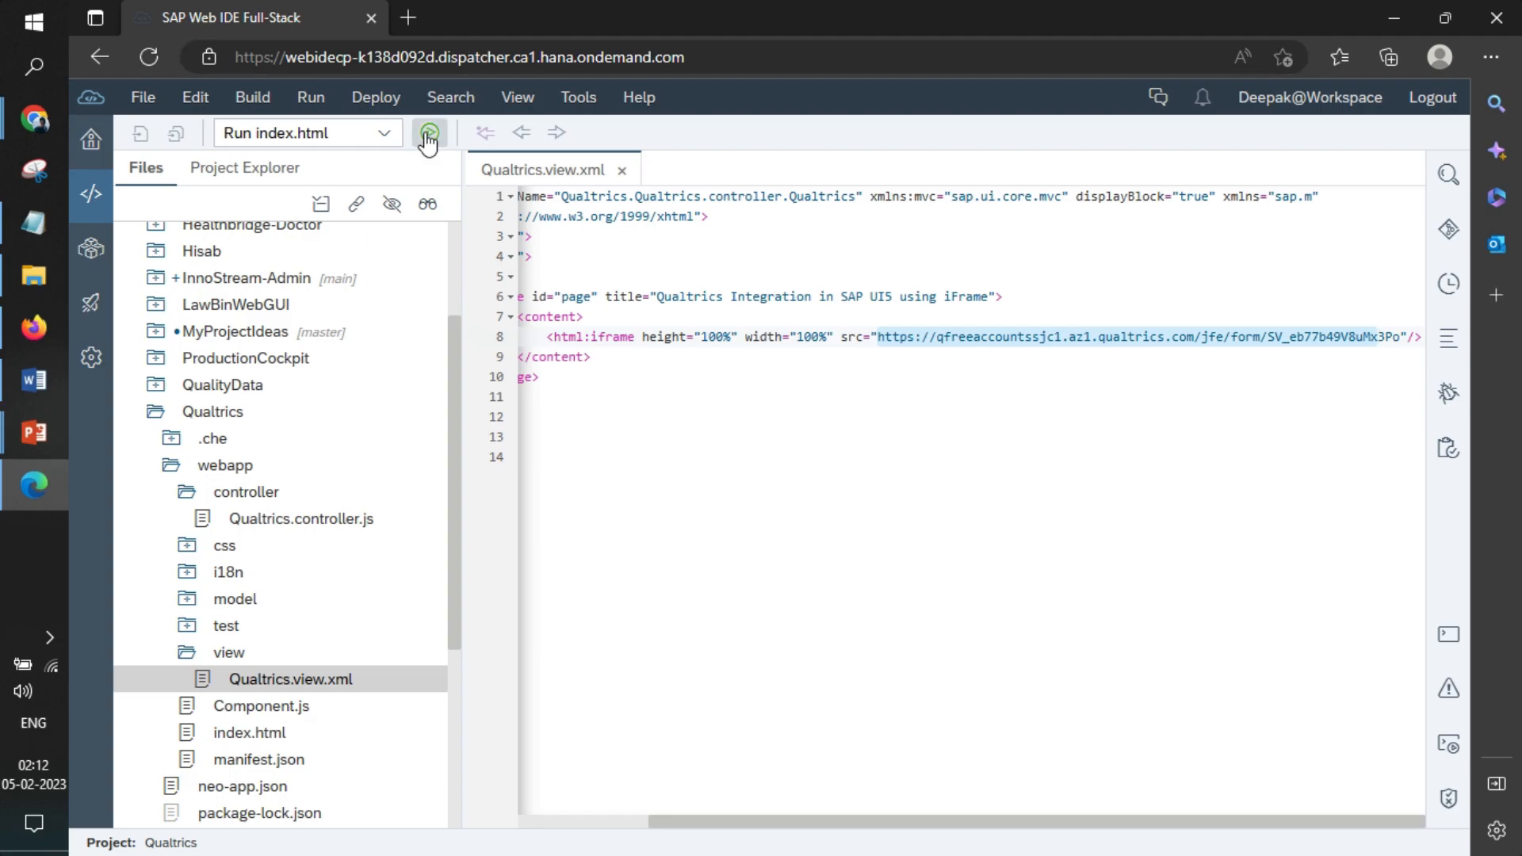
# Run the app and submit the embedded survey answered Good and I want more.
pyautogui.click(428, 133)
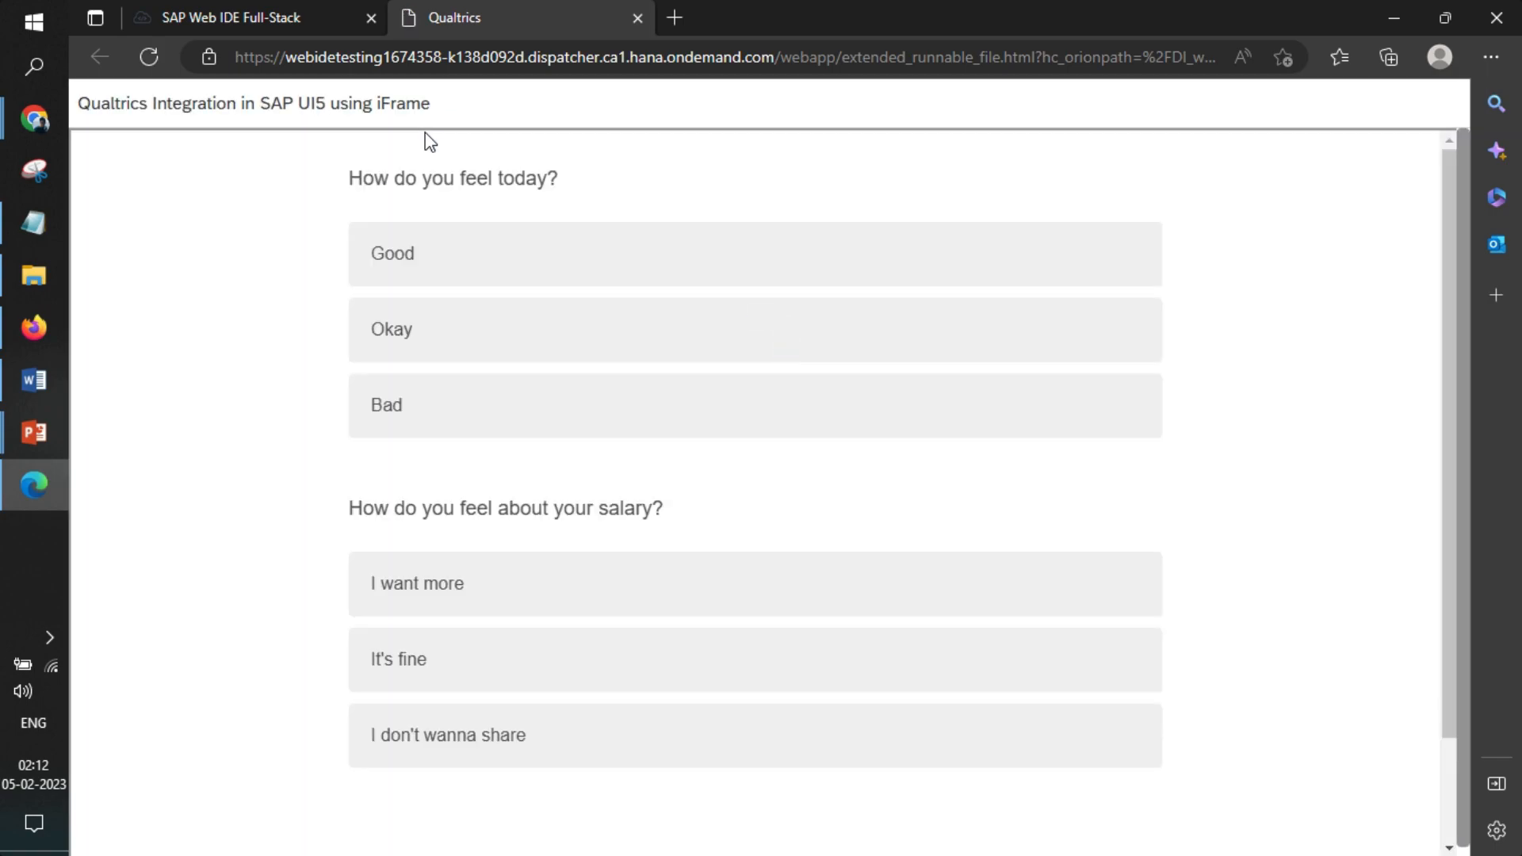
pyautogui.moveTo(546, 567)
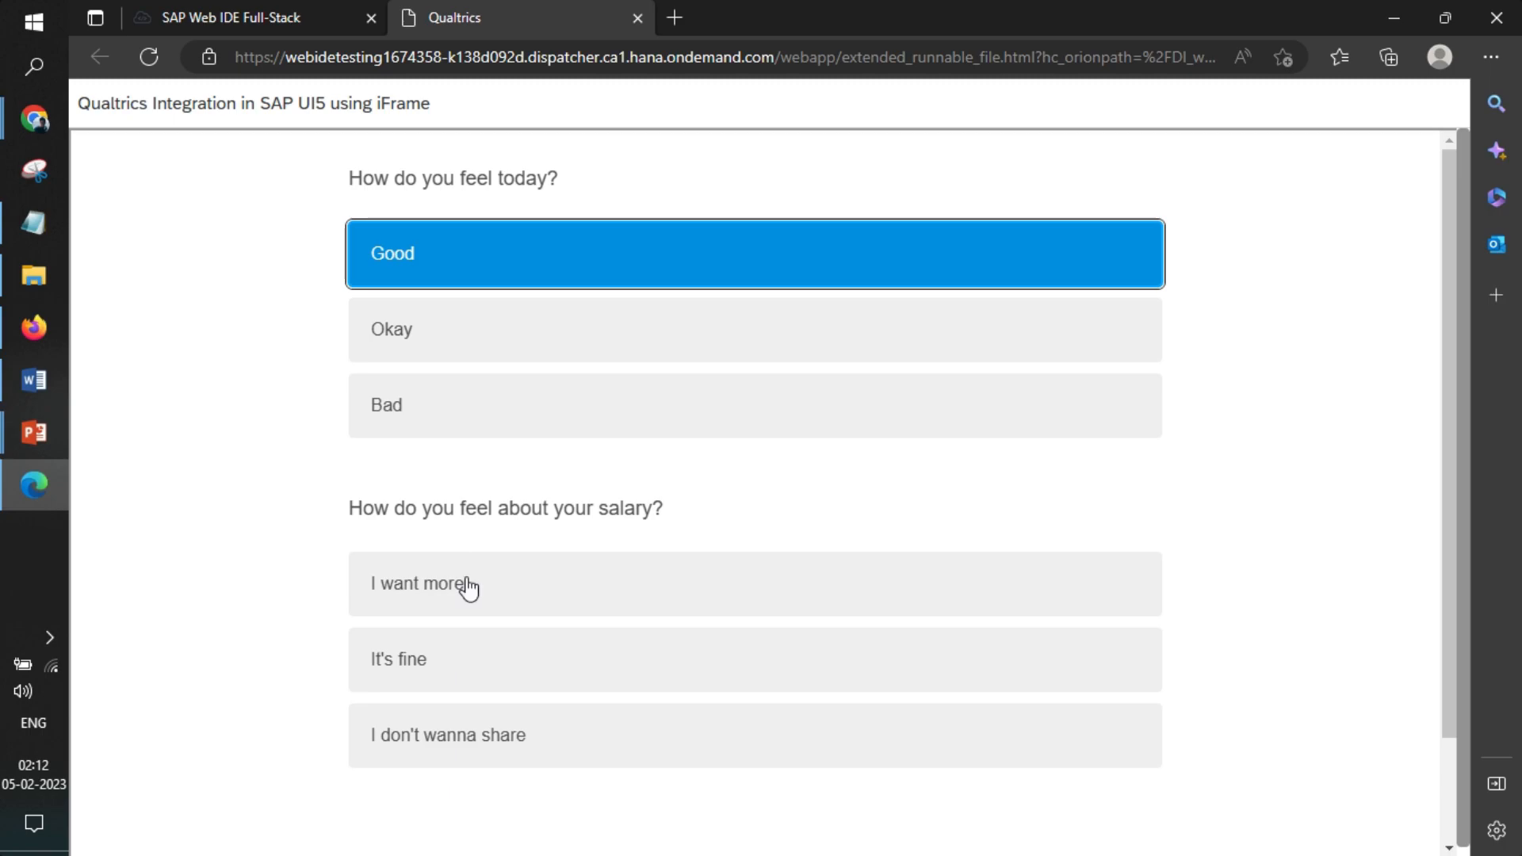
pyautogui.click(754, 583)
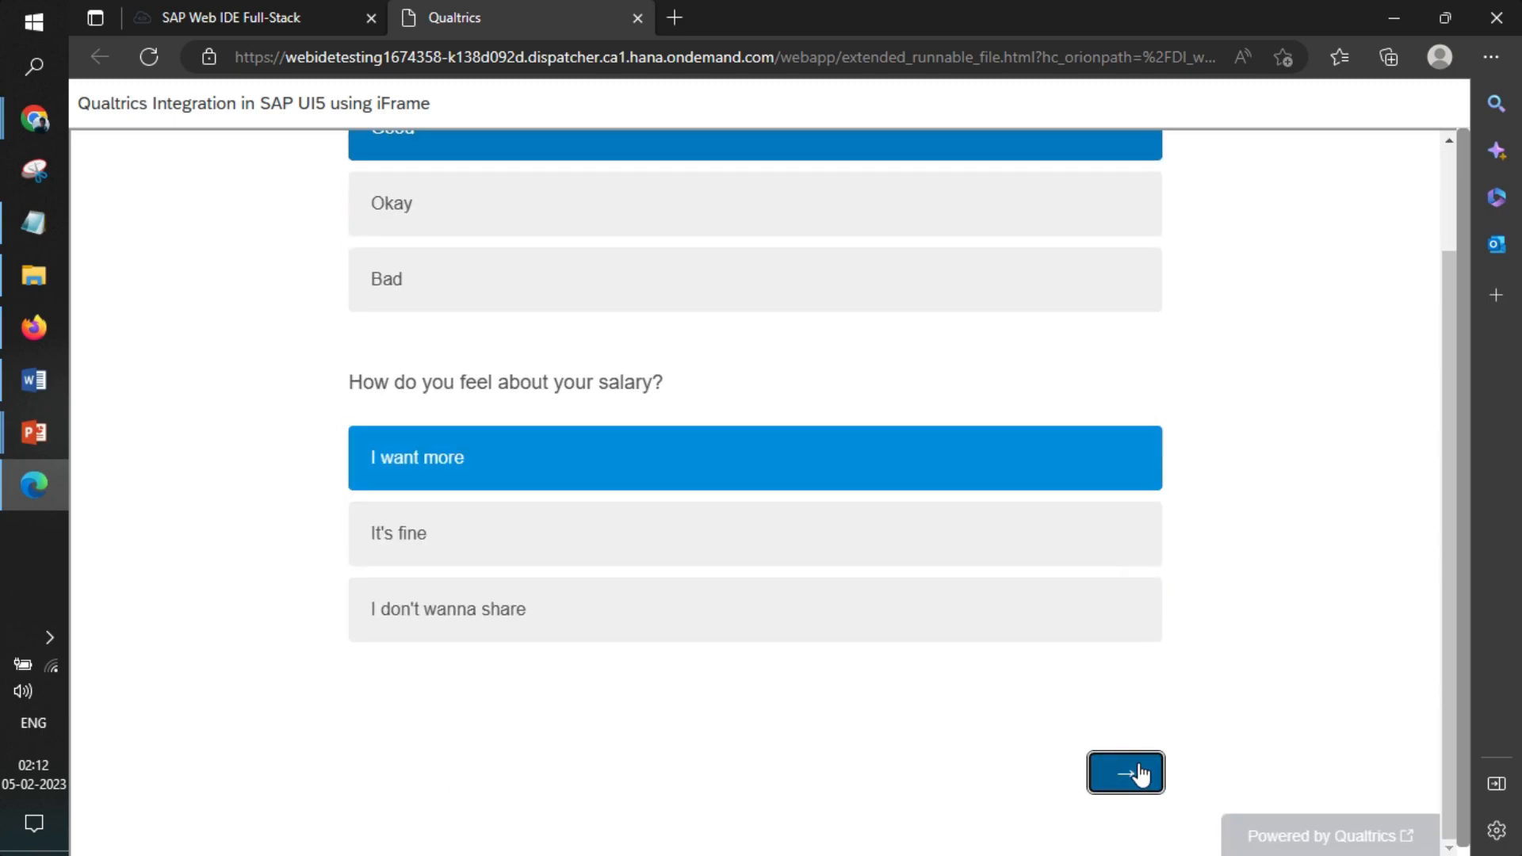
pyautogui.click(1125, 773)
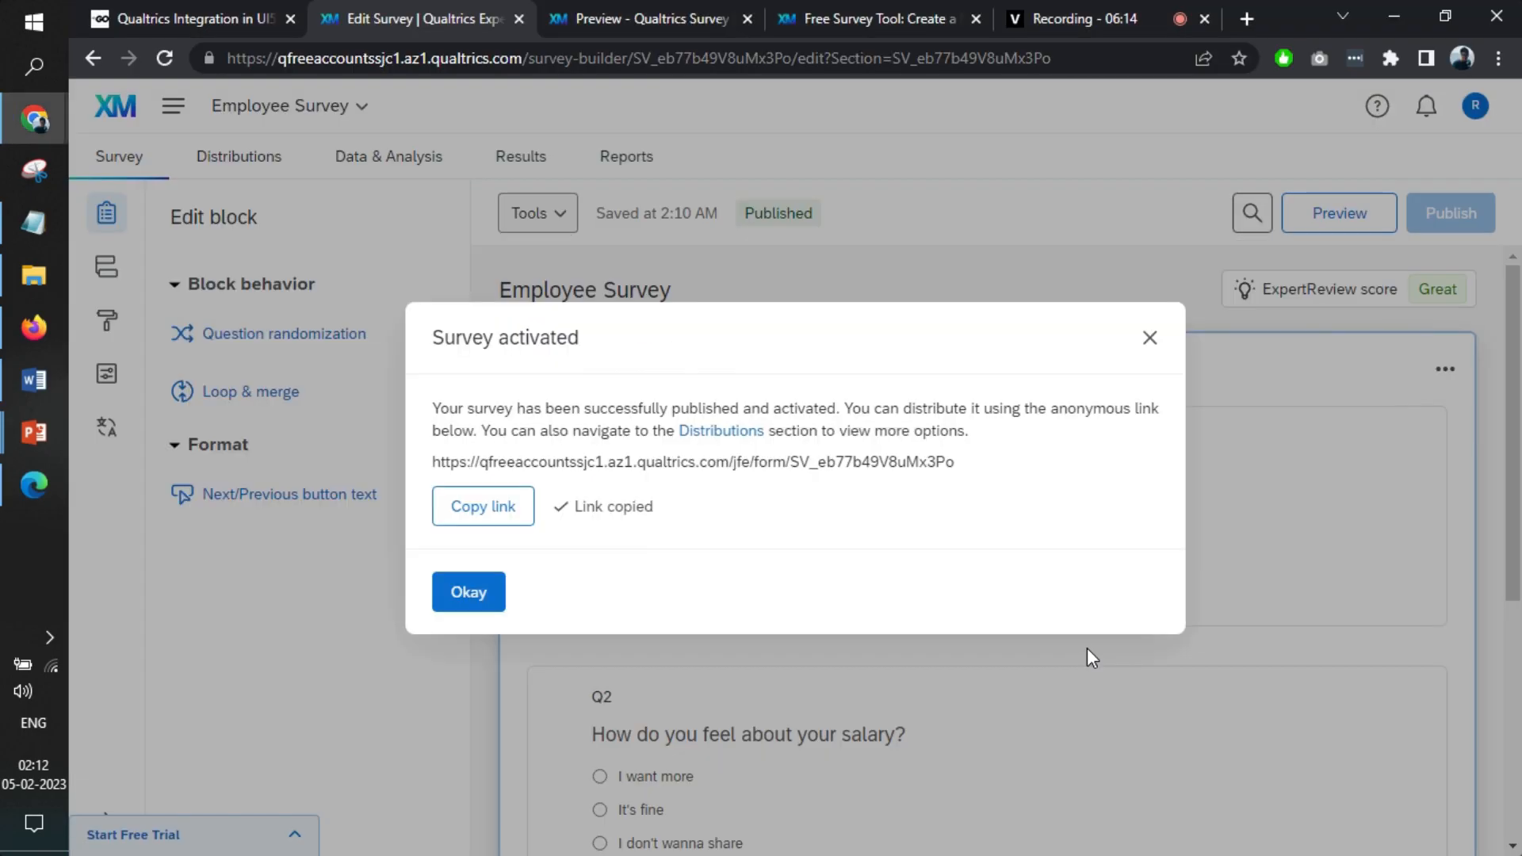
# Dismiss the Survey activated notice and start loading the Results area.
pyautogui.click(468, 591)
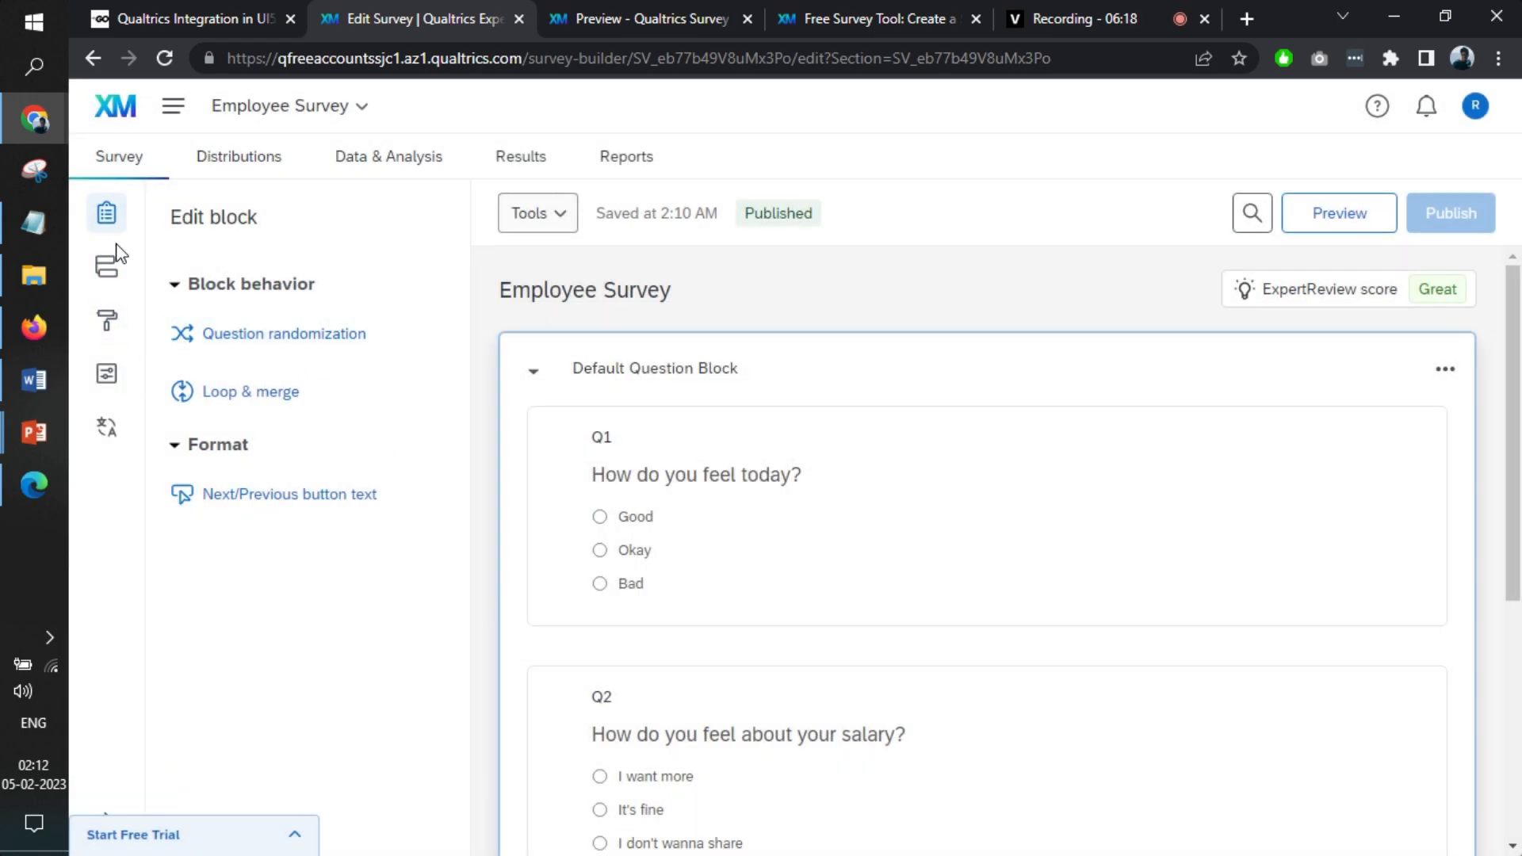
pyautogui.click(520, 156)
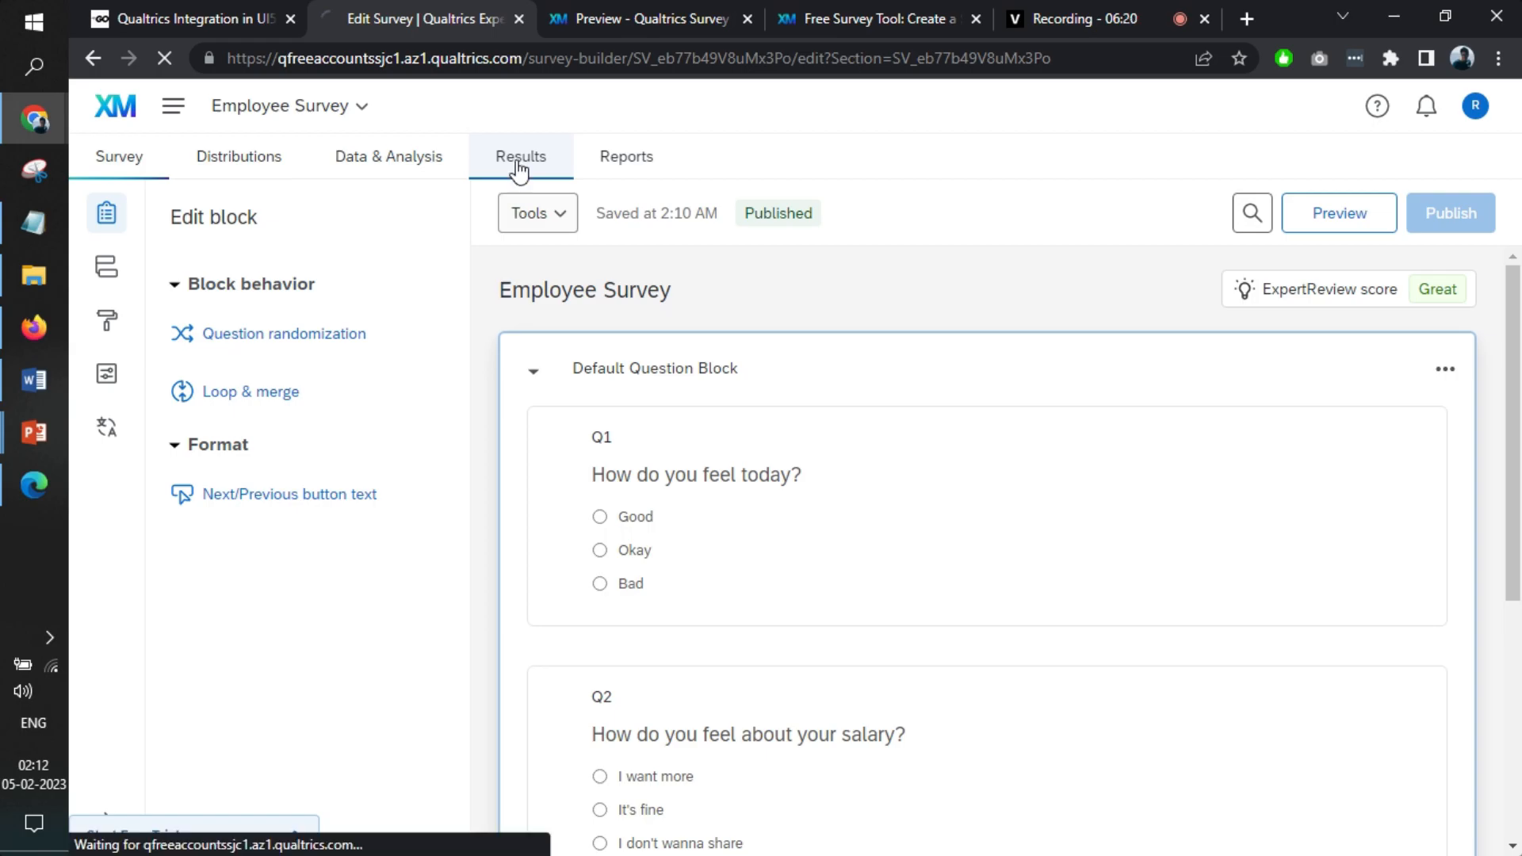
# Open the Employee Survey results report, browse Q1 and Q2 pages, then view Reports.
pyautogui.click(520, 156)
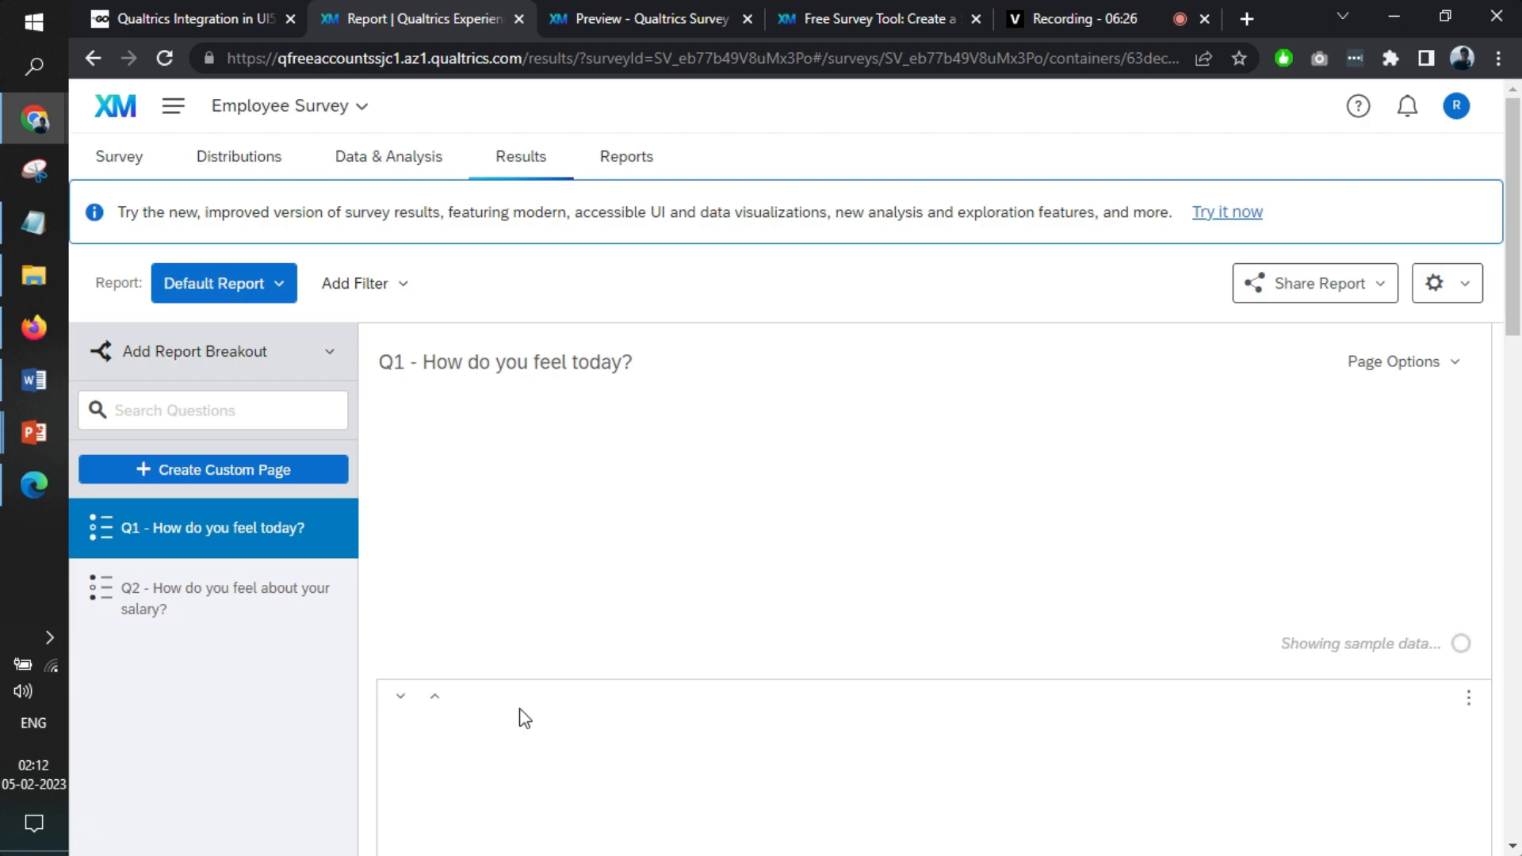
pyautogui.scroll(-3)
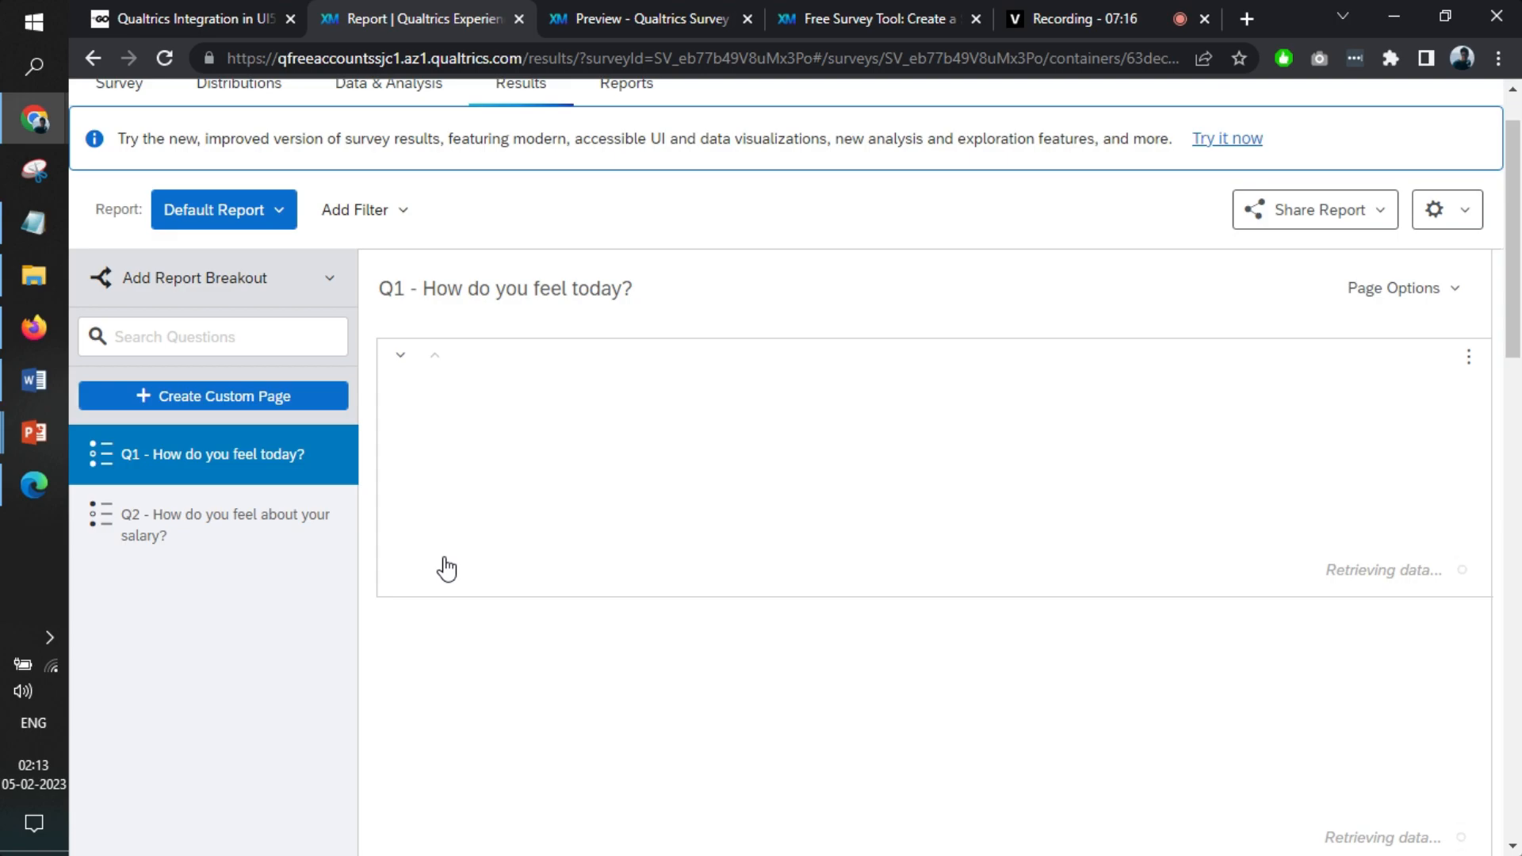
pyautogui.click(164, 58)
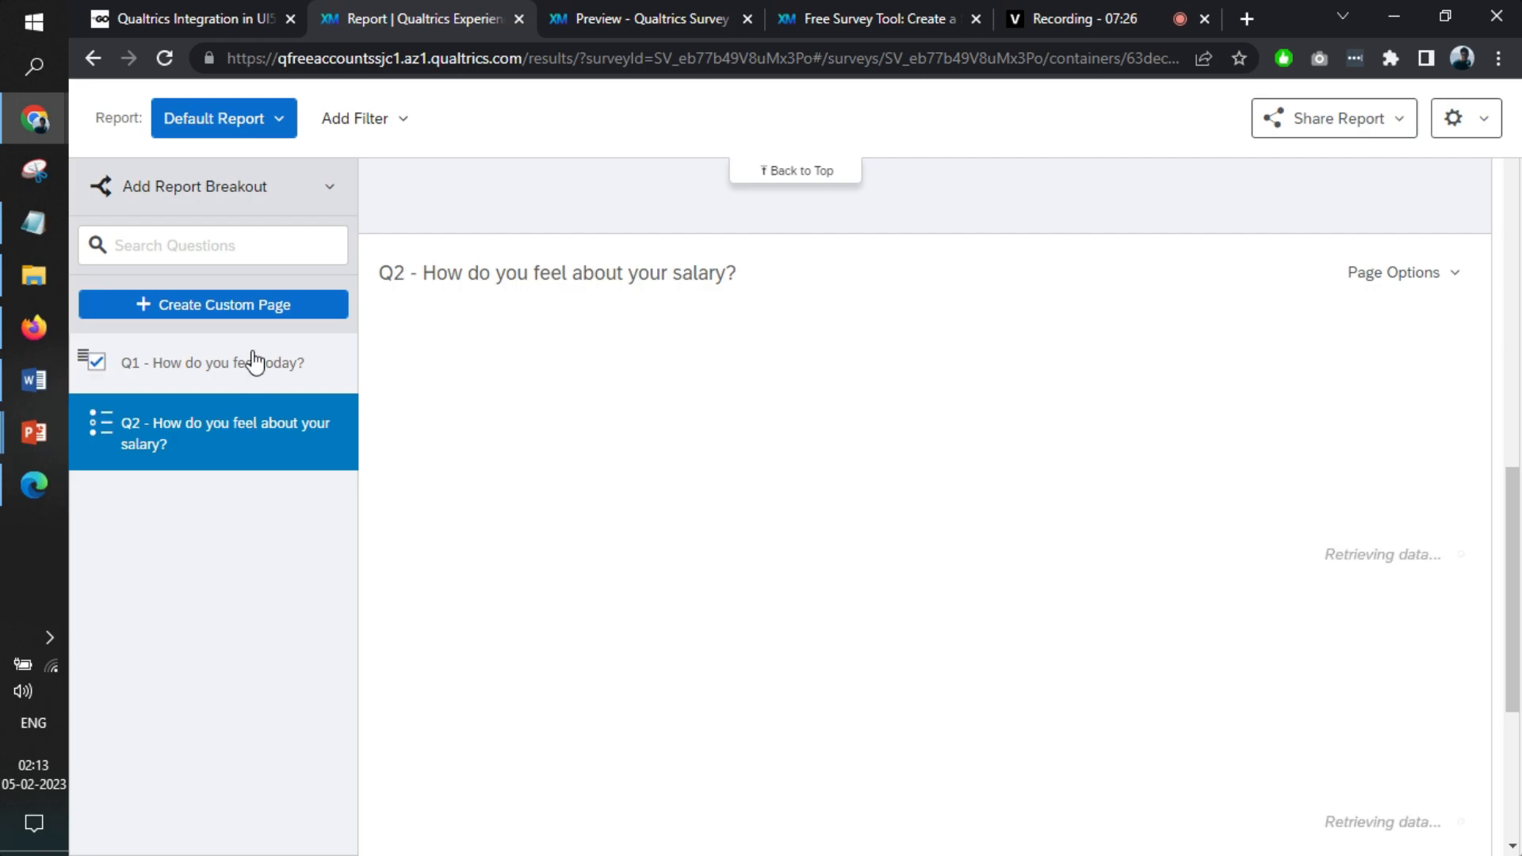
pyautogui.click(213, 363)
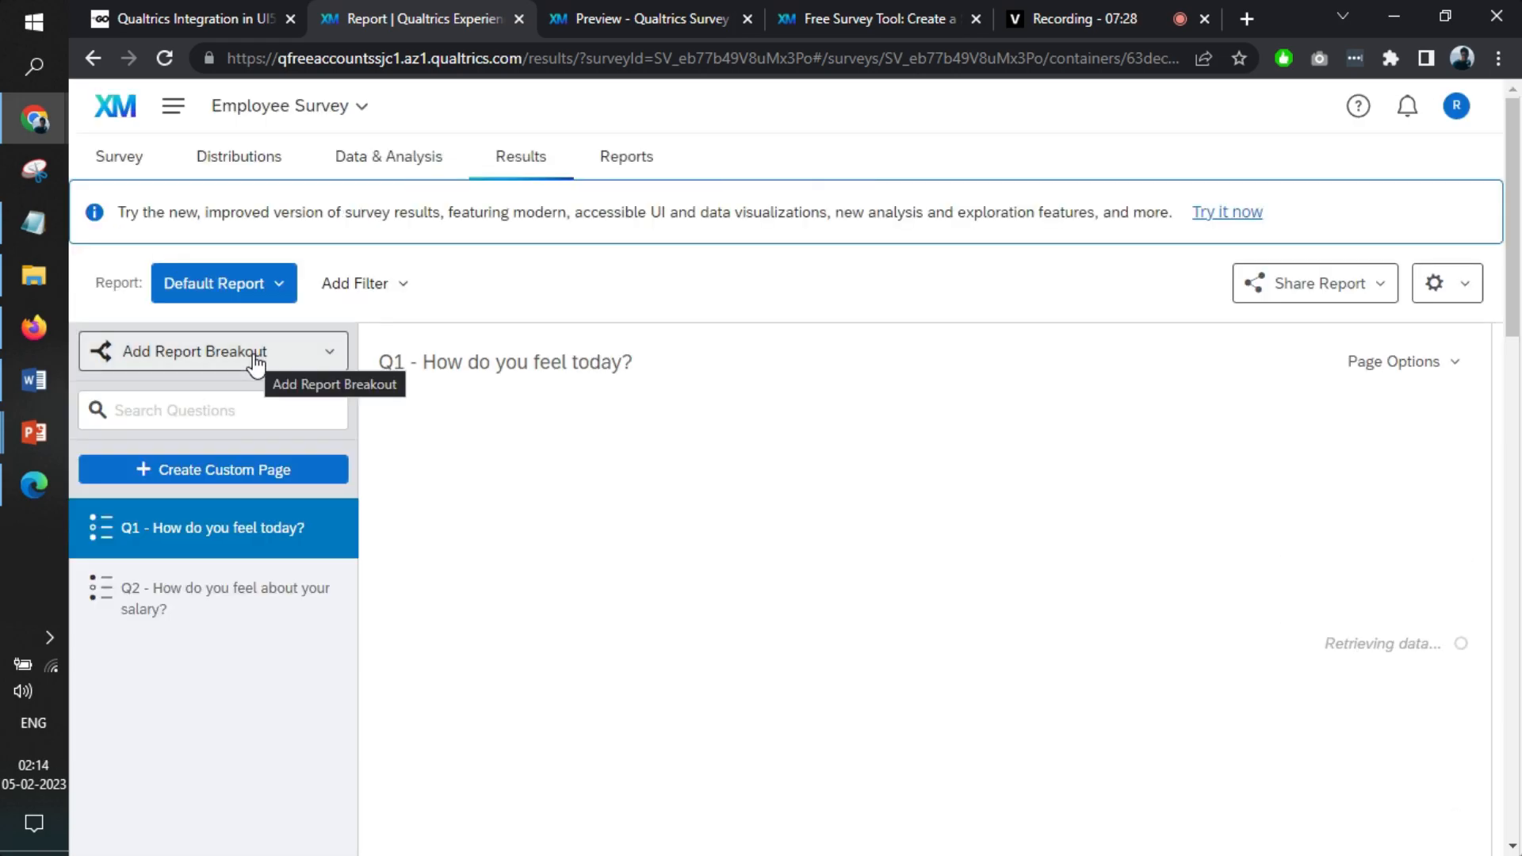
pyautogui.click(626, 156)
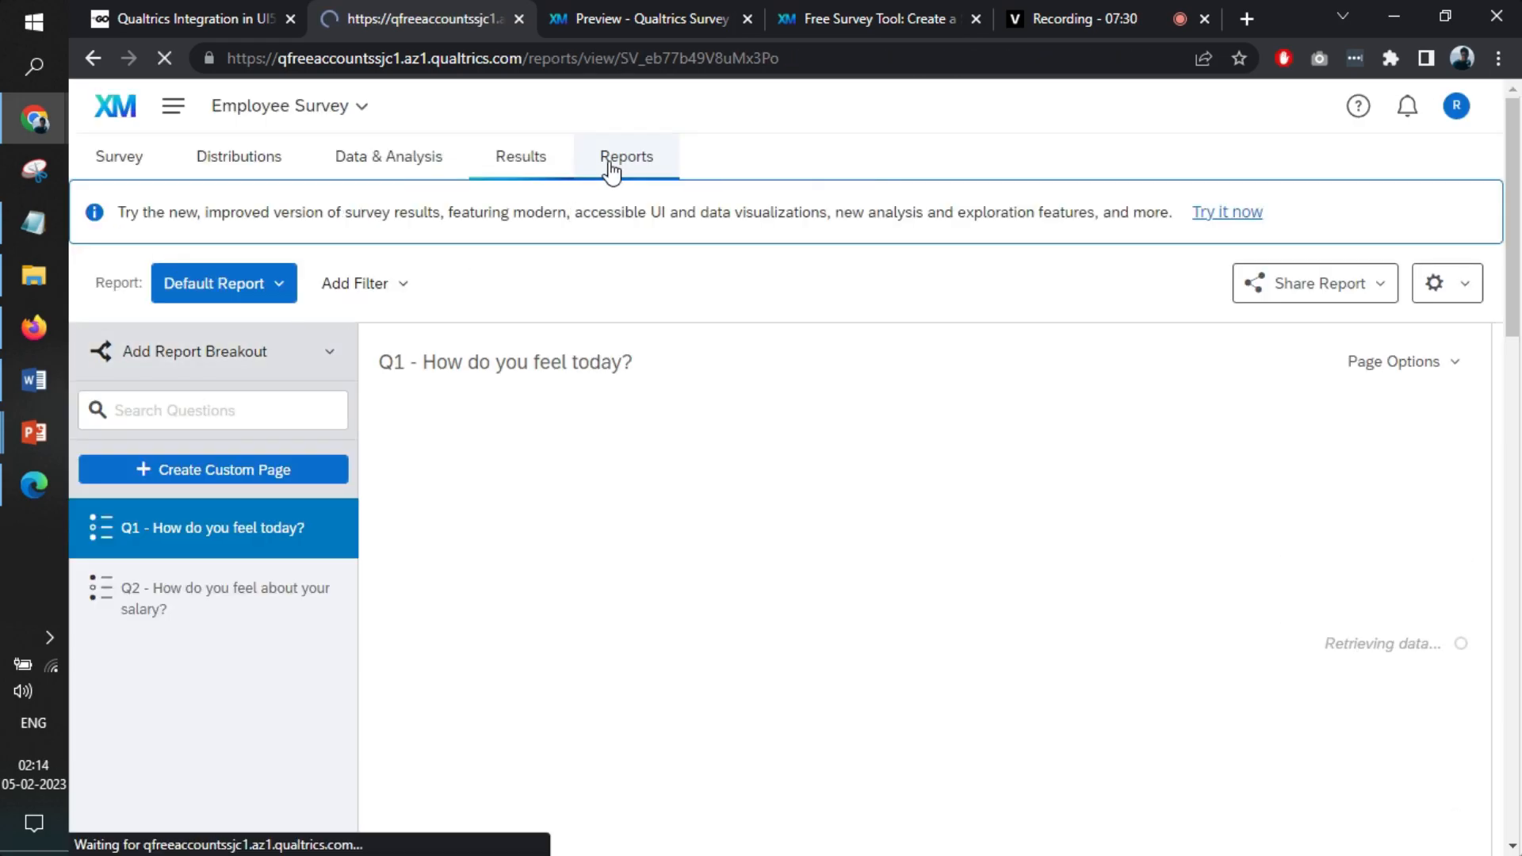
# Return to Results to see the Q1 chart counting one Good response.
pyautogui.click(626, 156)
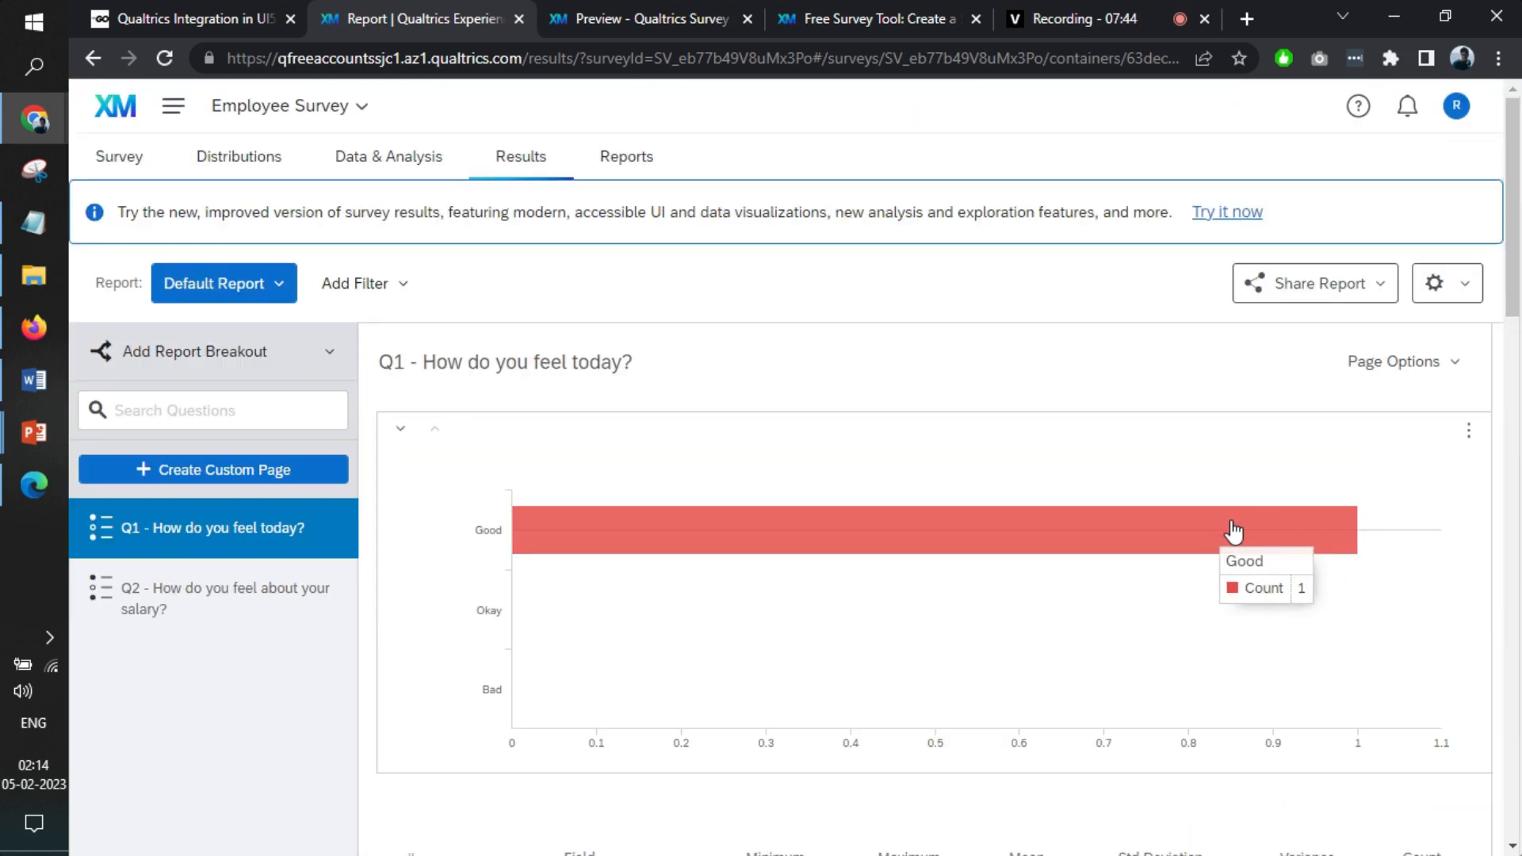
pyautogui.moveTo(1186, 545)
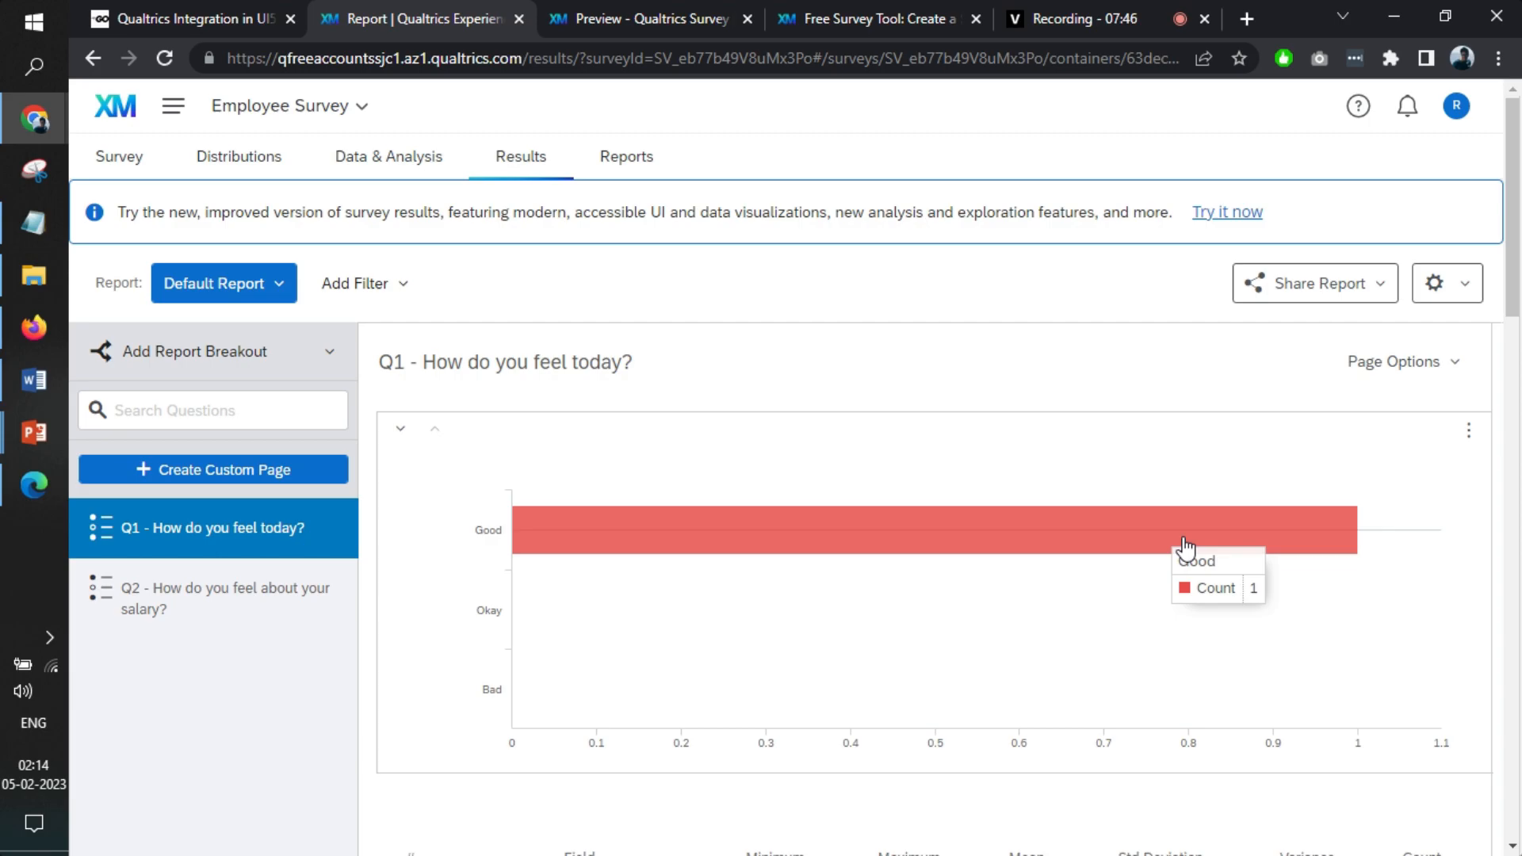